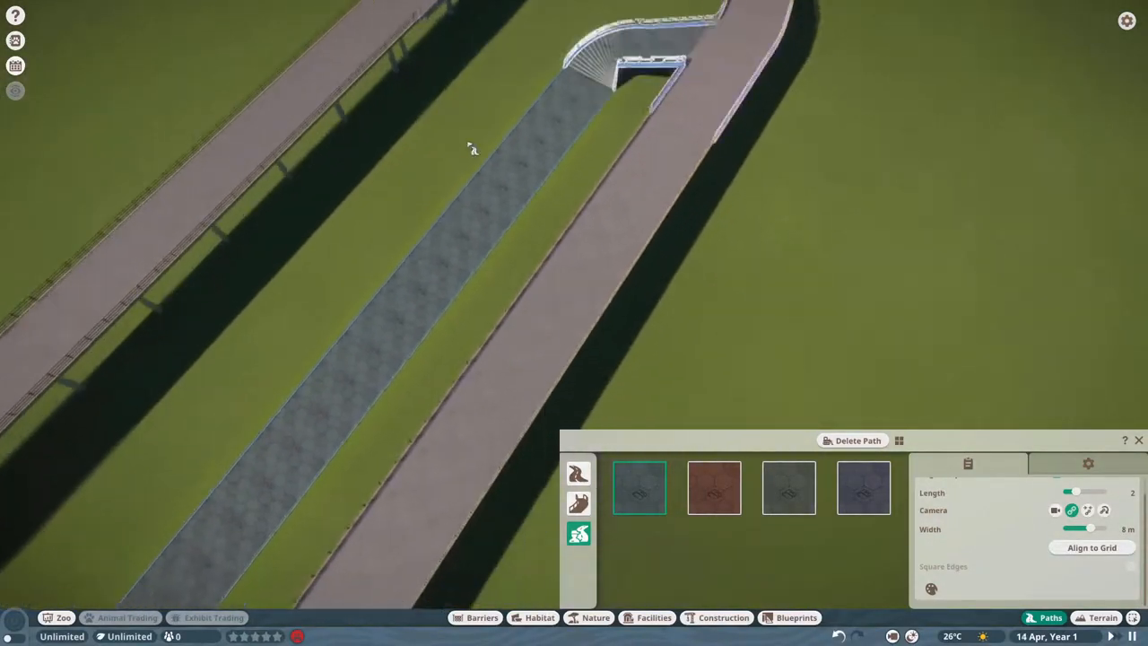
# Extend the wide guest path loop around the area holding the staff path
pyautogui.click(578, 474)
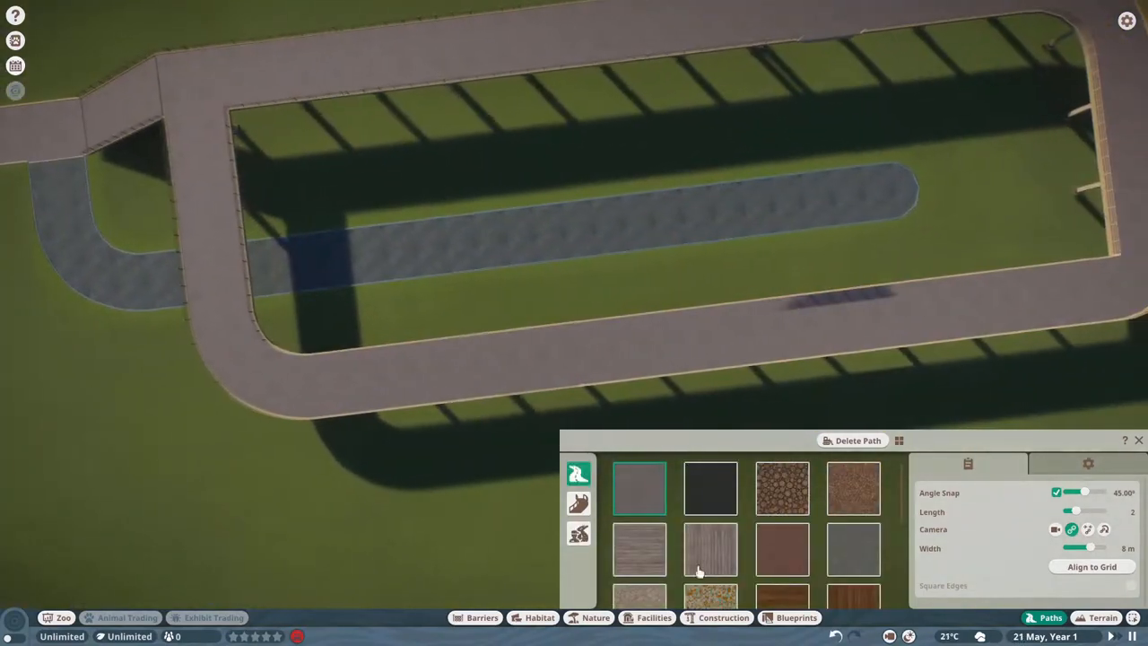
# Place a keeper hut, large quarantine, research centre and trade centre along the staff path
pyautogui.click(654, 617)
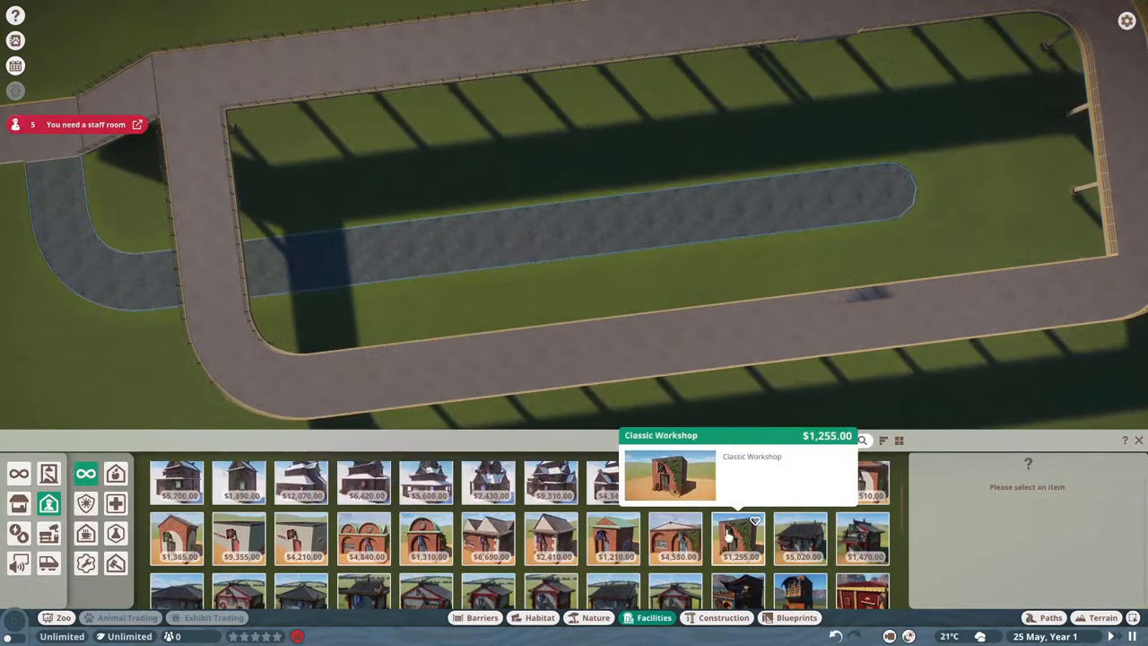
pyautogui.click(862, 482)
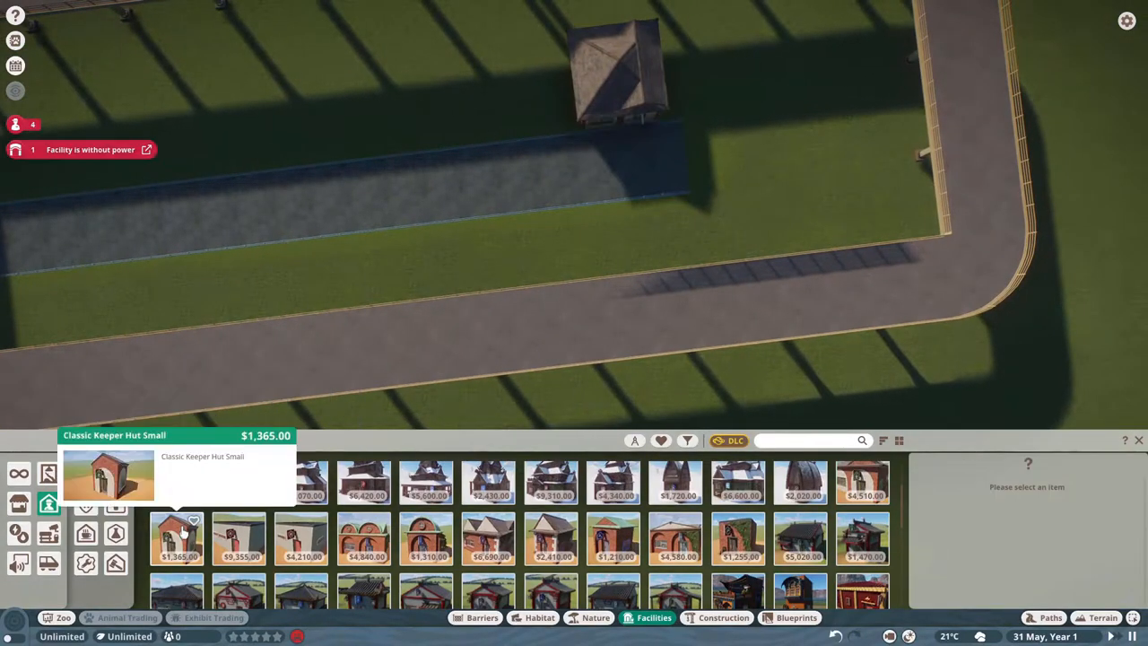
pyautogui.click(240, 538)
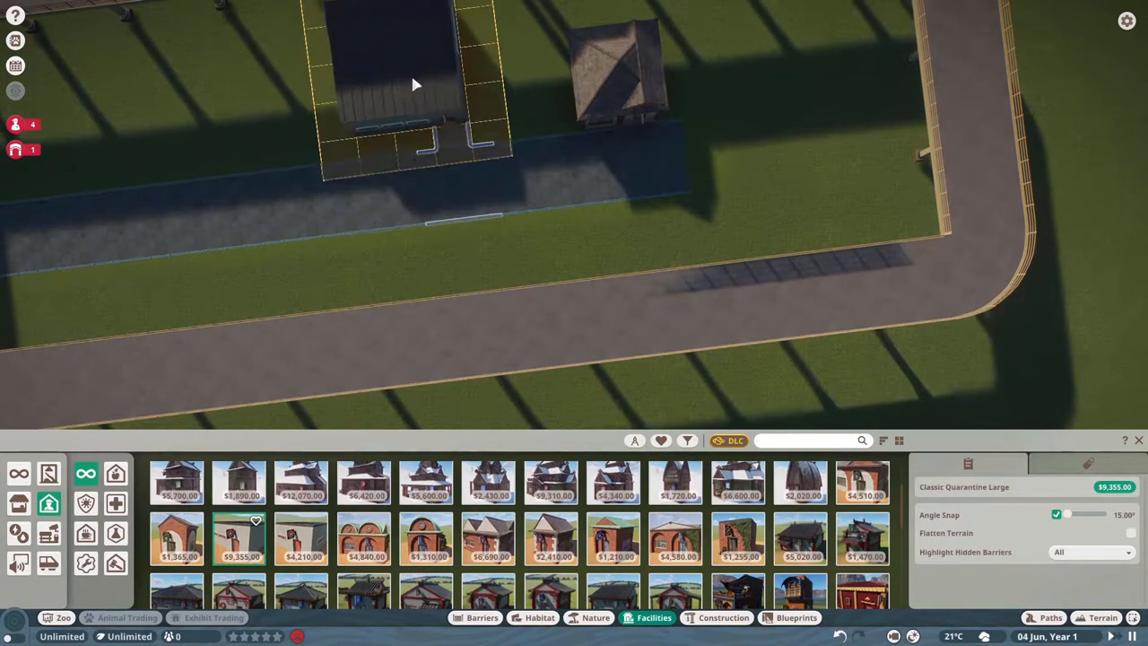
pyautogui.click(365, 538)
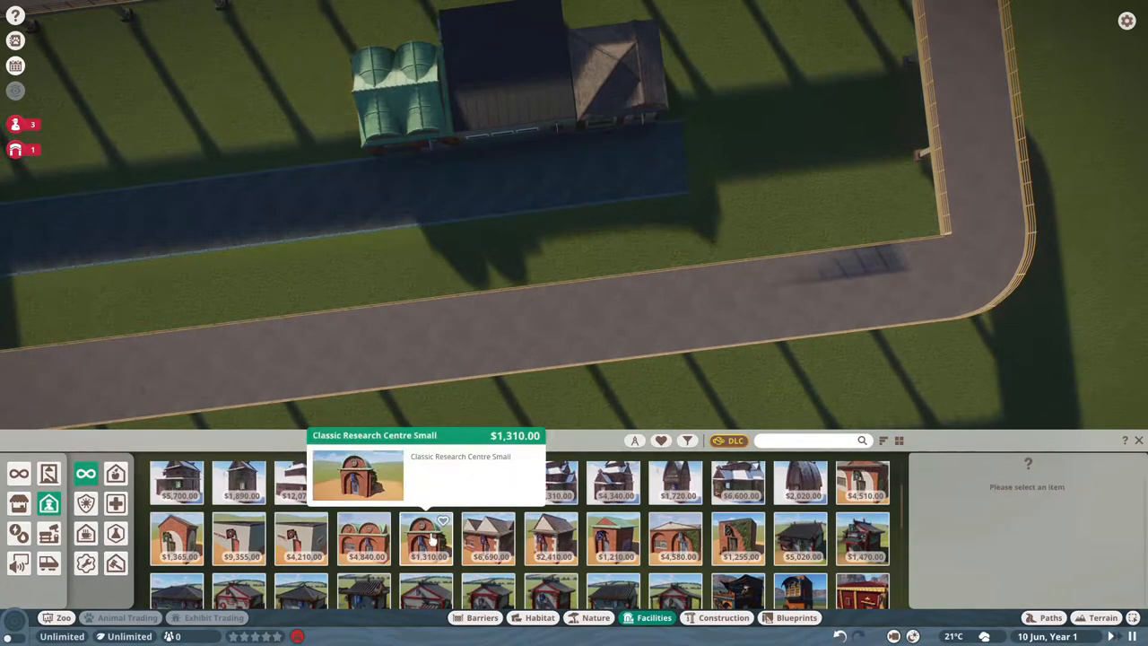
pyautogui.click(489, 538)
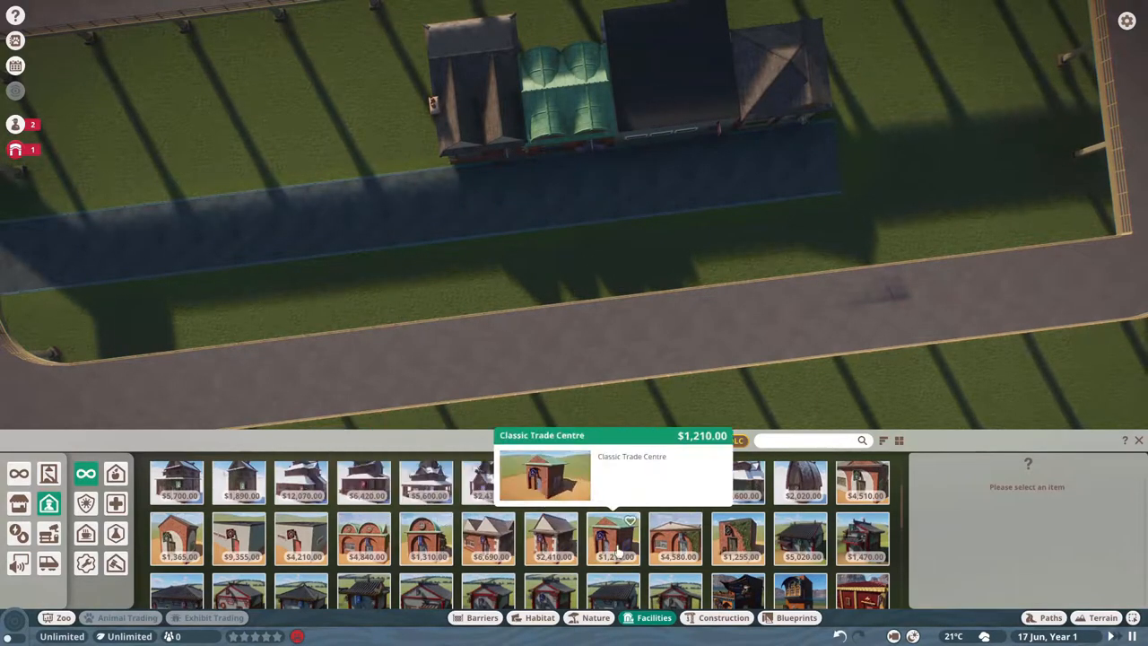
pyautogui.click(615, 538)
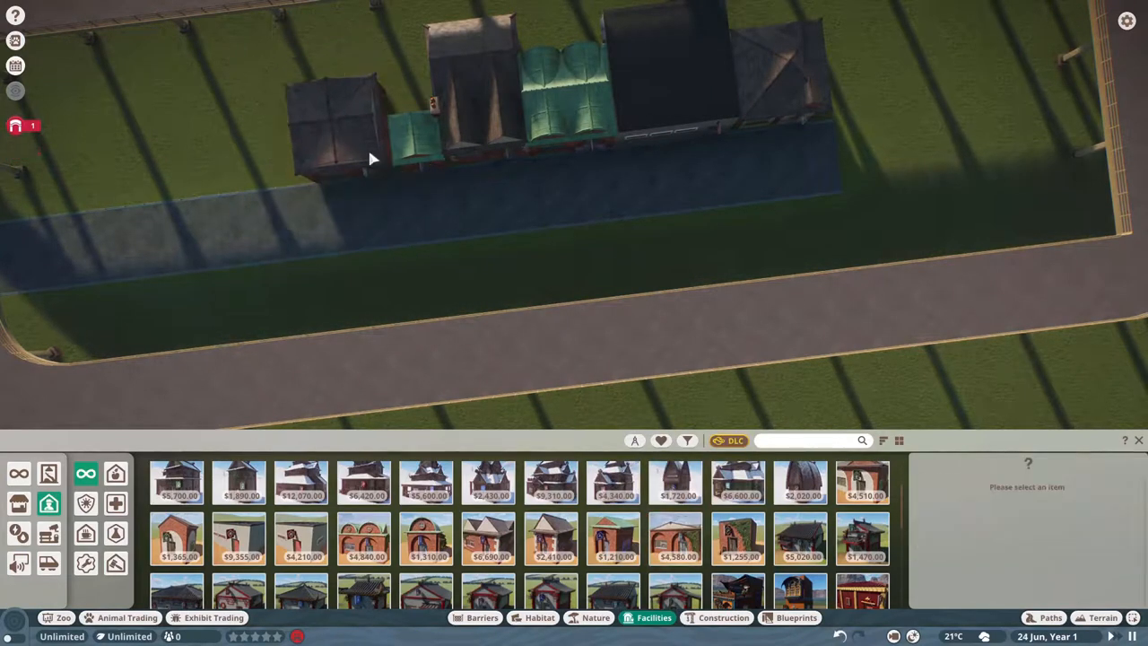
pyautogui.click(740, 539)
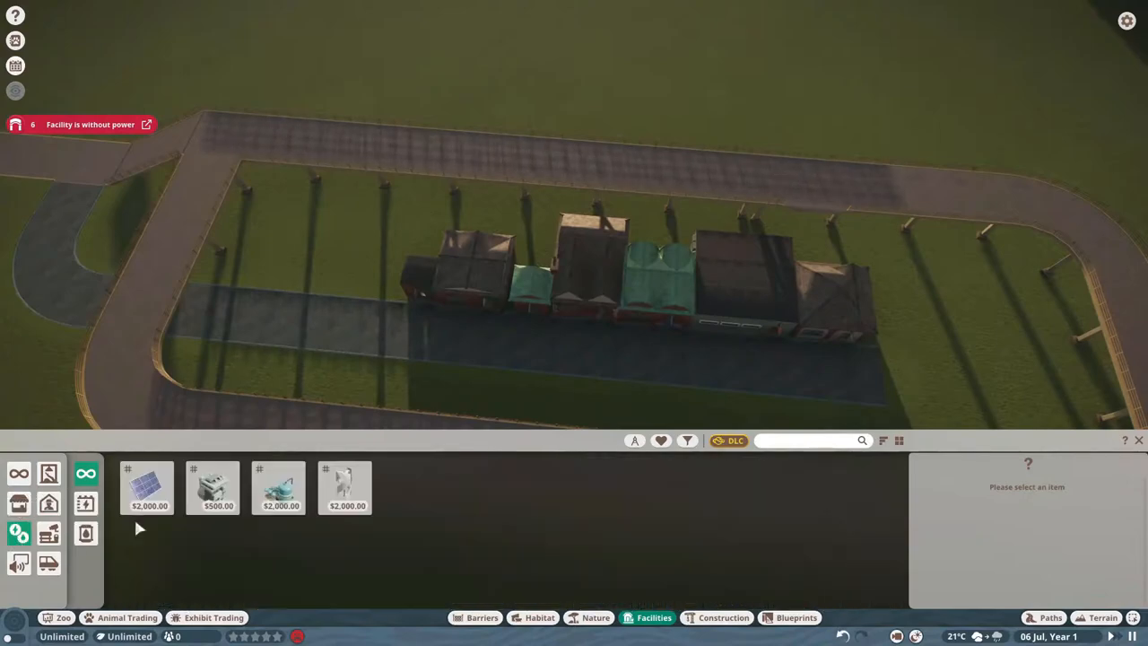
# Choose a power source for the row of staff buildings
pyautogui.click(213, 487)
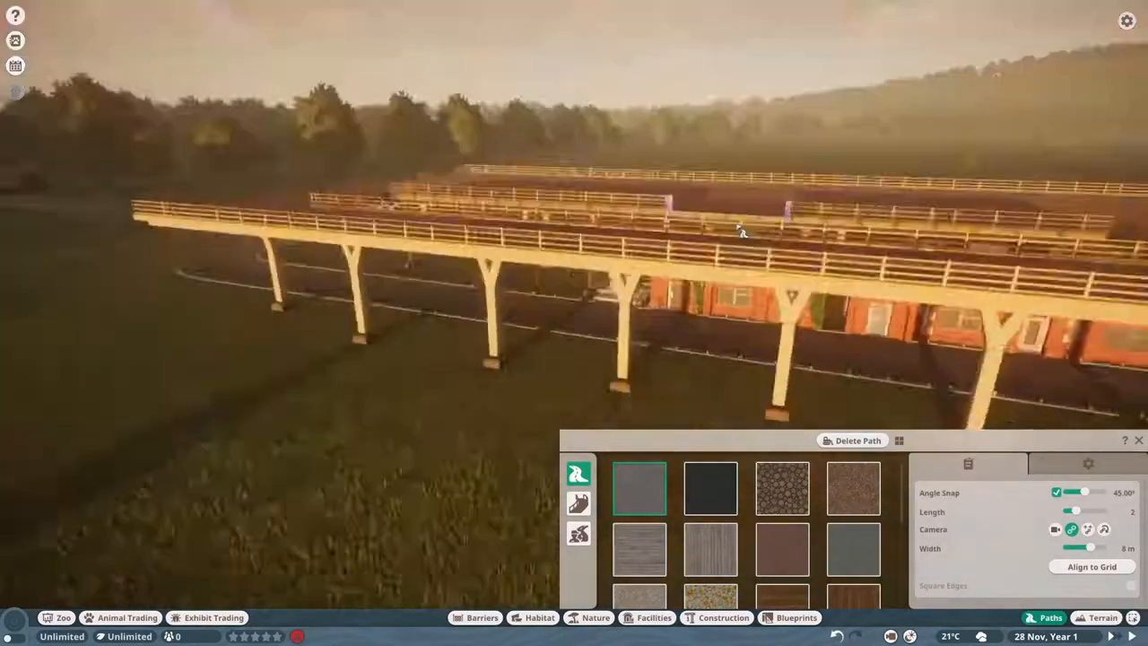
# Open the Animal Market listing of animals for sale
pyautogui.click(654, 617)
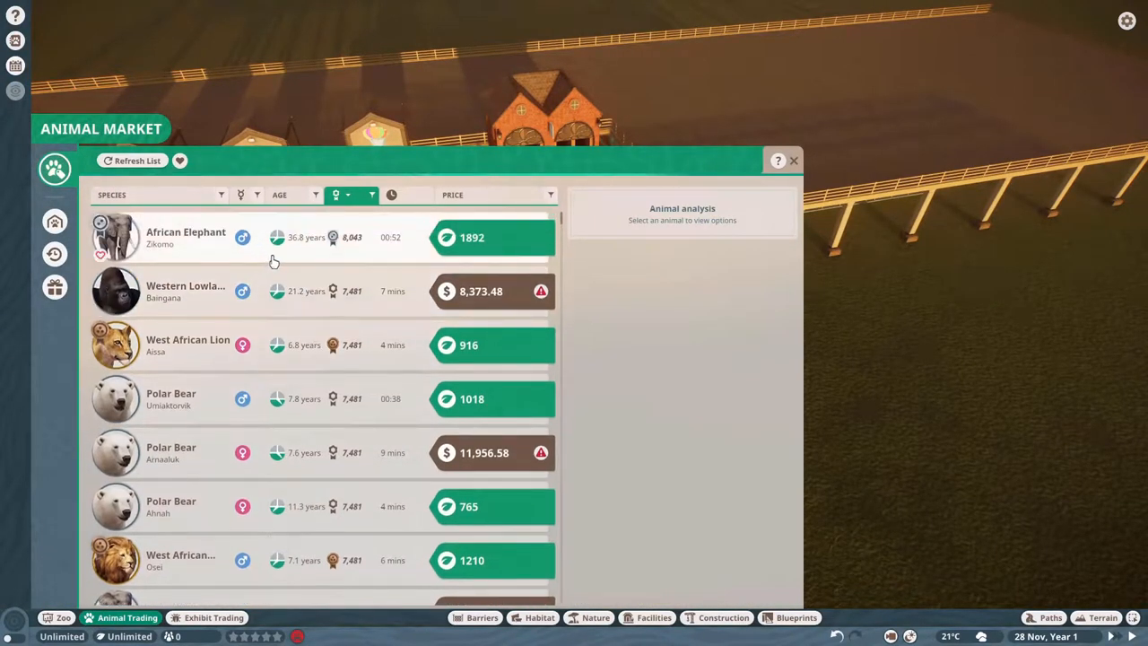
# Sort the market animals by appeal, highest first
pyautogui.click(335, 194)
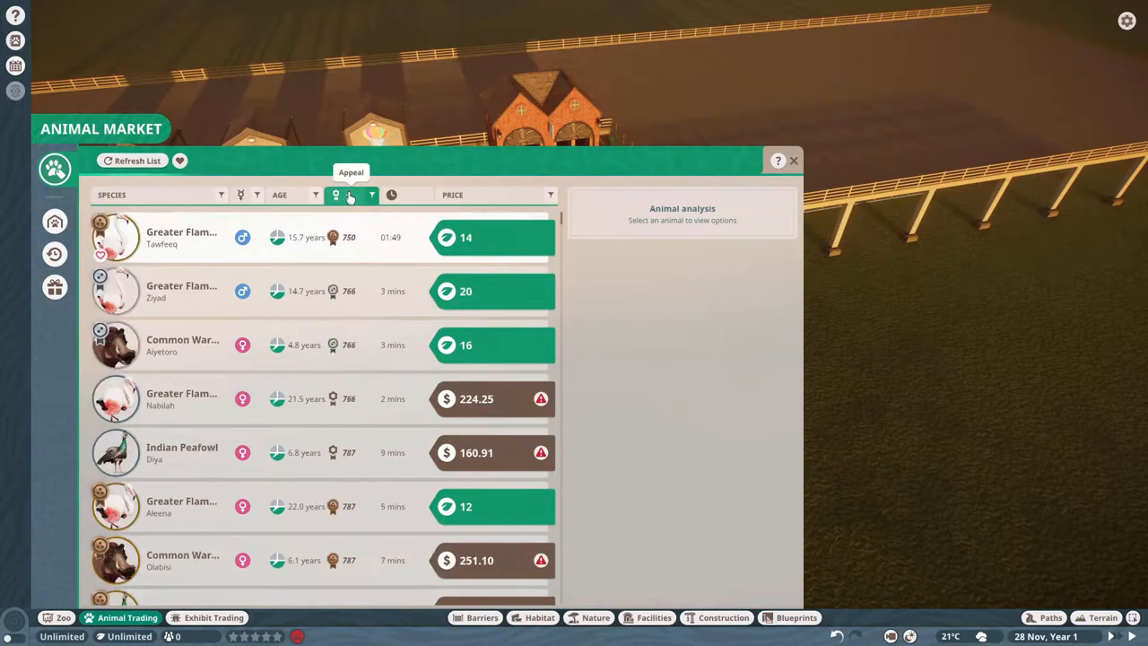
pyautogui.click(350, 194)
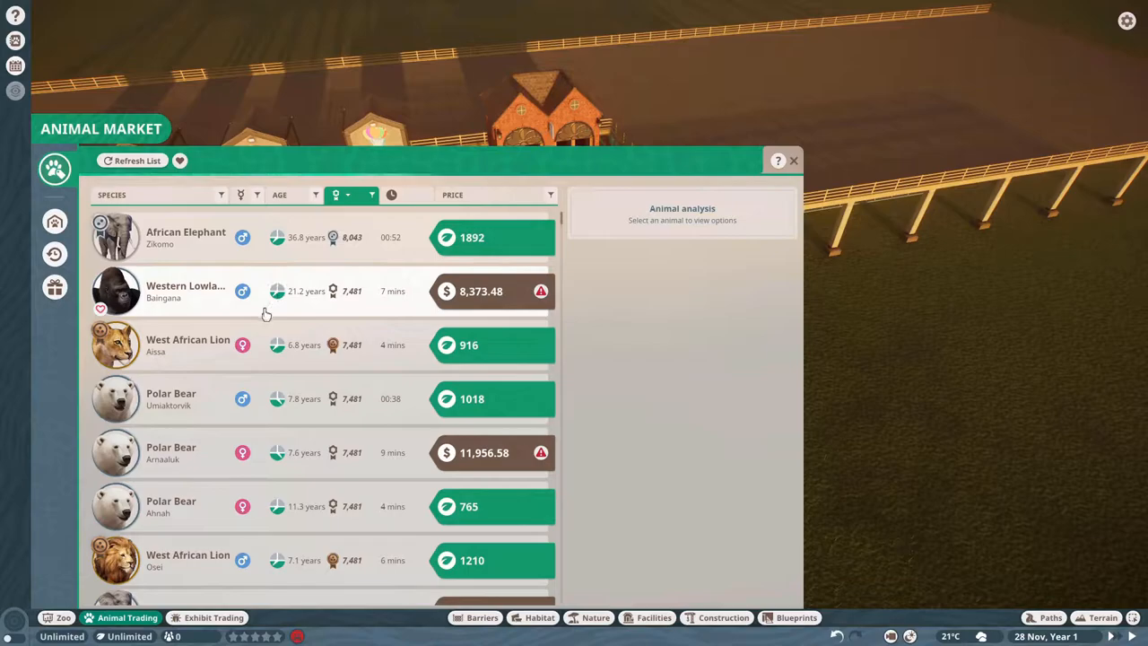
pyautogui.moveTo(283, 325)
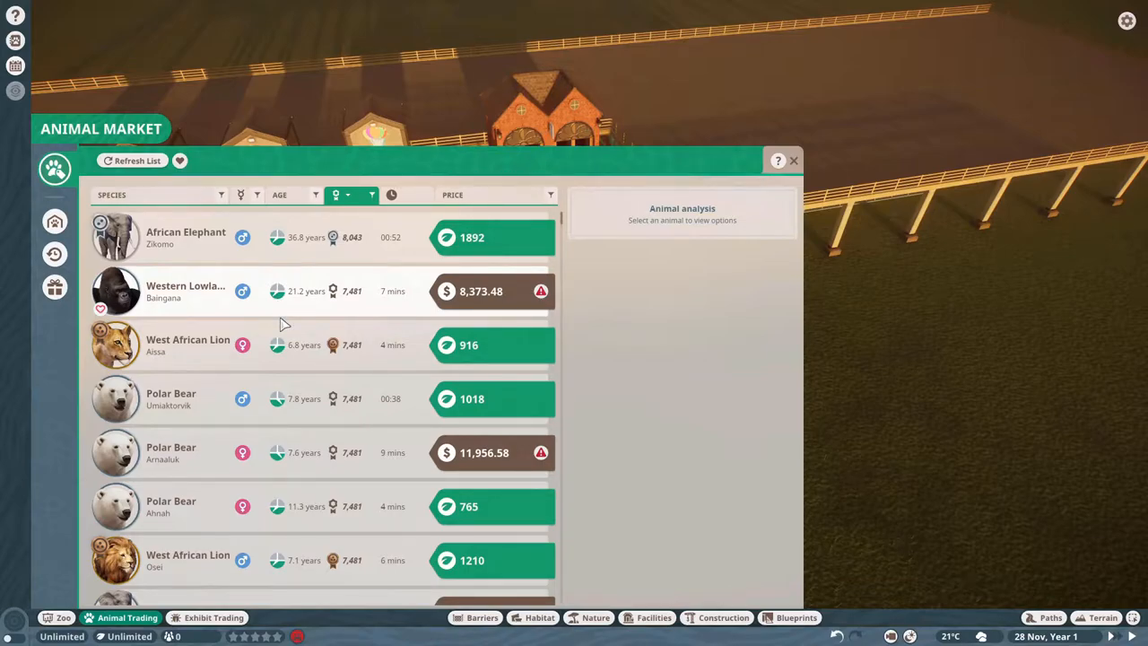
pyautogui.moveTo(367, 276)
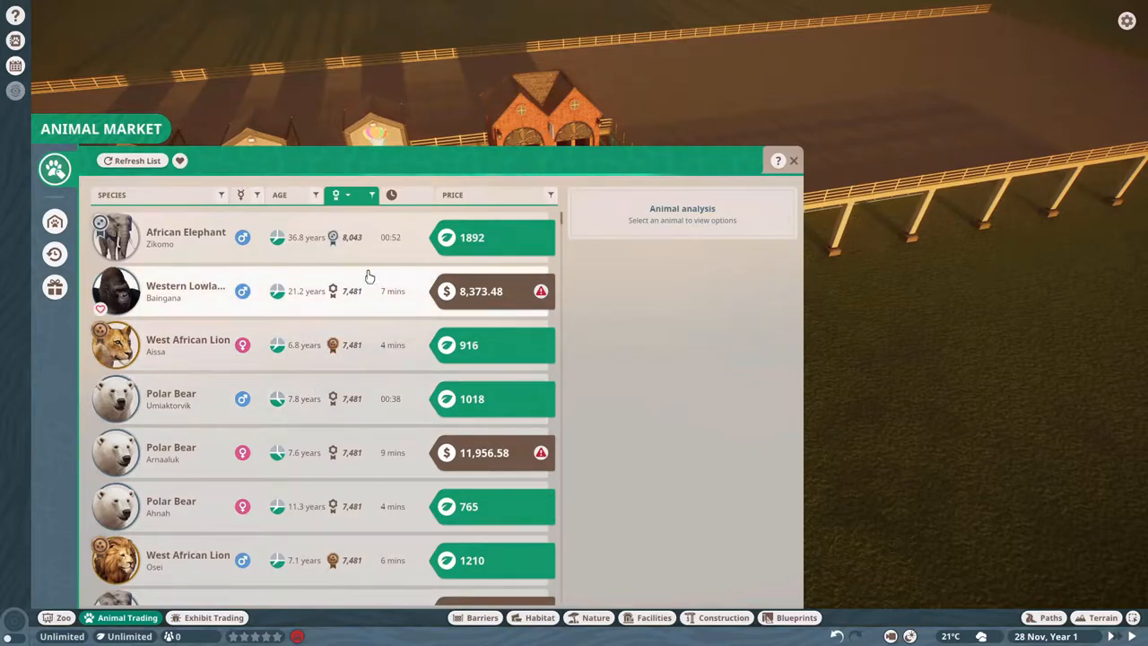
pyautogui.moveTo(381, 268)
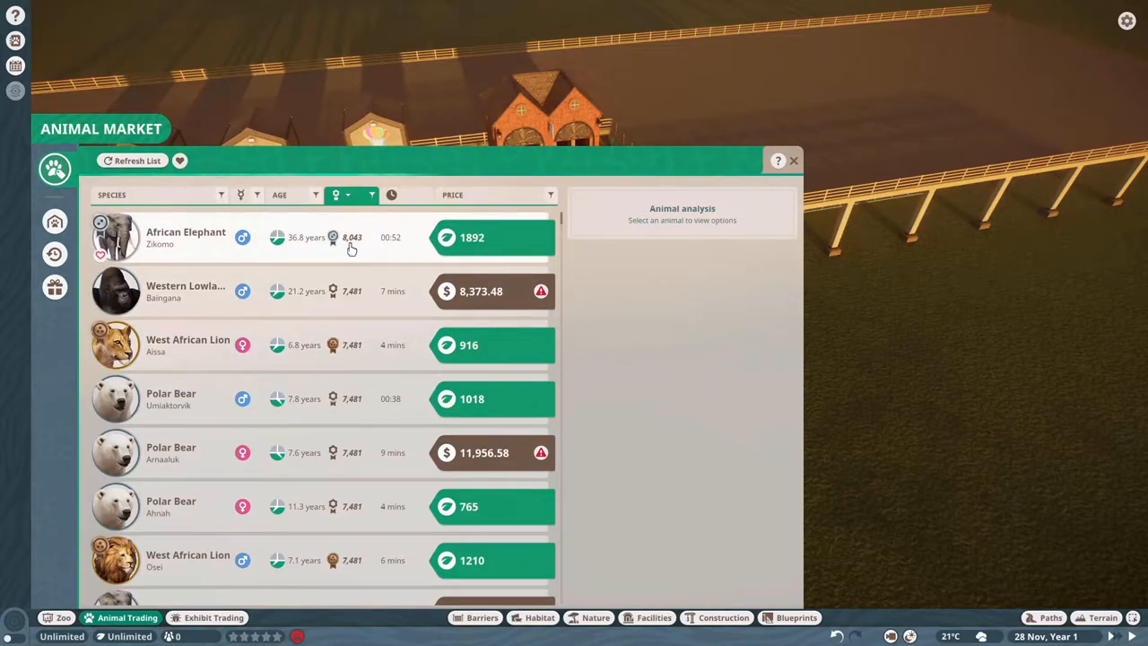
pyautogui.moveTo(201, 296)
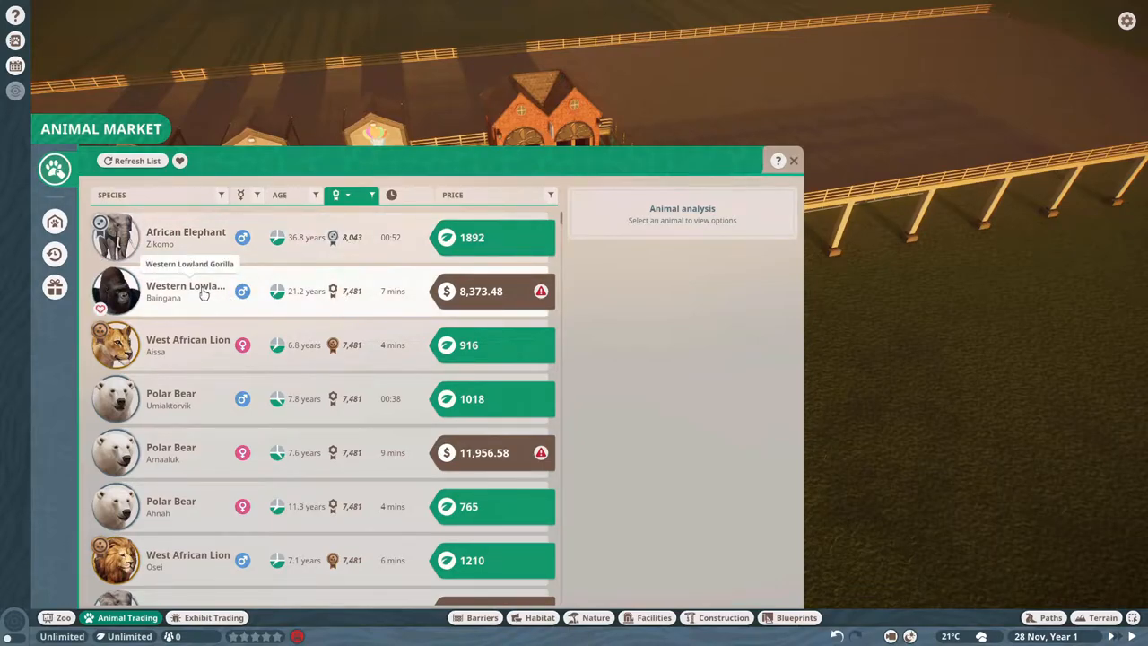
pyautogui.moveTo(198, 347)
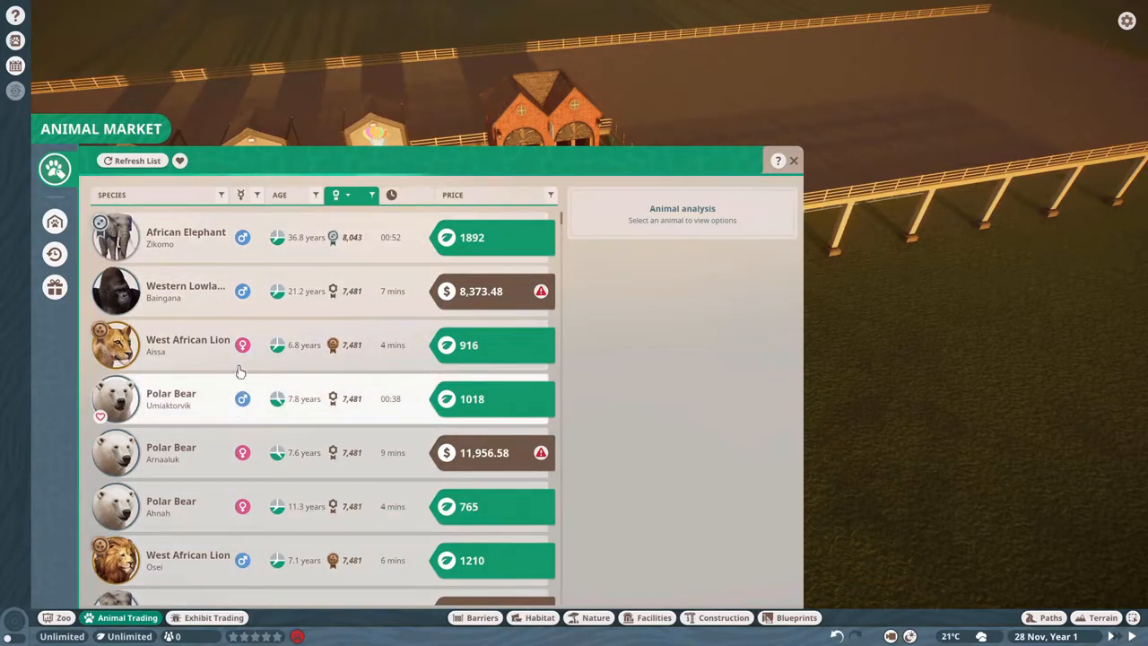
pyautogui.moveTo(242, 345)
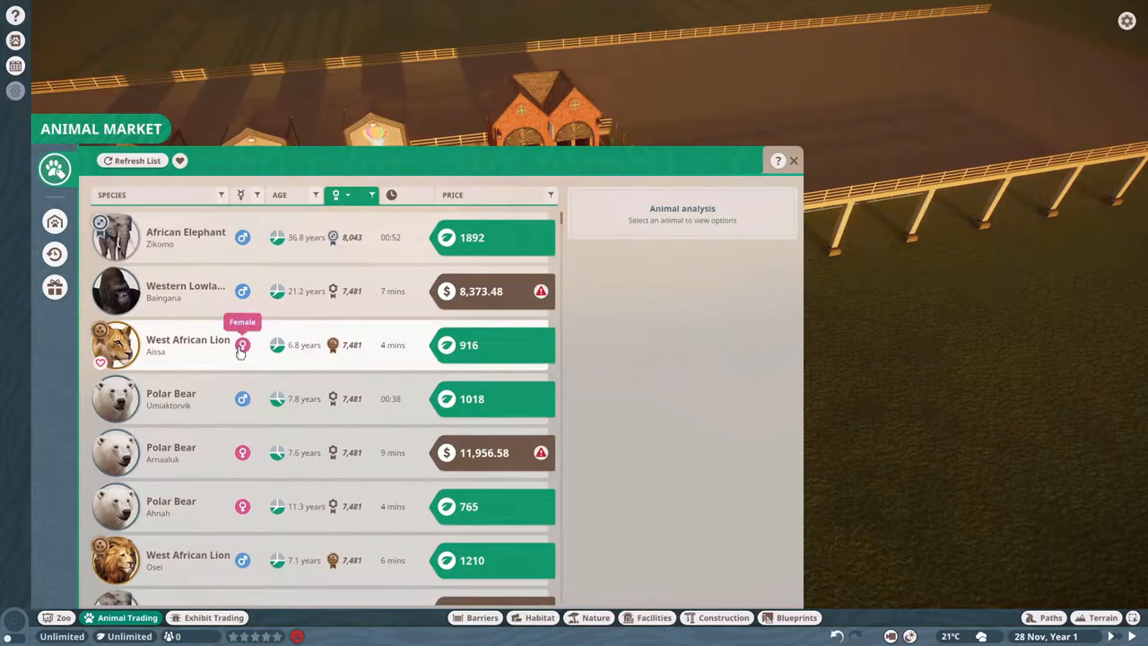
pyautogui.moveTo(242, 560)
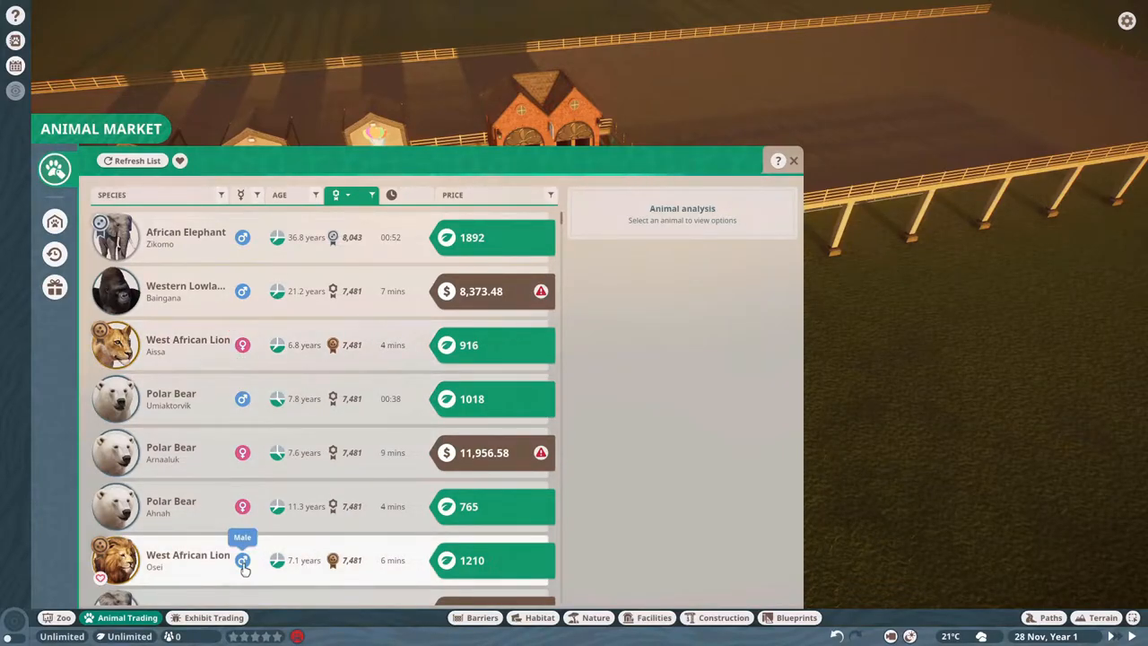
pyautogui.moveTo(242, 452)
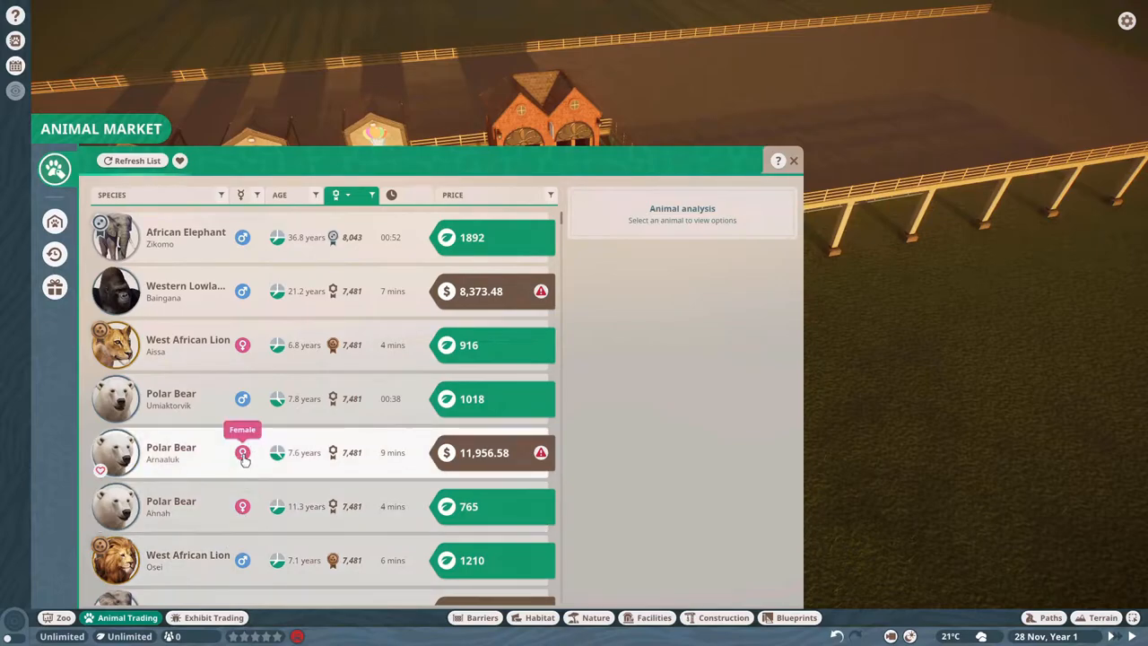
pyautogui.moveTo(242, 399)
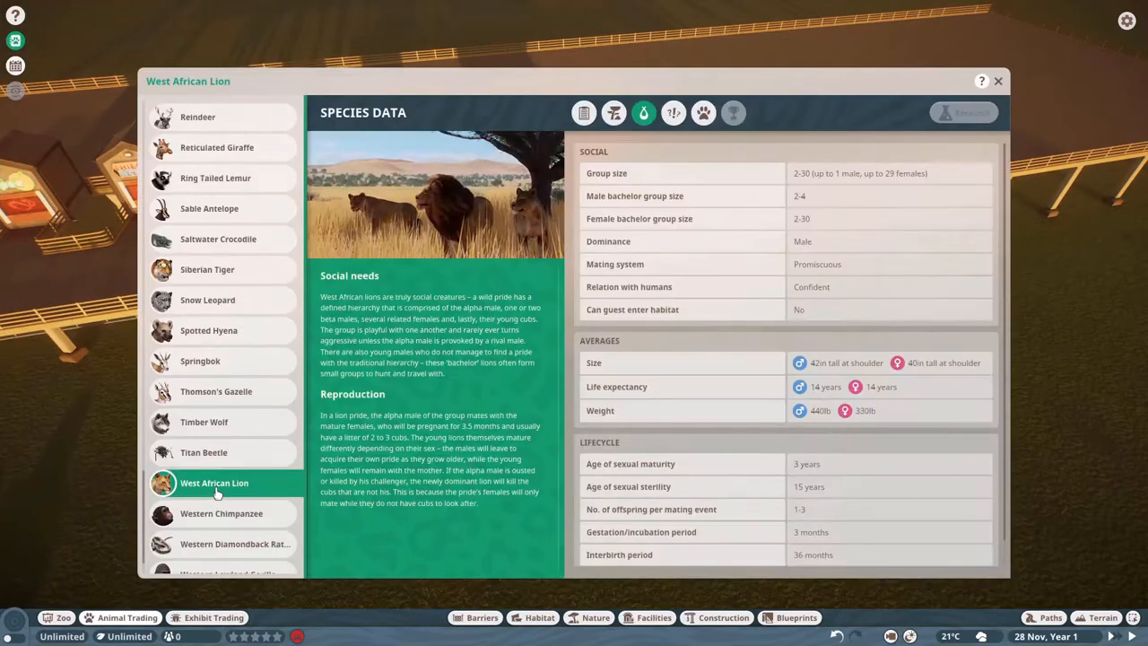
pyautogui.moveTo(435, 467)
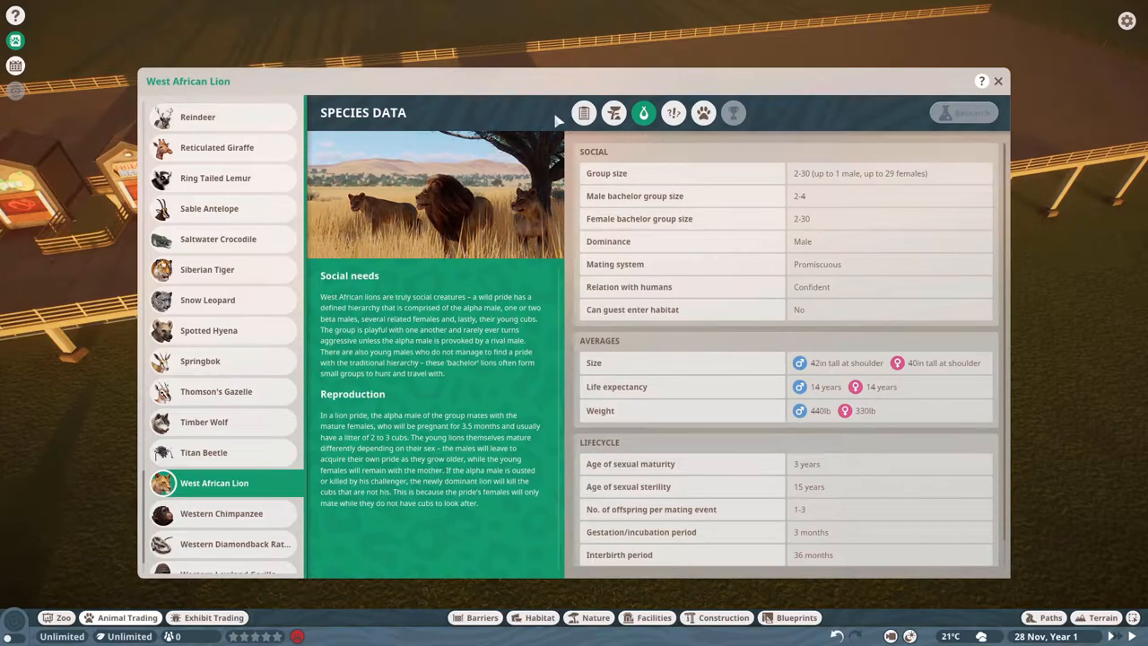
# View the lion's General Information, then its Natural Habitat origins and 705 m² requirement
pyautogui.click(583, 113)
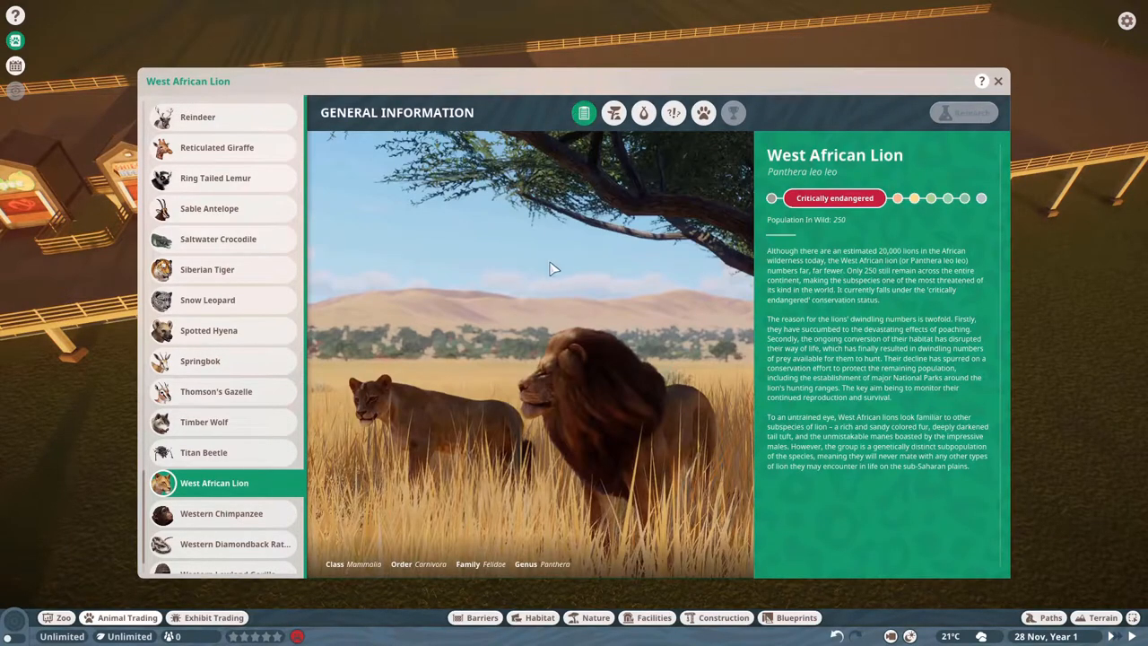
pyautogui.moveTo(734, 263)
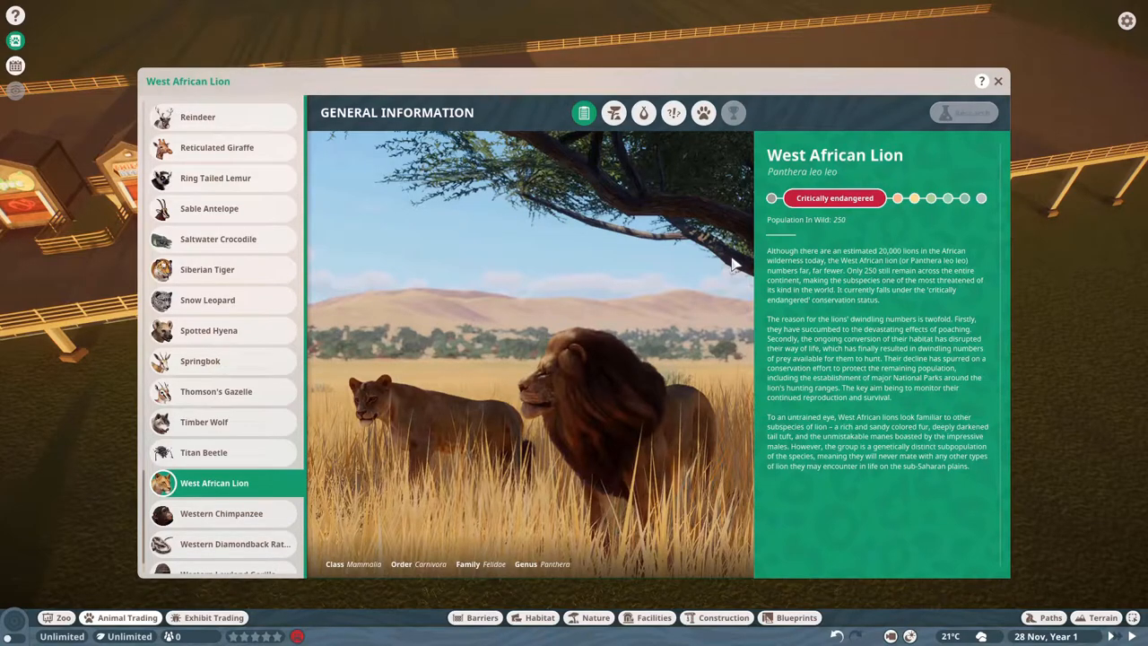
pyautogui.click(614, 112)
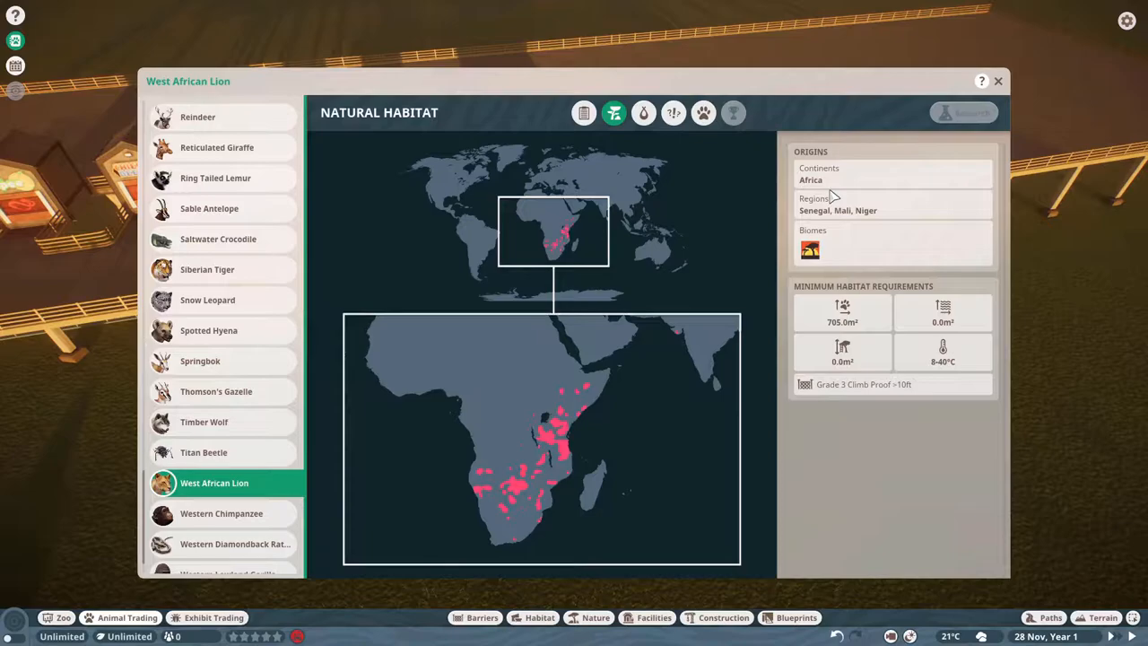
pyautogui.moveTo(866, 229)
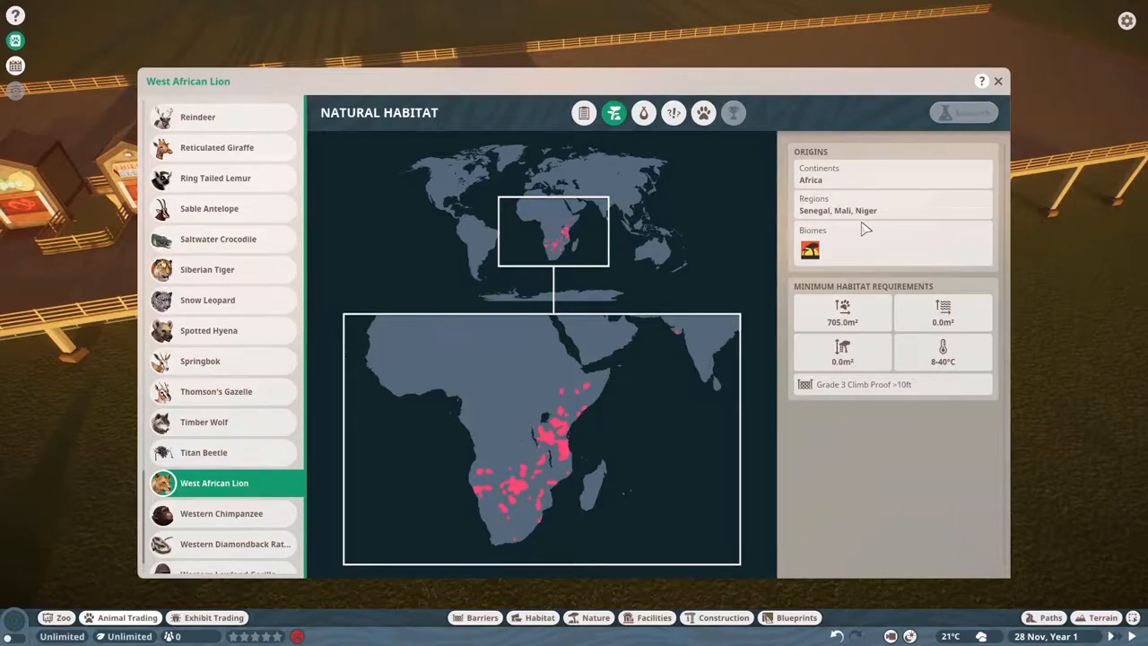
pyautogui.moveTo(810, 249)
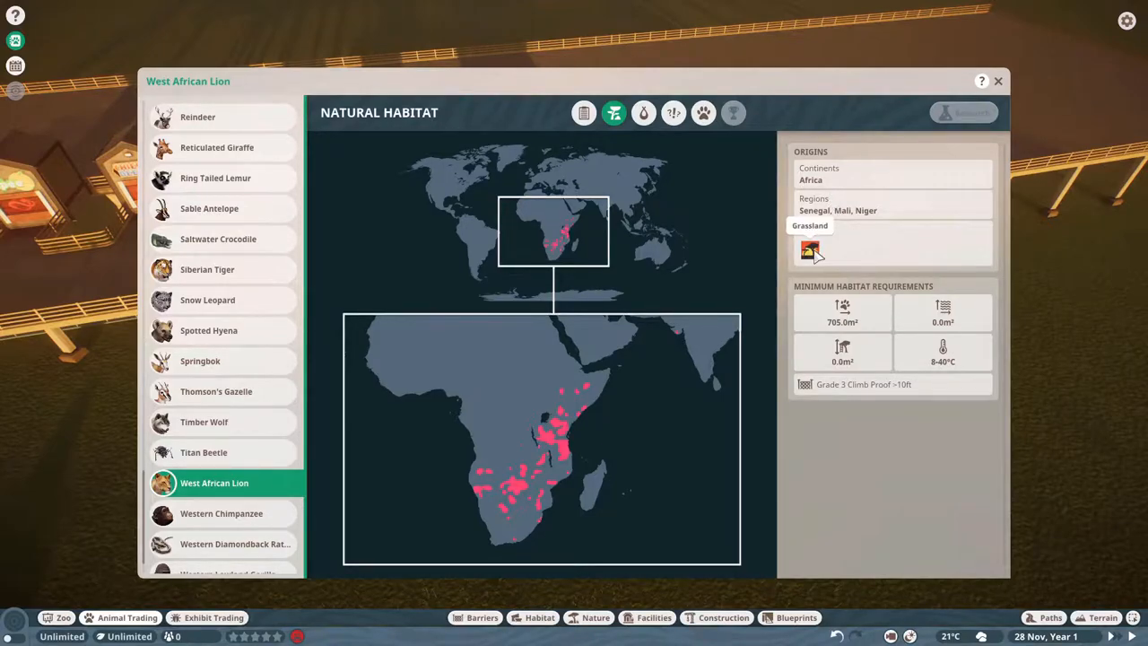
pyautogui.moveTo(841, 307)
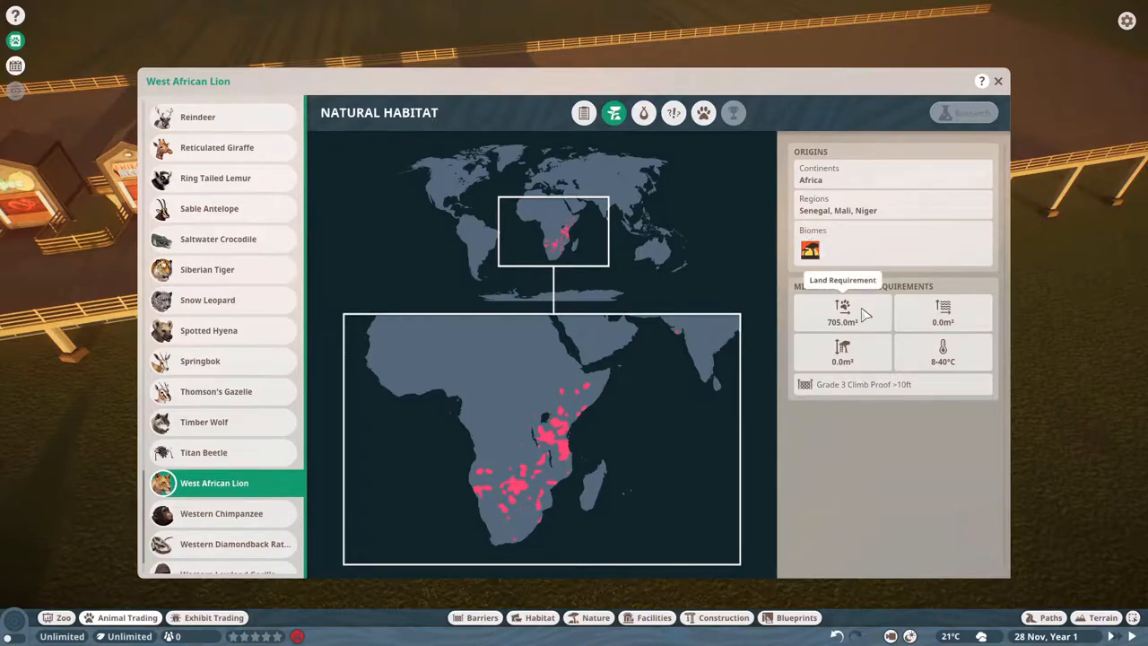
pyautogui.moveTo(823, 325)
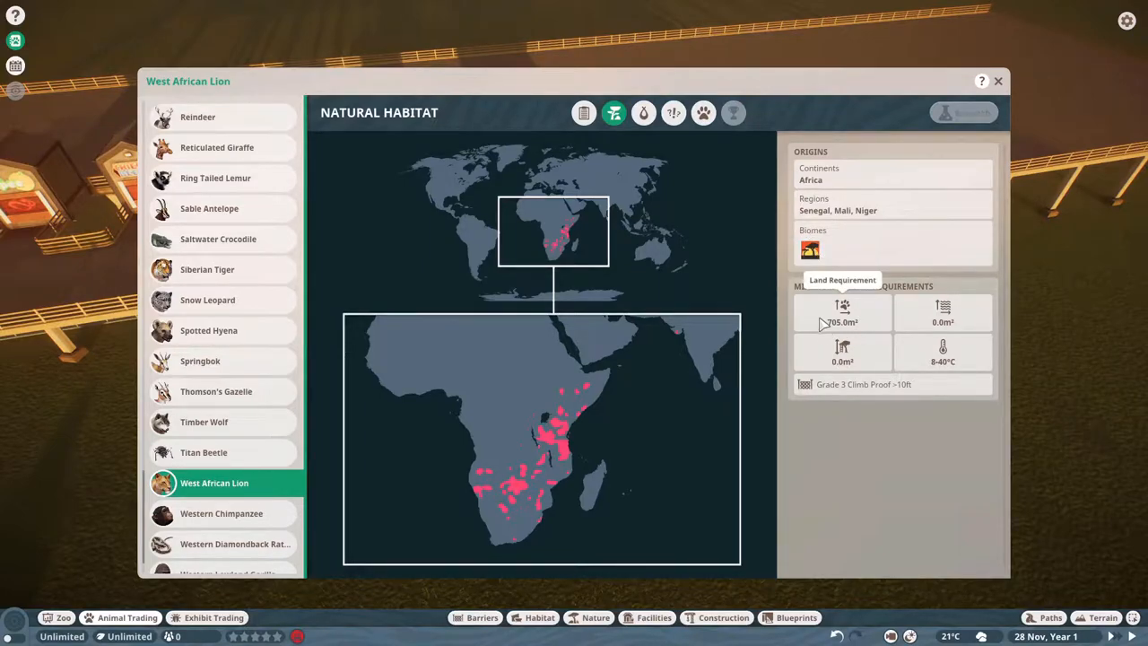
pyautogui.moveTo(943, 350)
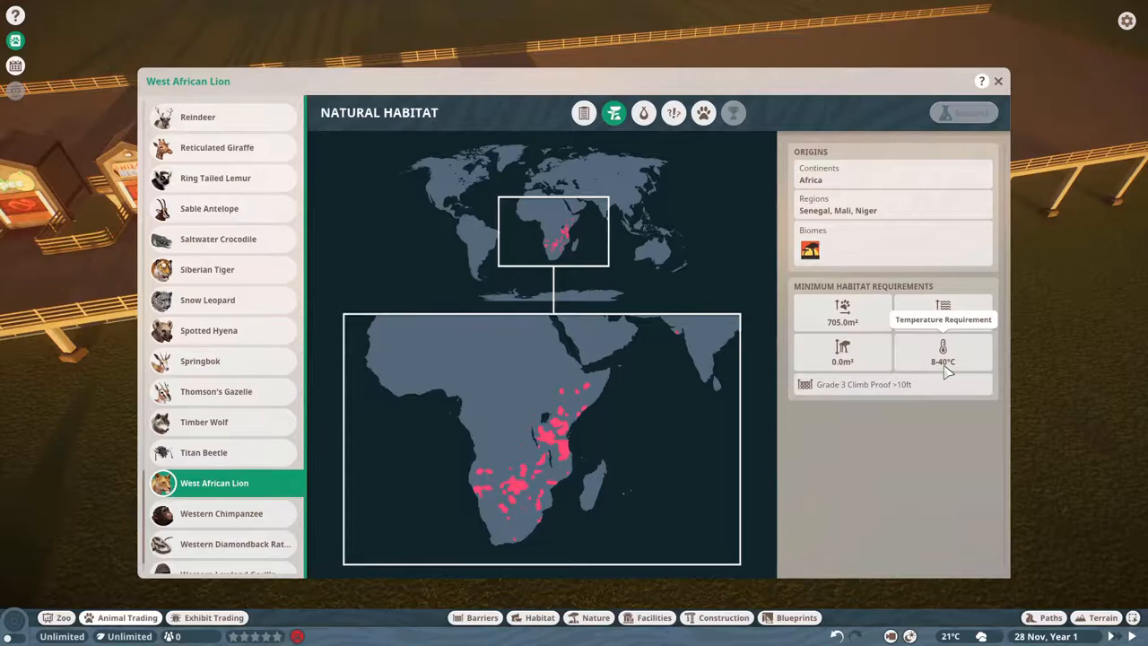
pyautogui.moveTo(842, 361)
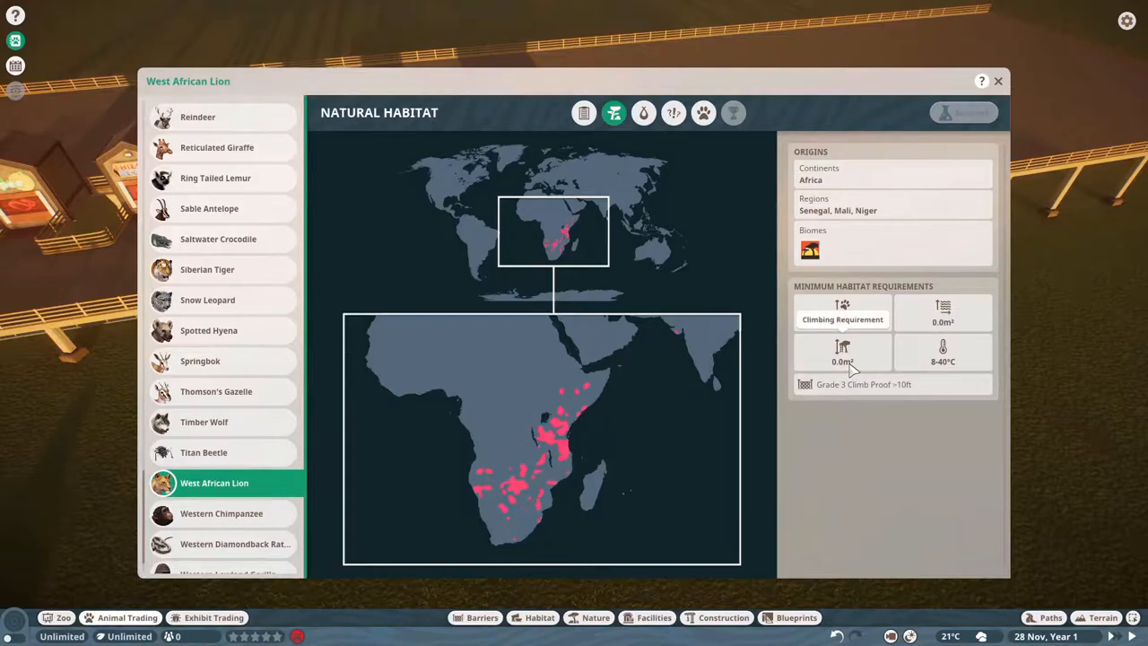
pyautogui.moveTo(955, 321)
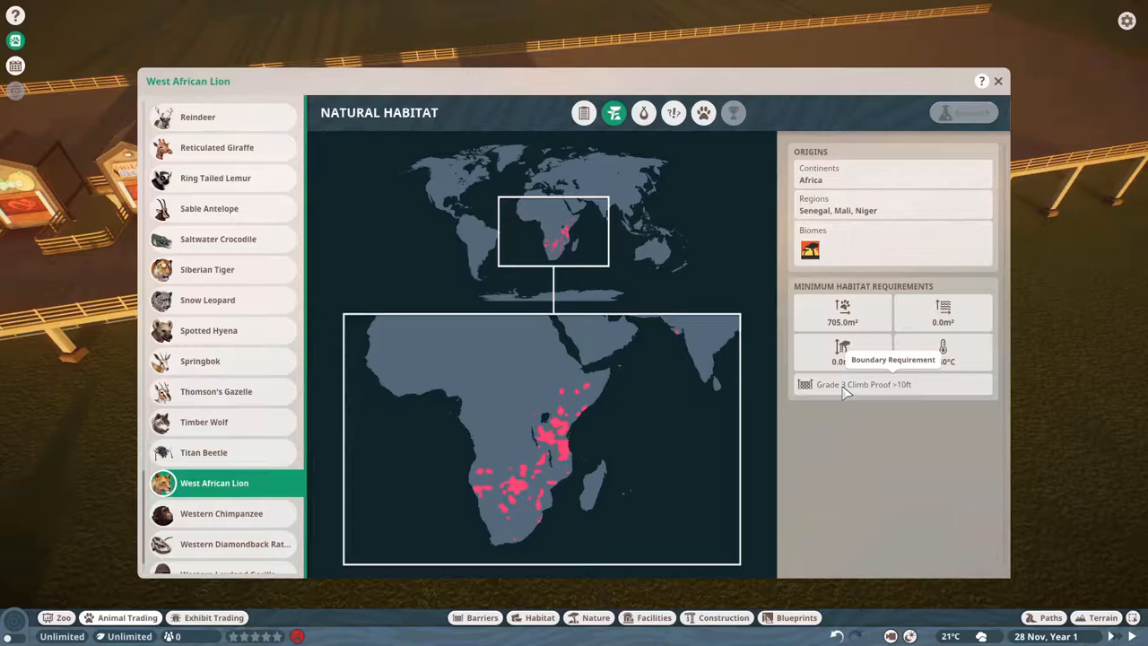
pyautogui.moveTo(900, 395)
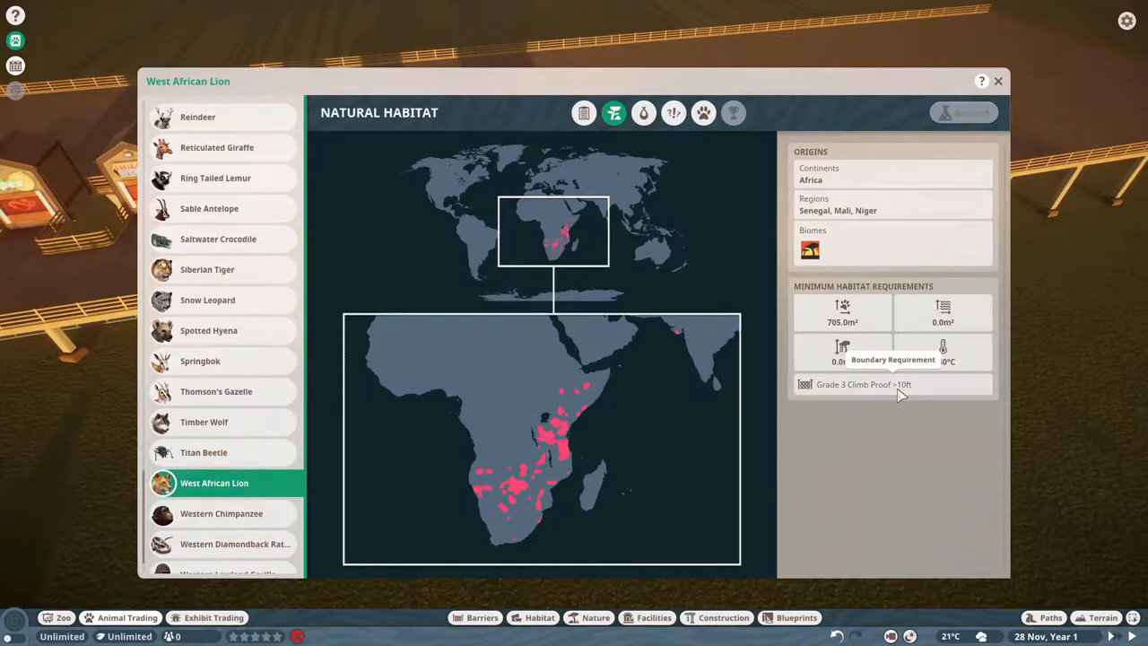
# Show the lion's Species Data: social structure, average size and weight, lifecycle
pyautogui.click(643, 112)
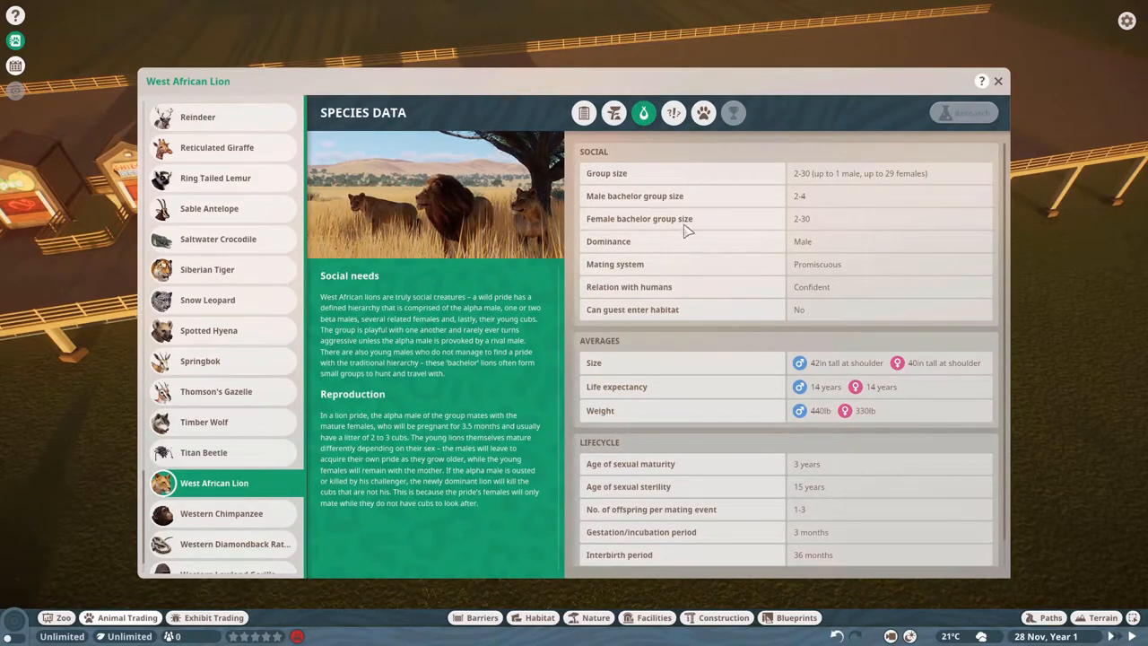
pyautogui.moveTo(802, 213)
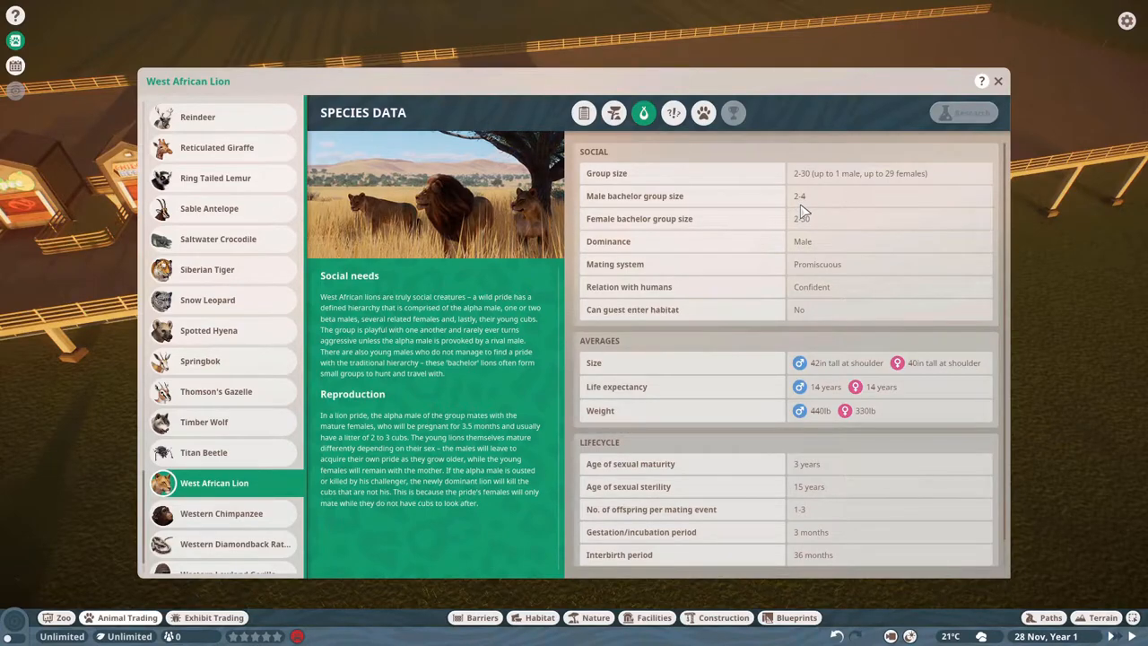
pyautogui.moveTo(811, 231)
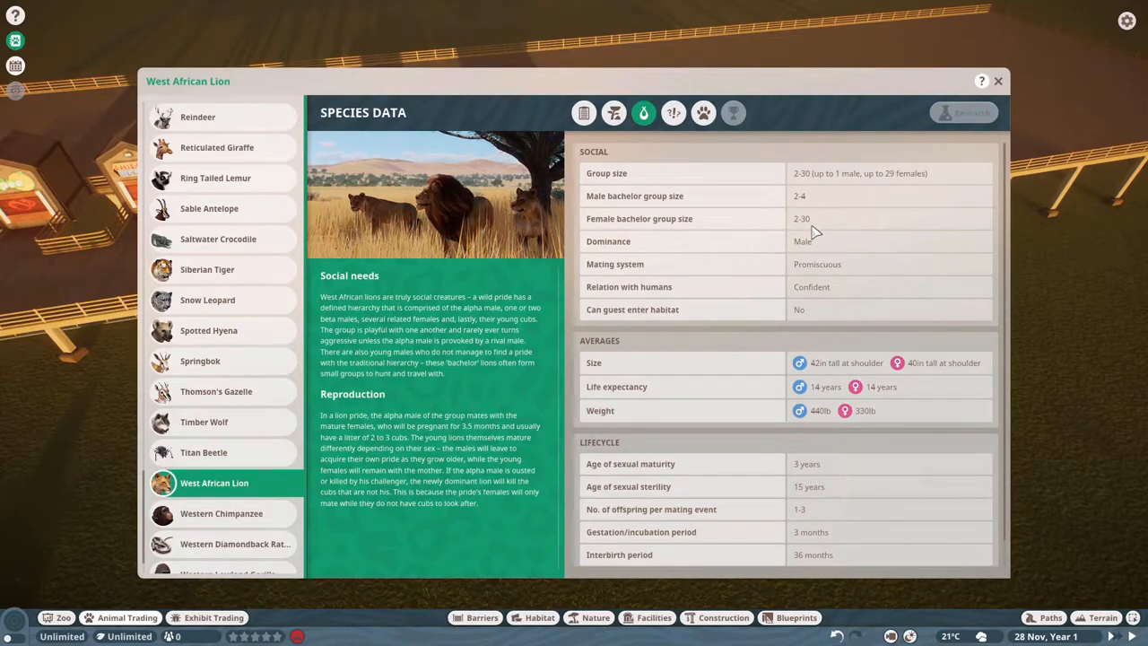
pyautogui.moveTo(784, 218)
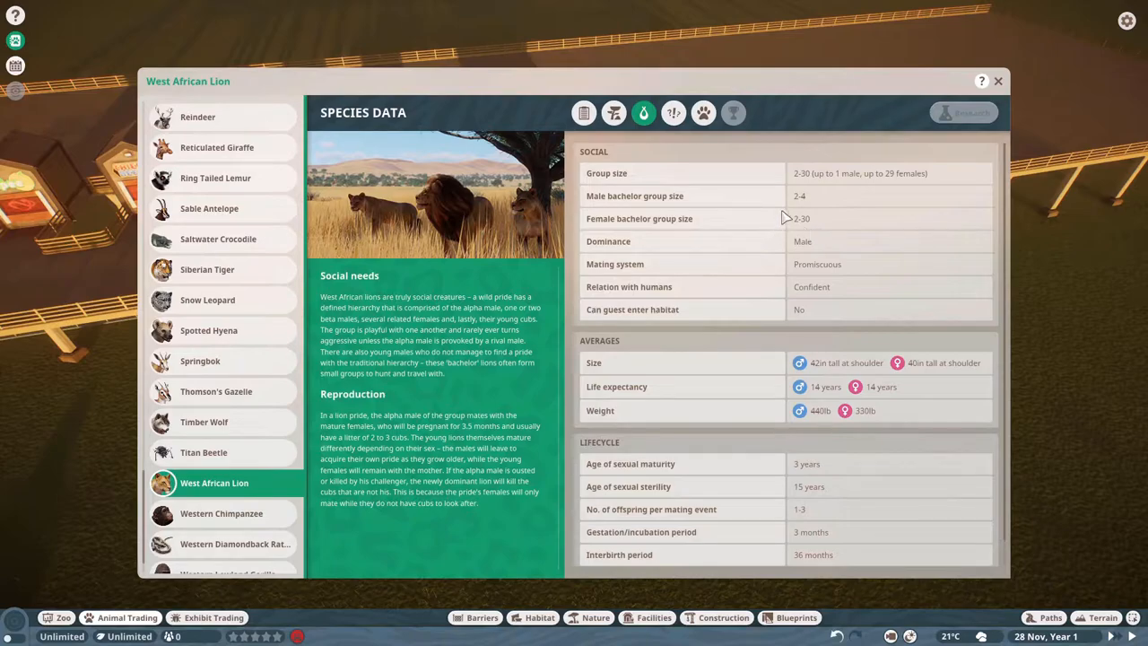
pyautogui.moveTo(827, 185)
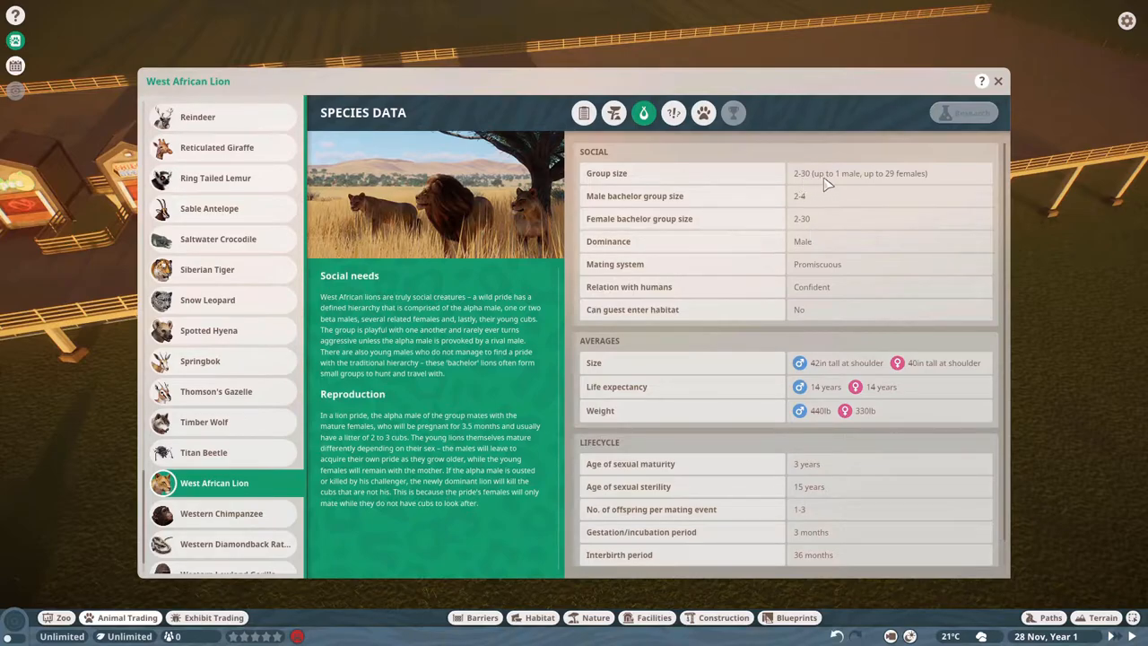
pyautogui.moveTo(906, 184)
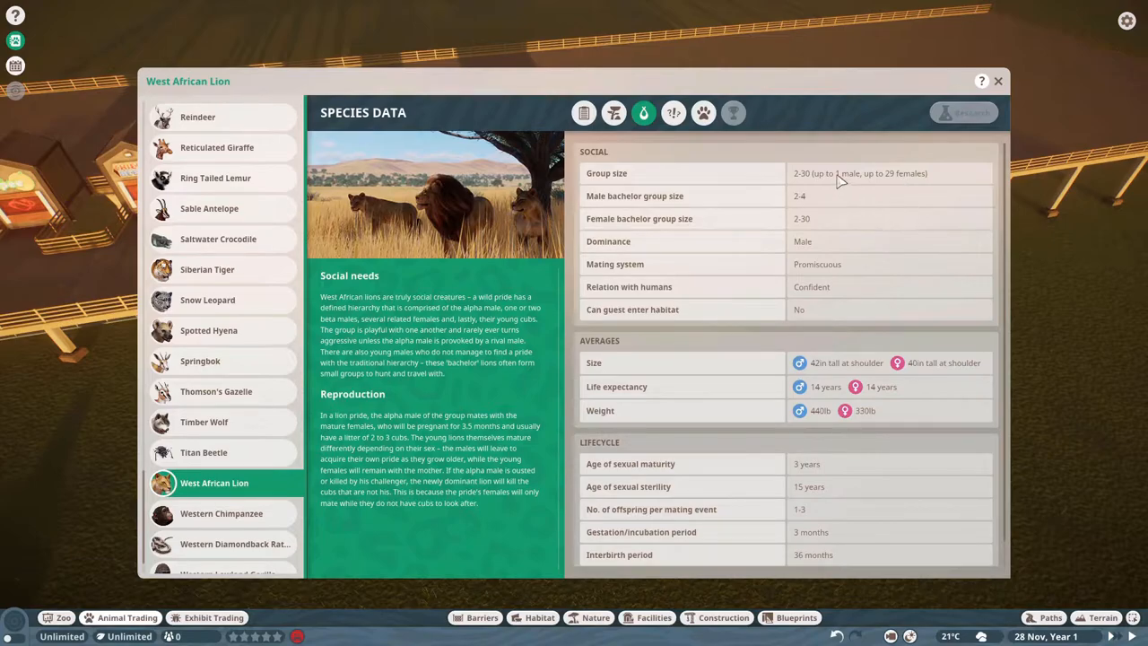
pyautogui.scroll(-3)
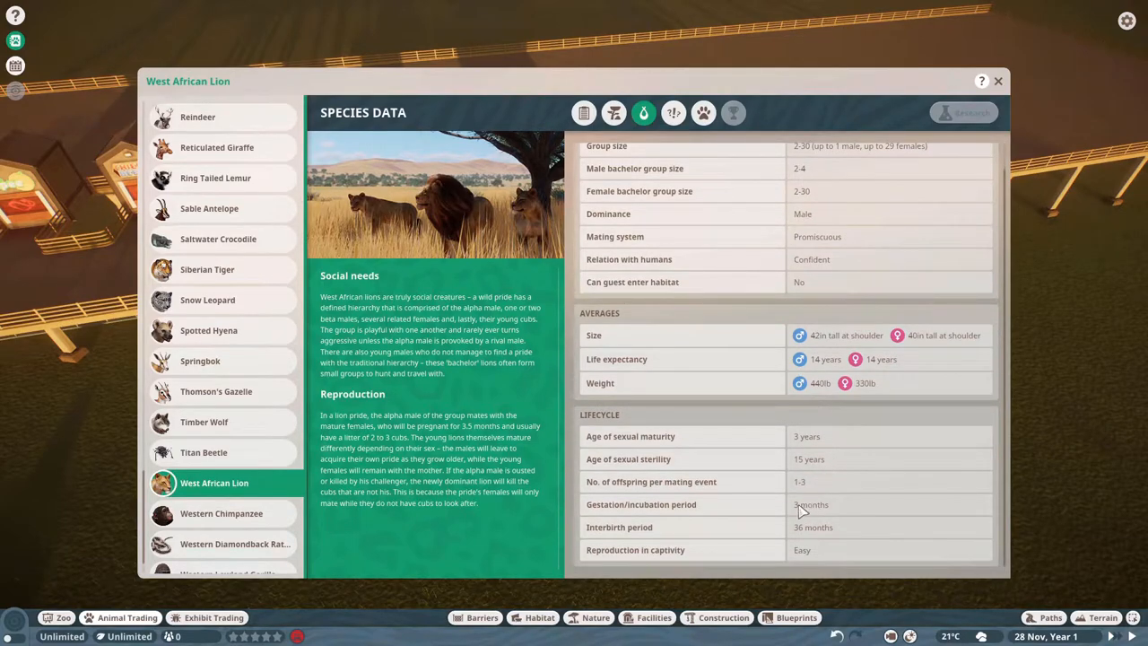
pyautogui.moveTo(749, 516)
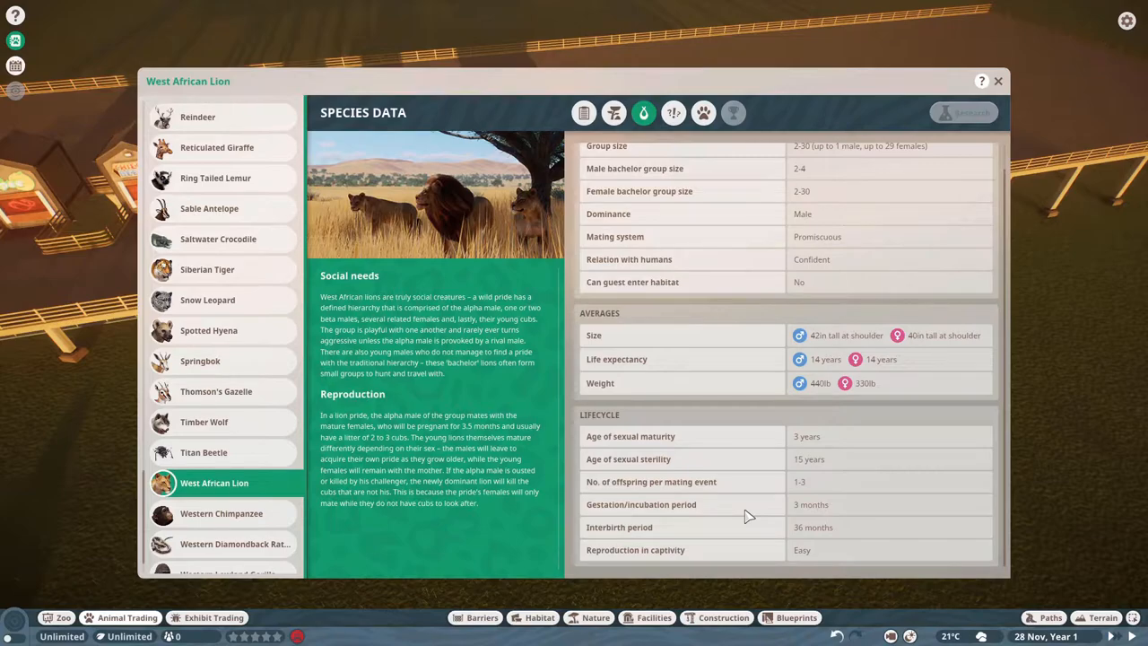
pyautogui.moveTo(820, 437)
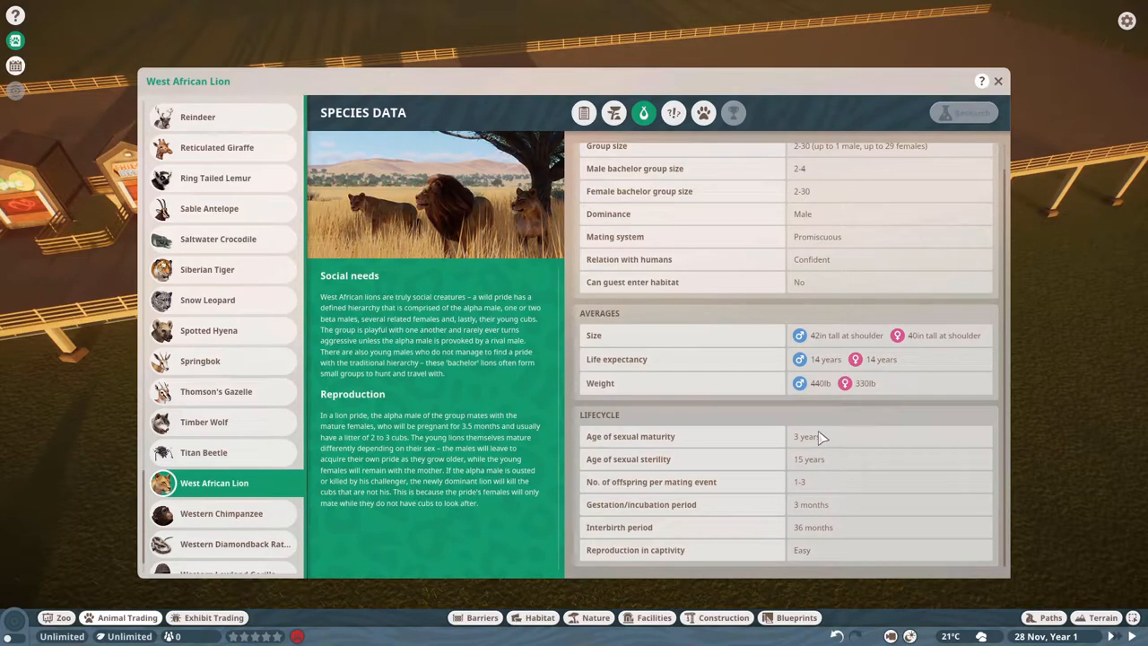
pyautogui.moveTo(819, 470)
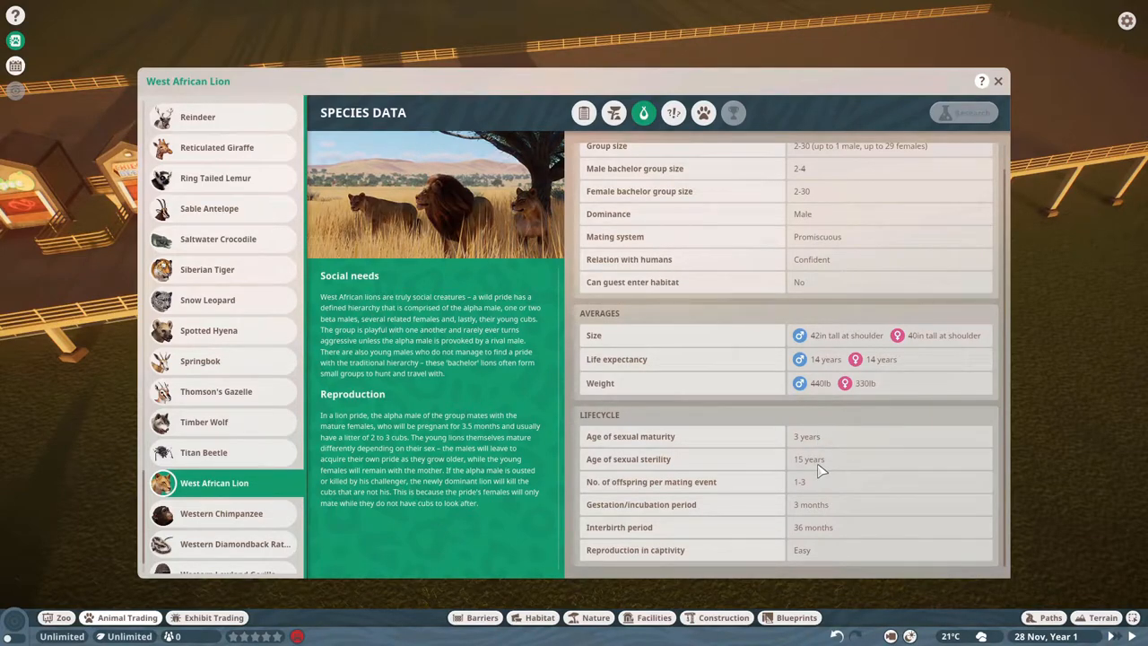
pyautogui.moveTo(835, 500)
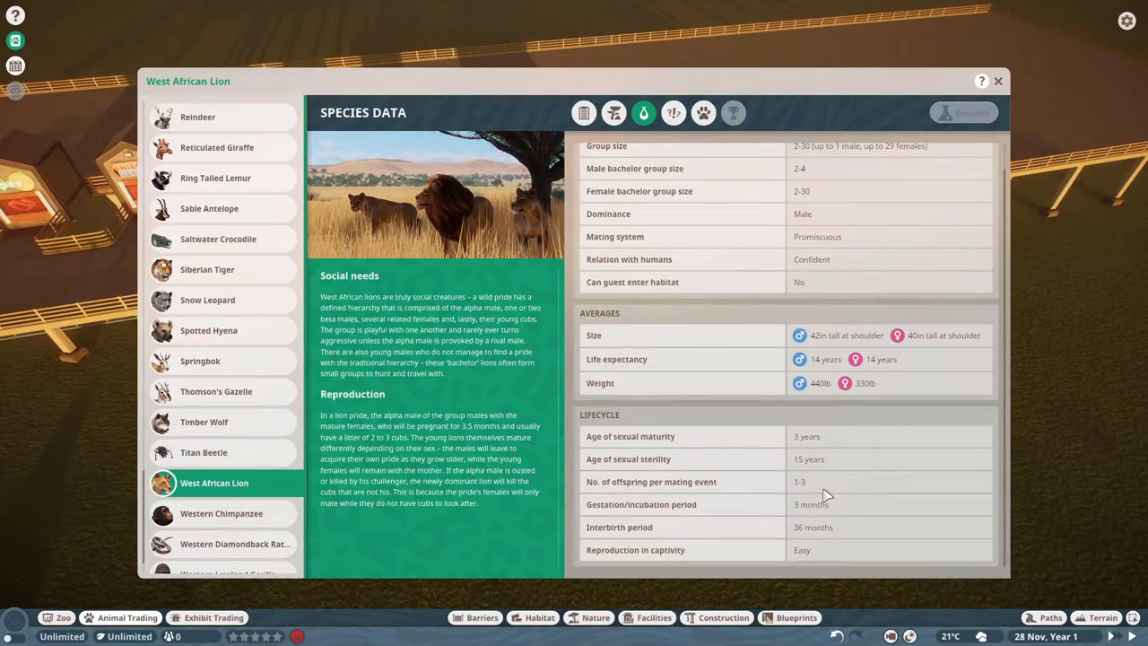
pyautogui.moveTo(826, 514)
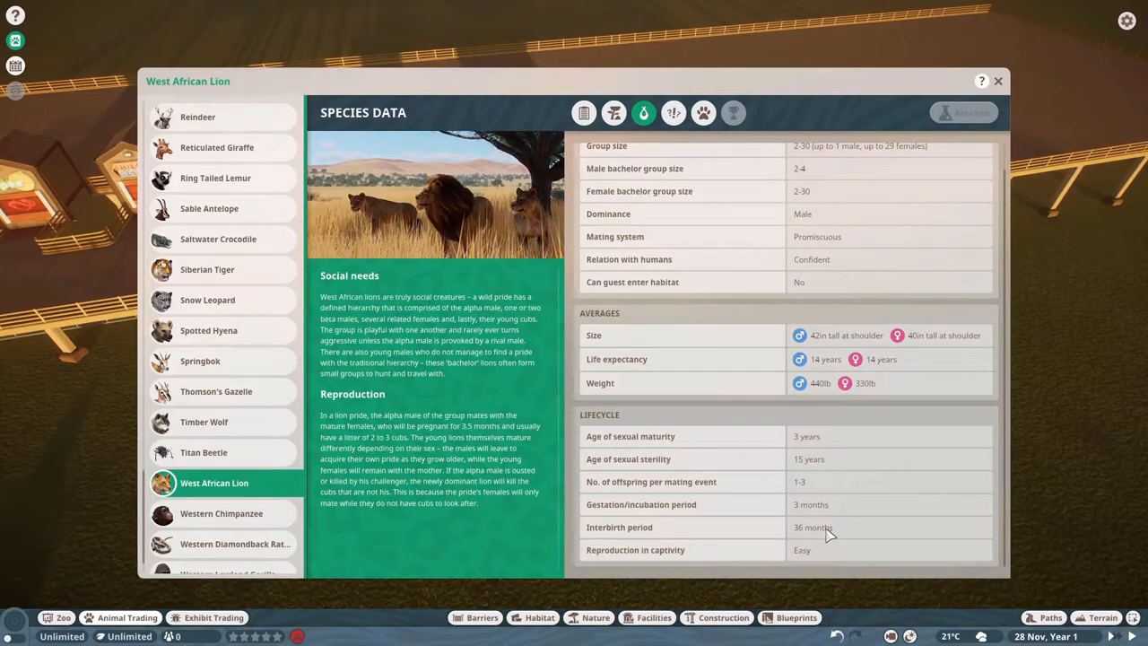
pyautogui.moveTo(790, 560)
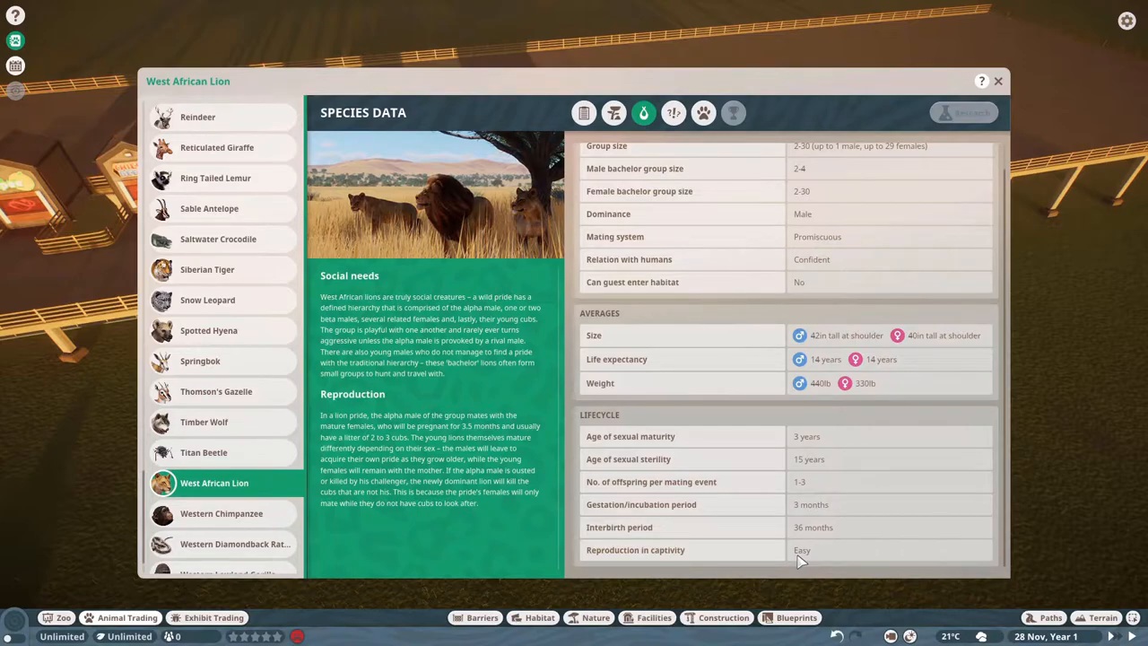
pyautogui.scroll(3)
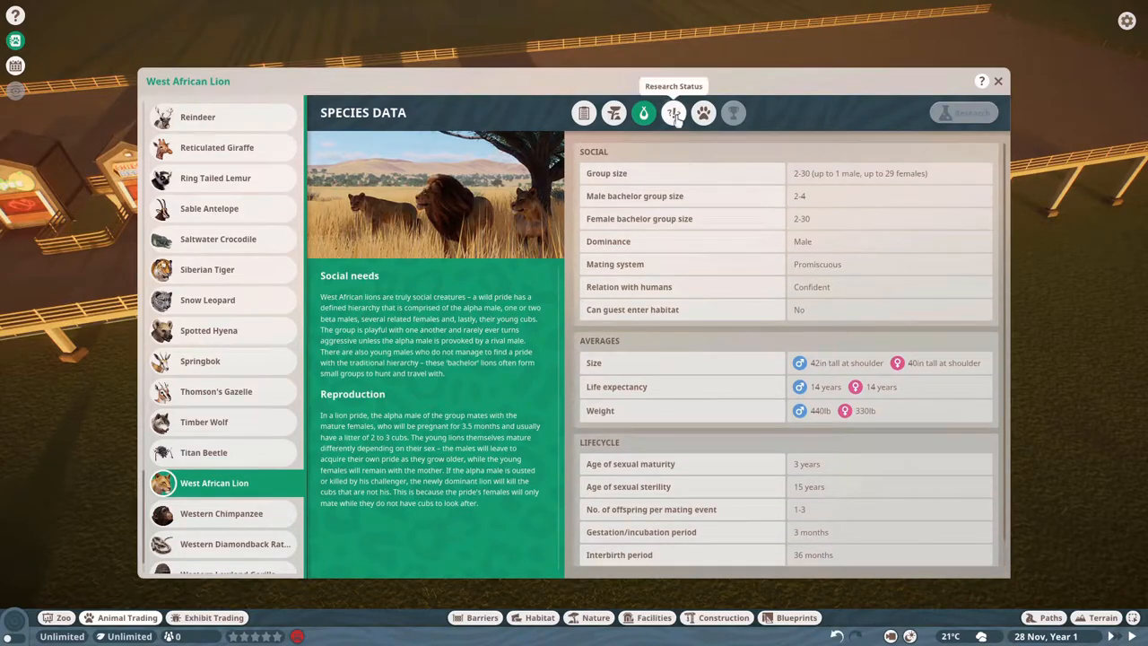
# View the lion's Research Status, scrolling through diet, habitat and food enrichments
pyautogui.click(674, 113)
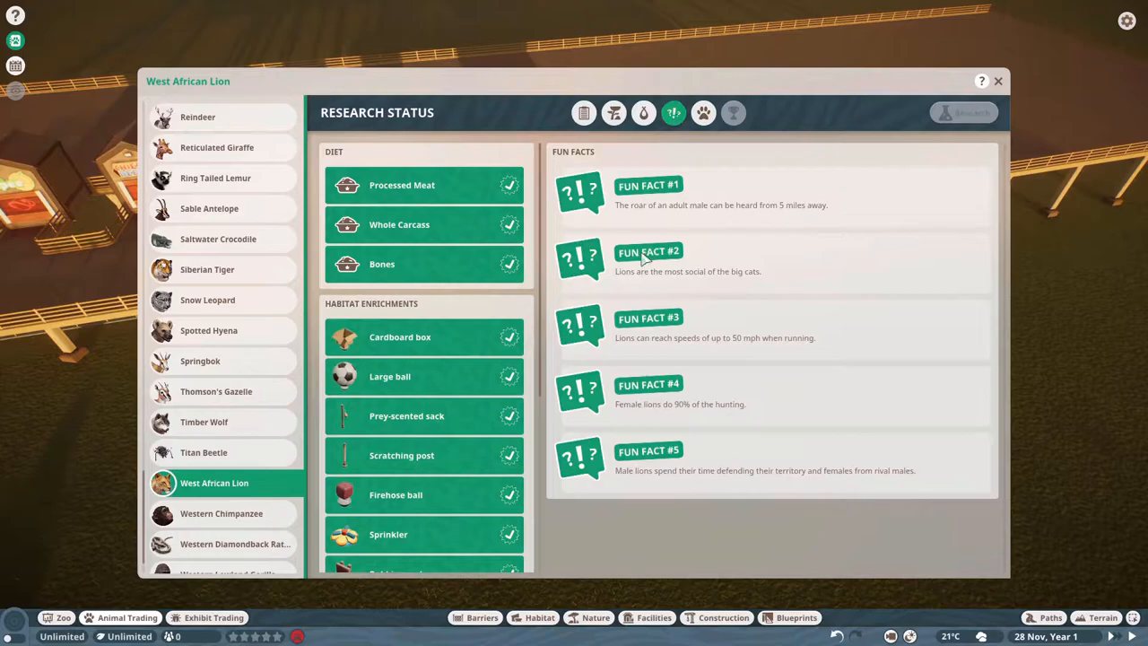
pyautogui.moveTo(663, 216)
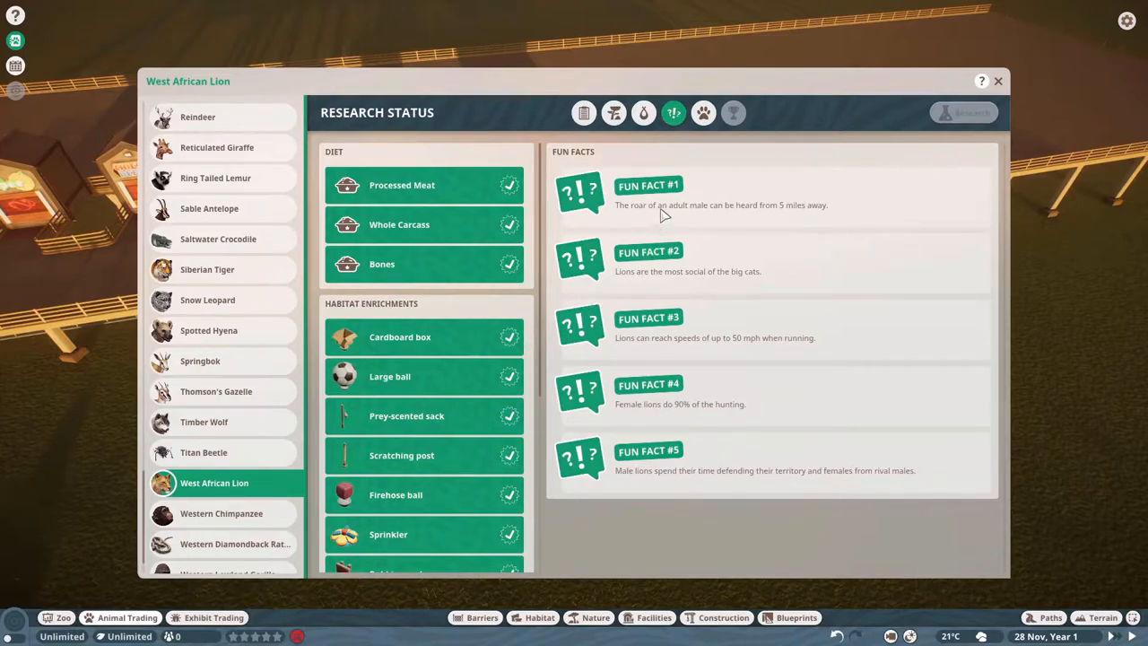
pyautogui.moveTo(817, 221)
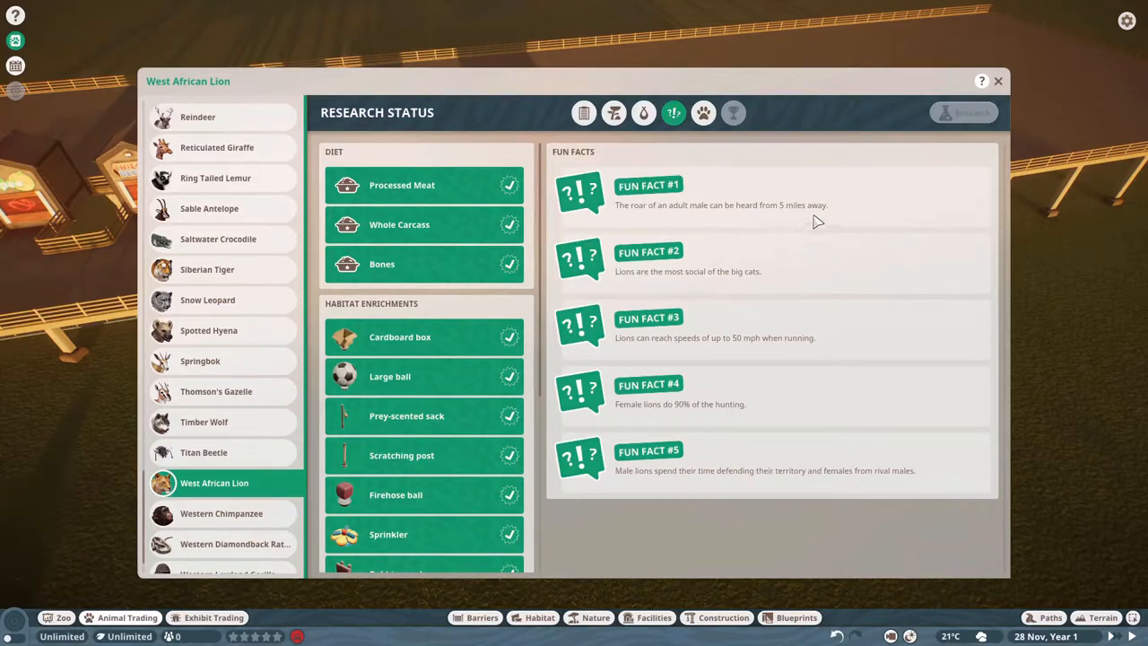
pyautogui.moveTo(609, 294)
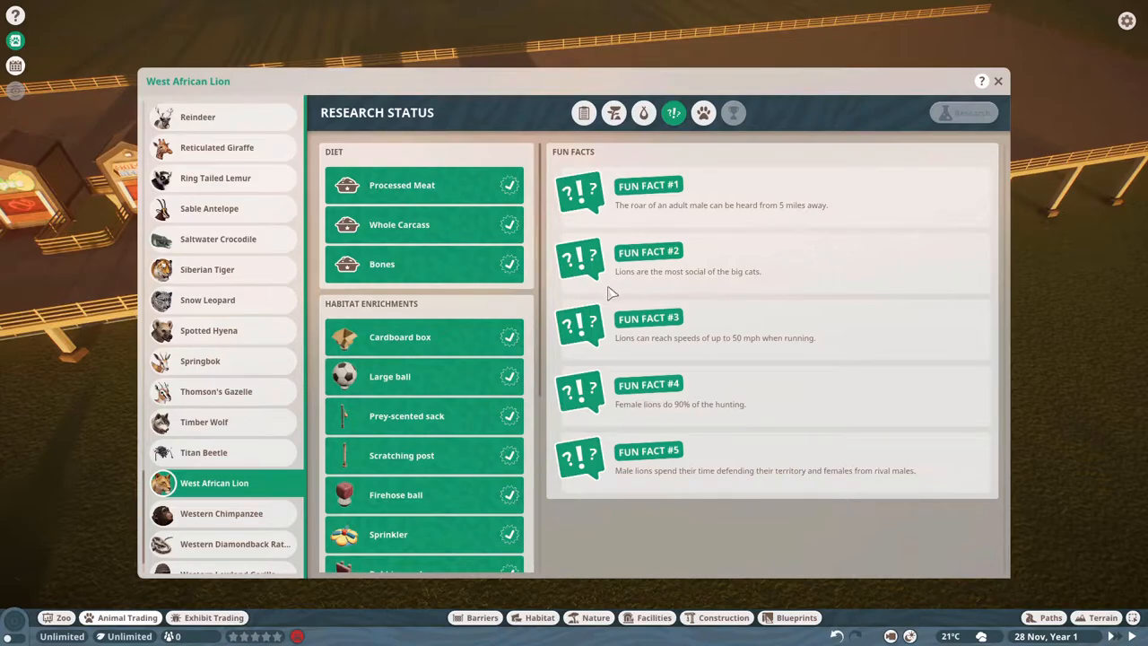
pyautogui.moveTo(752, 289)
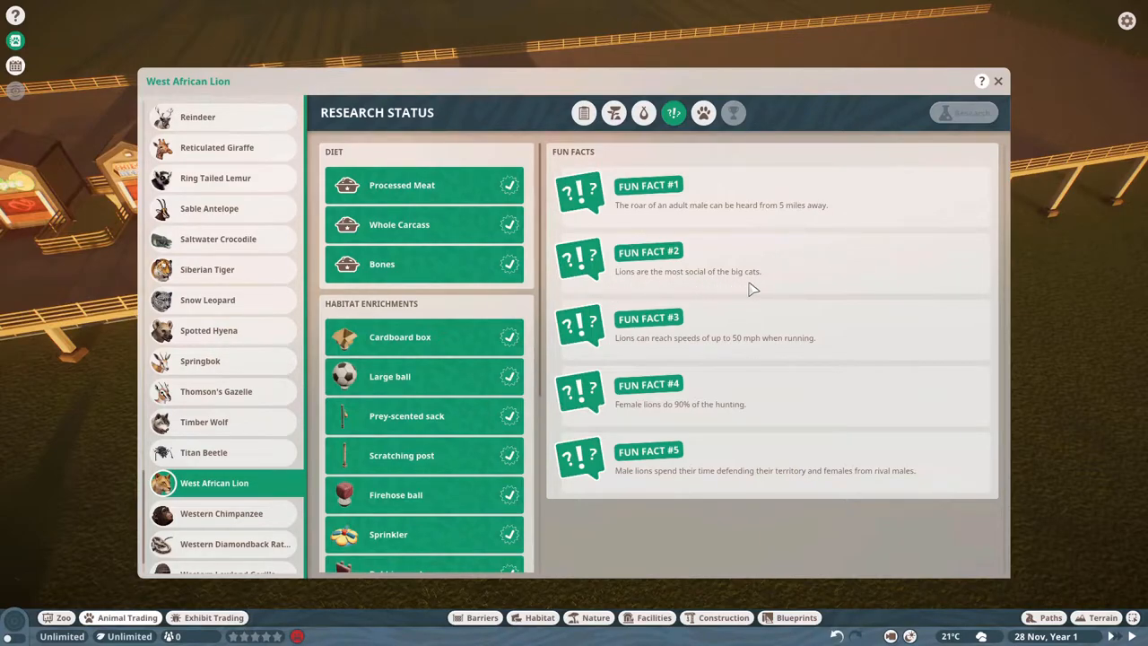
pyautogui.moveTo(682, 348)
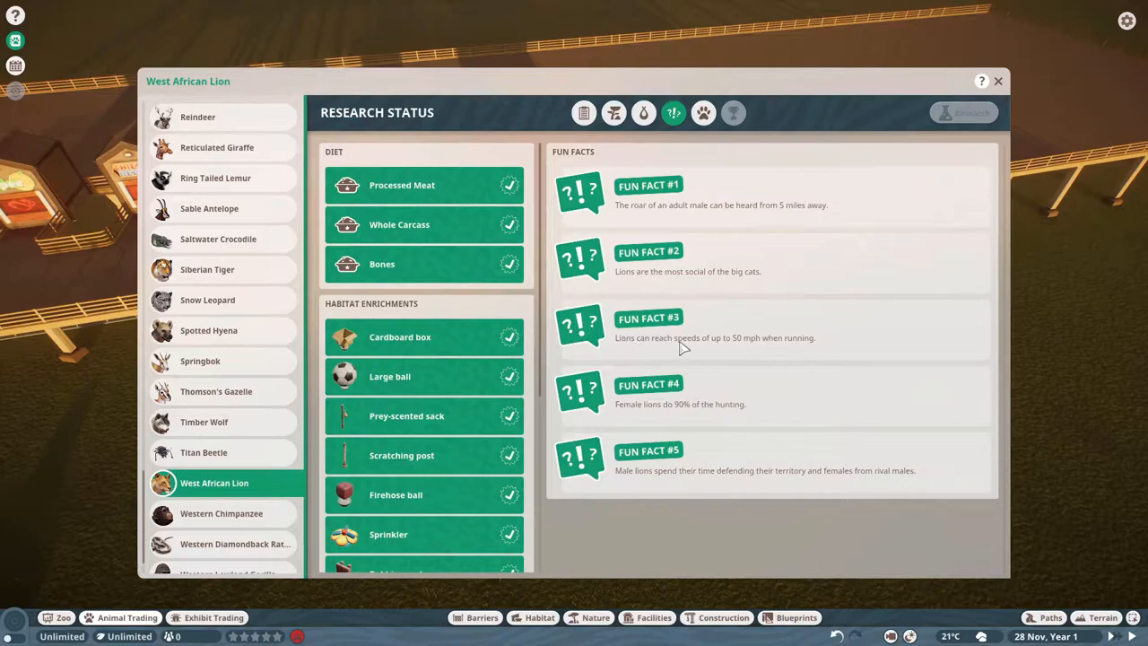
pyautogui.moveTo(748, 352)
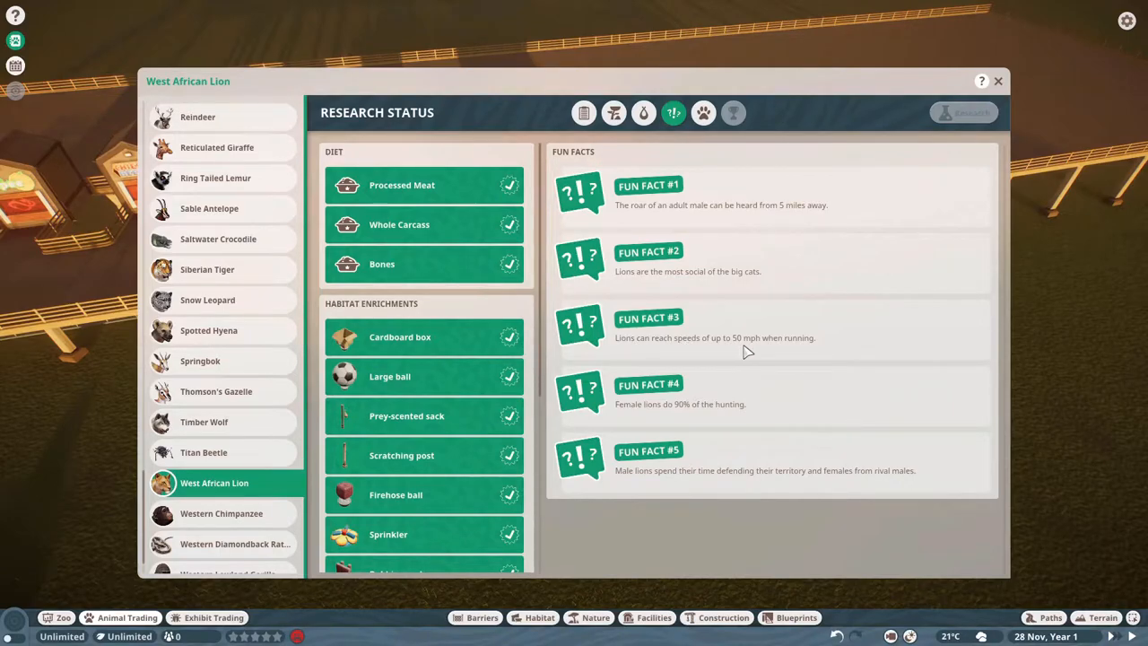
pyautogui.moveTo(648, 415)
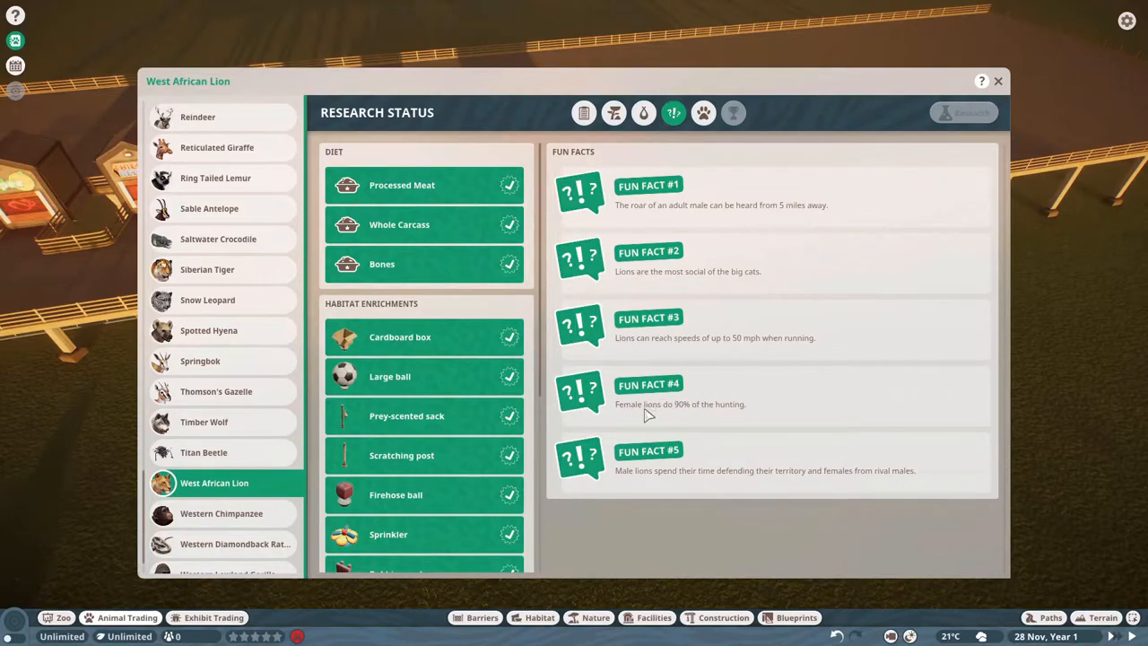
pyautogui.moveTo(655, 426)
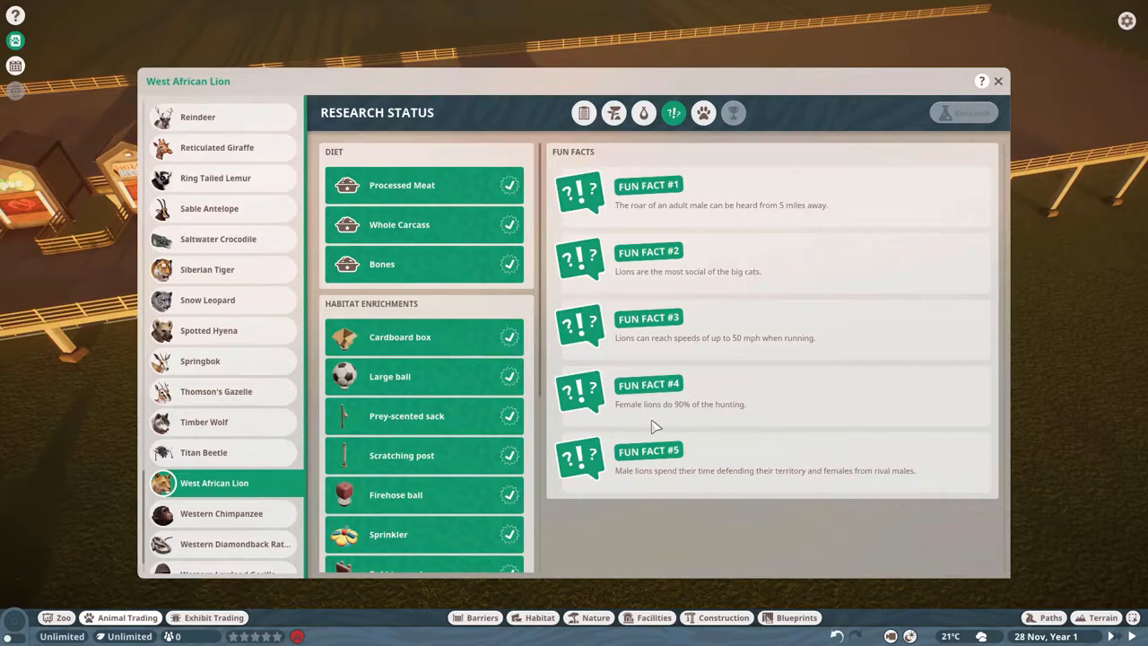
pyautogui.moveTo(718, 423)
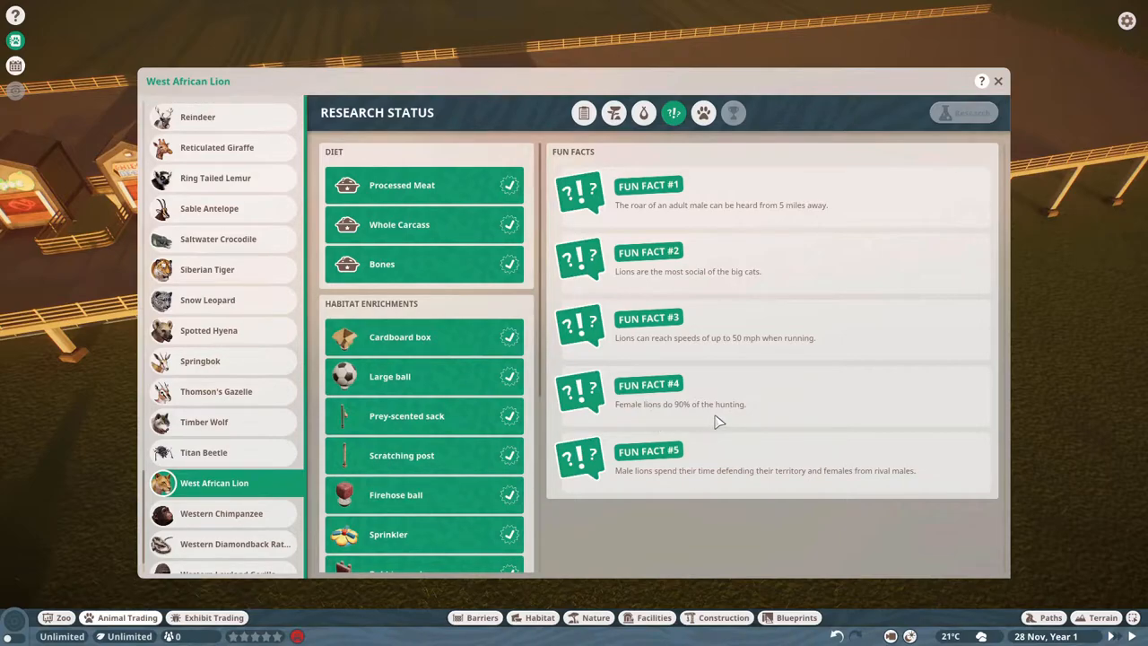
pyautogui.moveTo(701, 482)
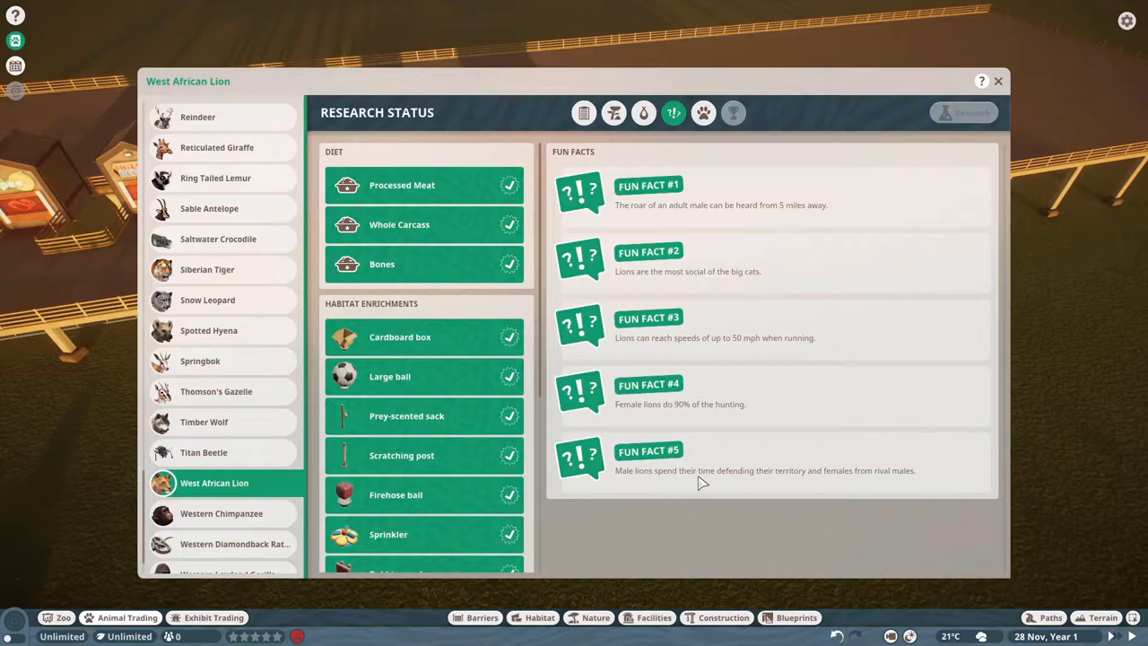
pyautogui.moveTo(802, 483)
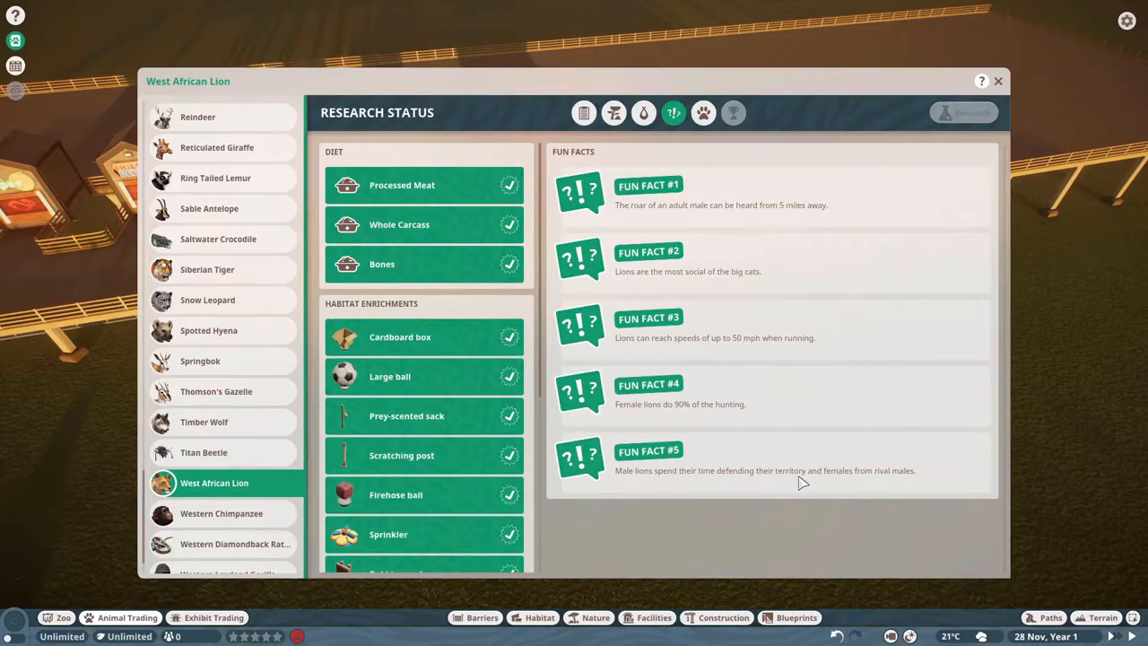
pyautogui.moveTo(909, 483)
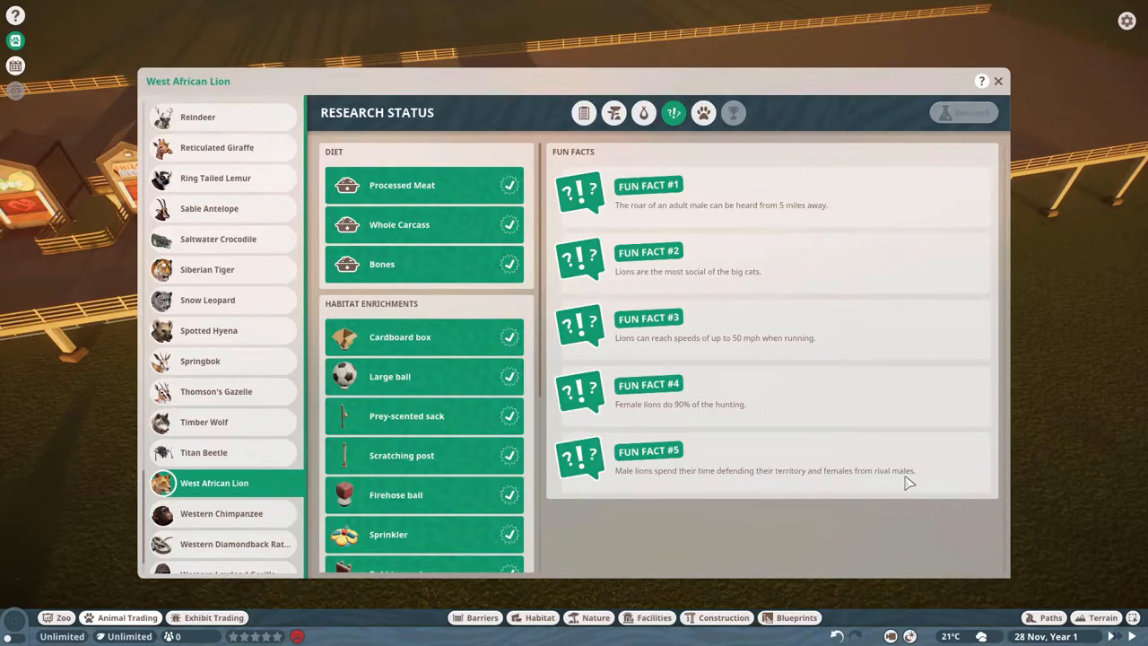
pyautogui.moveTo(507, 402)
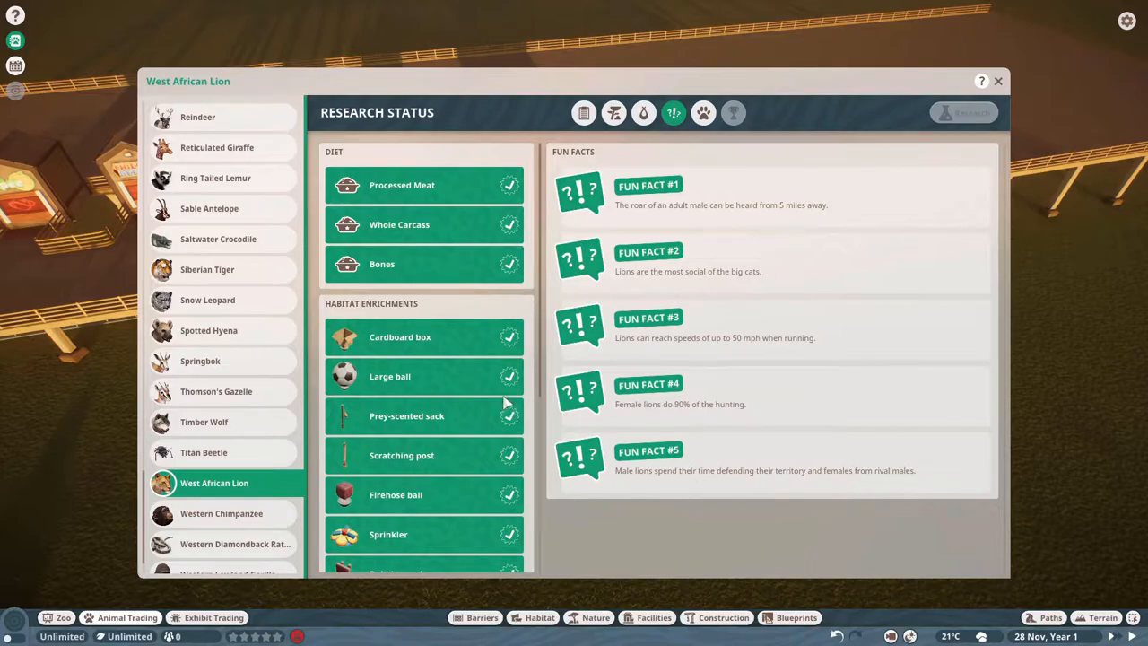
pyautogui.moveTo(413, 205)
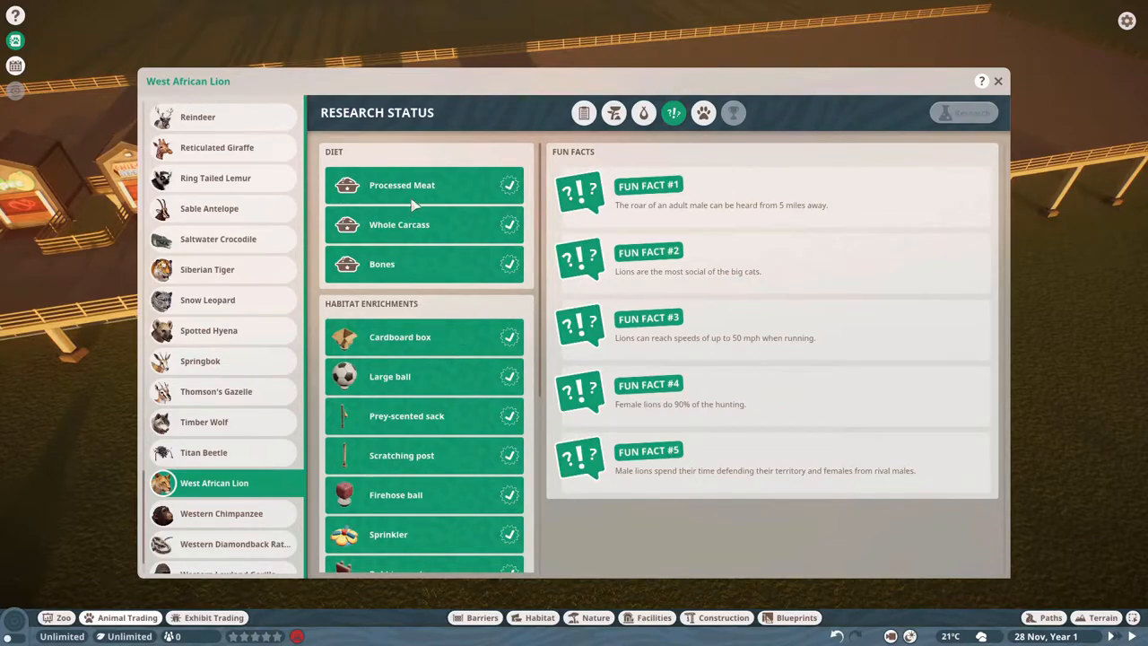
pyautogui.moveTo(418, 225)
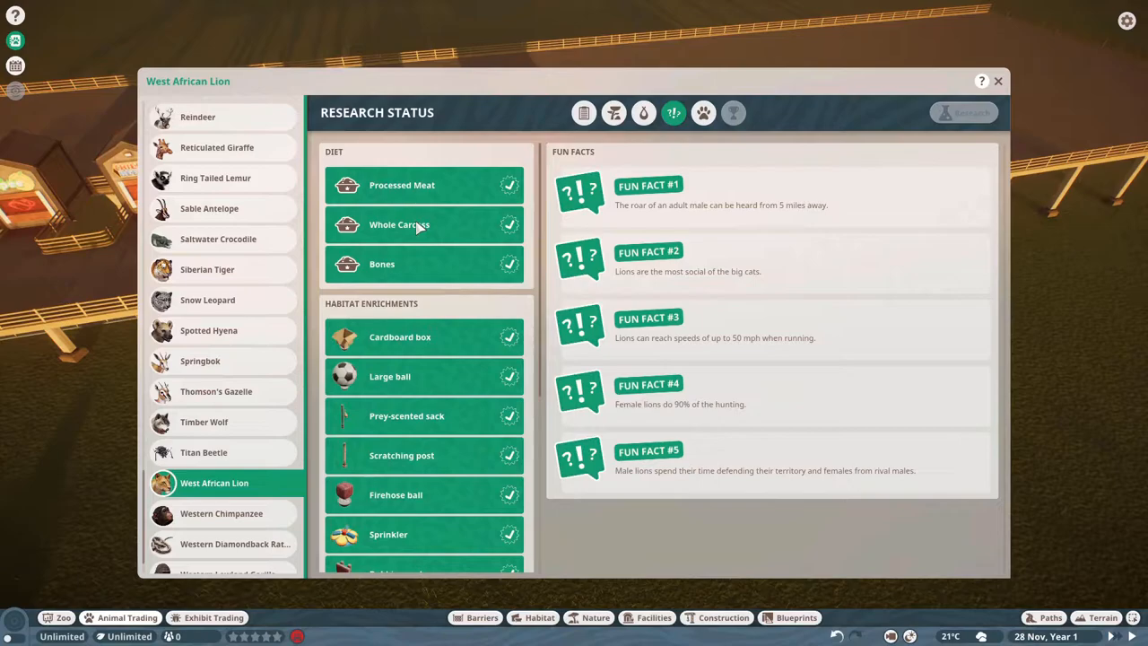
pyautogui.moveTo(408, 284)
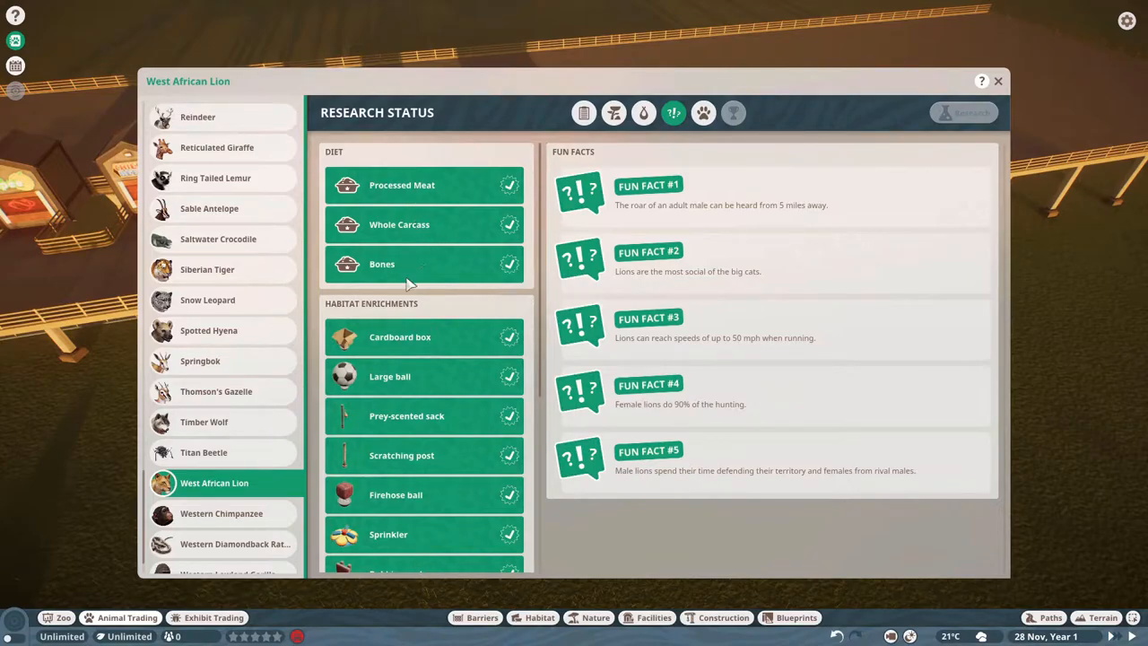
pyautogui.moveTo(445, 350)
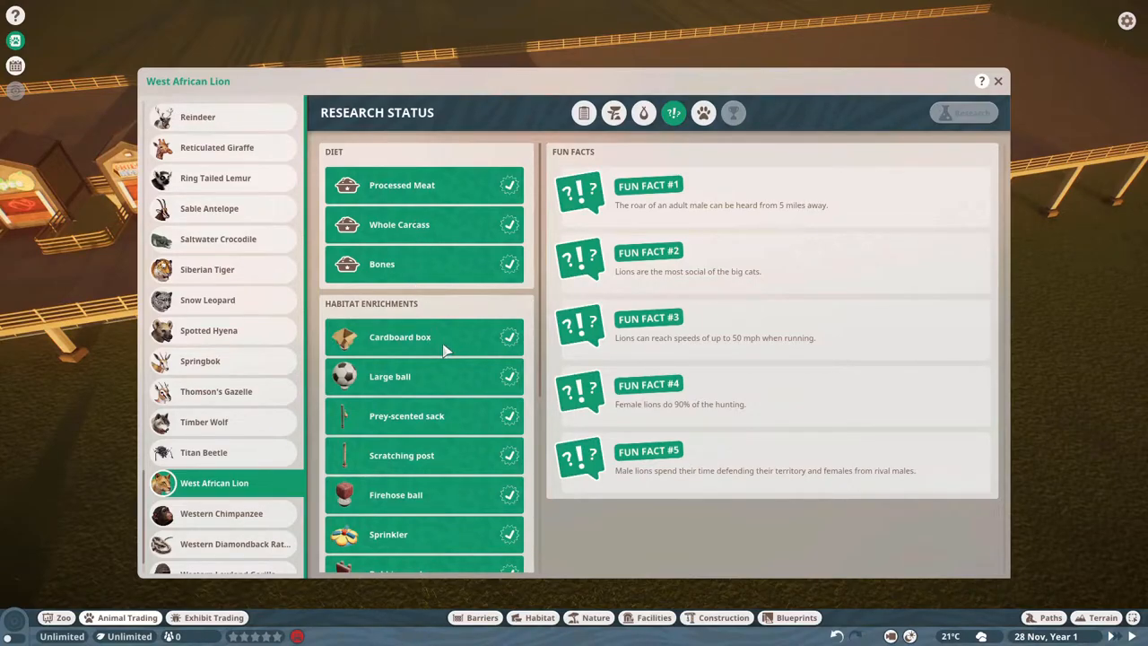
pyautogui.moveTo(424, 350)
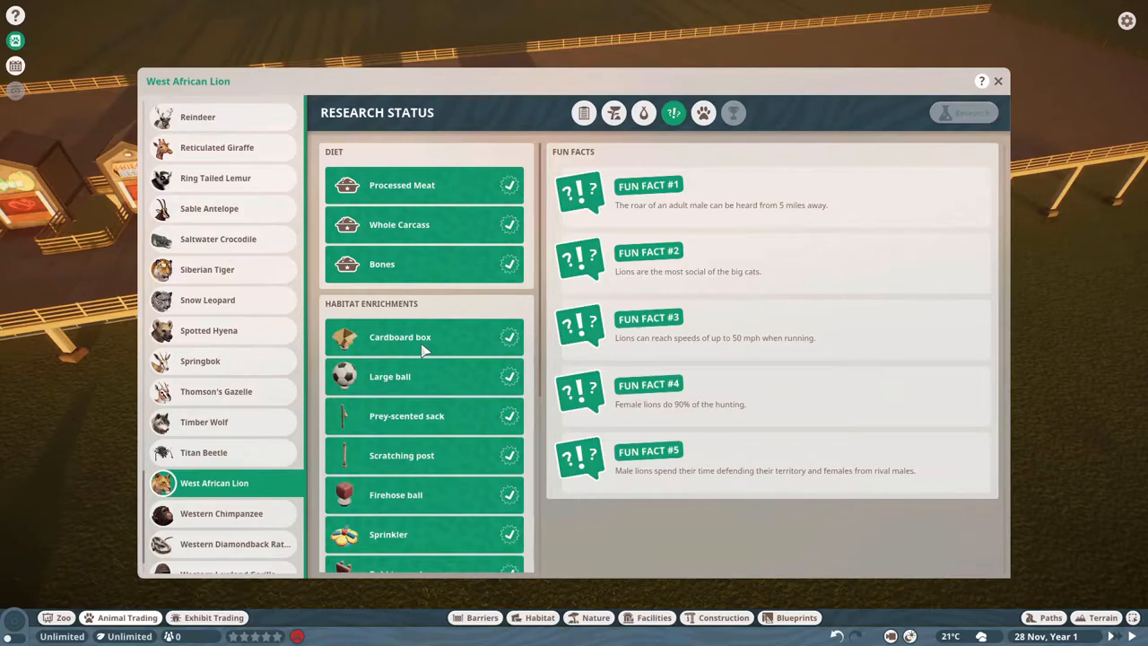
pyautogui.moveTo(410, 386)
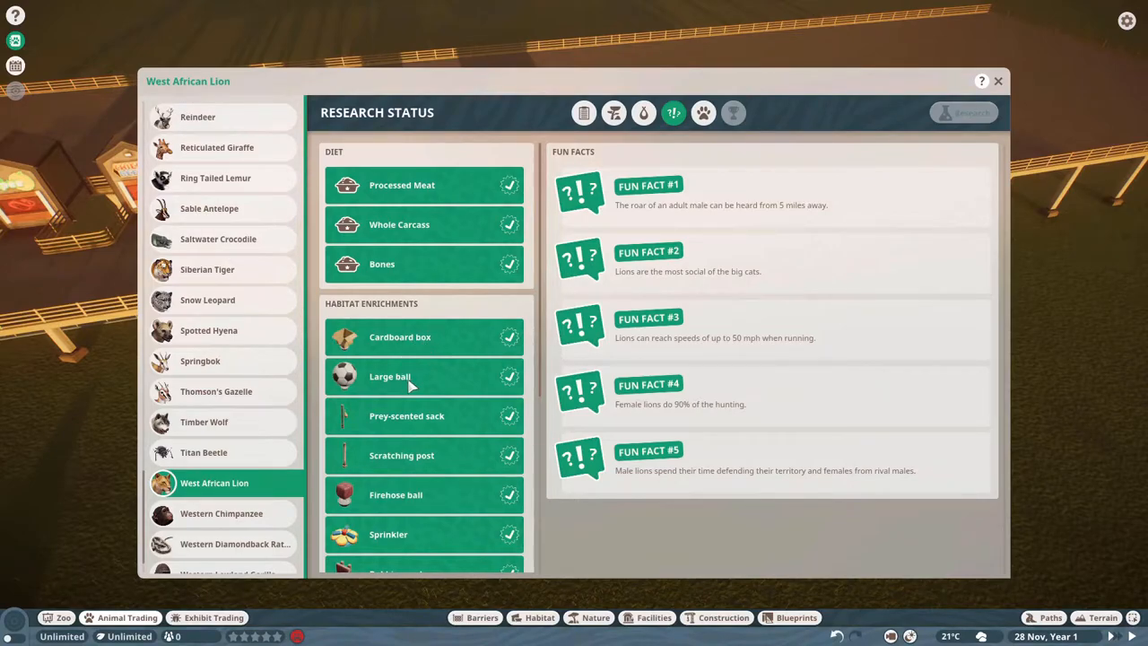
pyautogui.moveTo(433, 428)
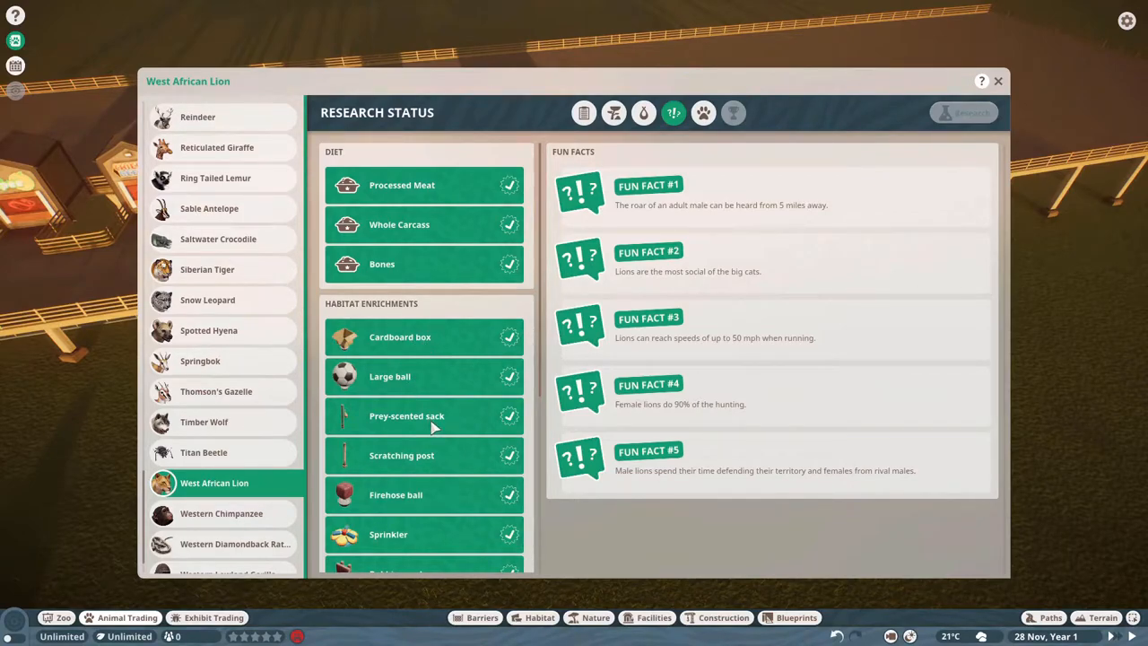
pyautogui.moveTo(430, 458)
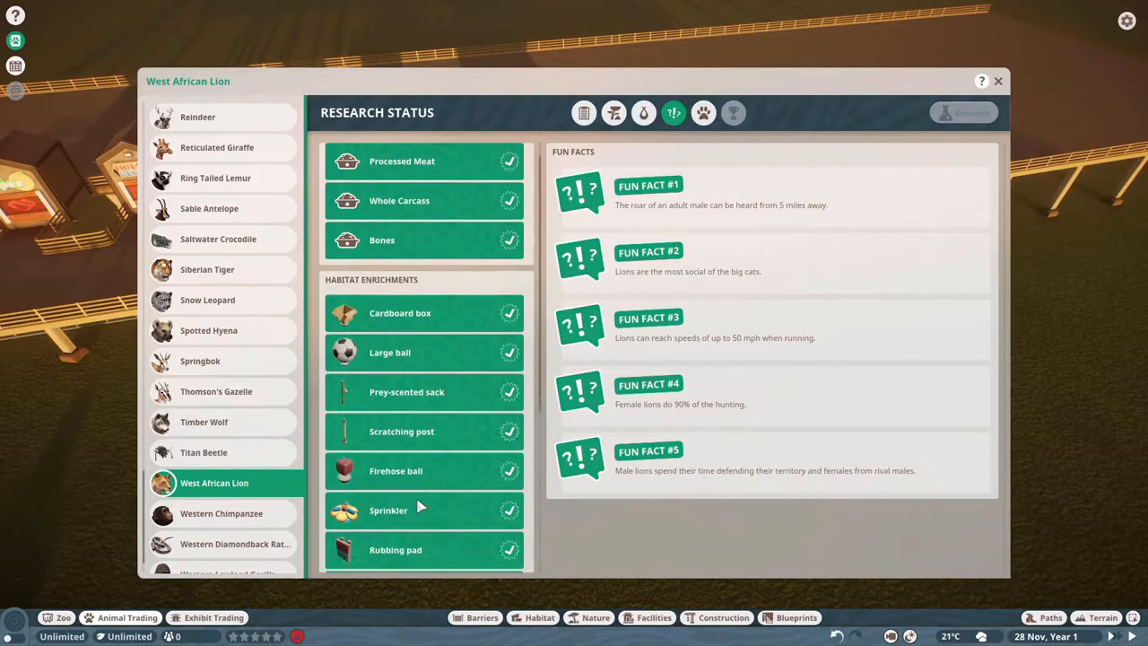
pyautogui.scroll(-3)
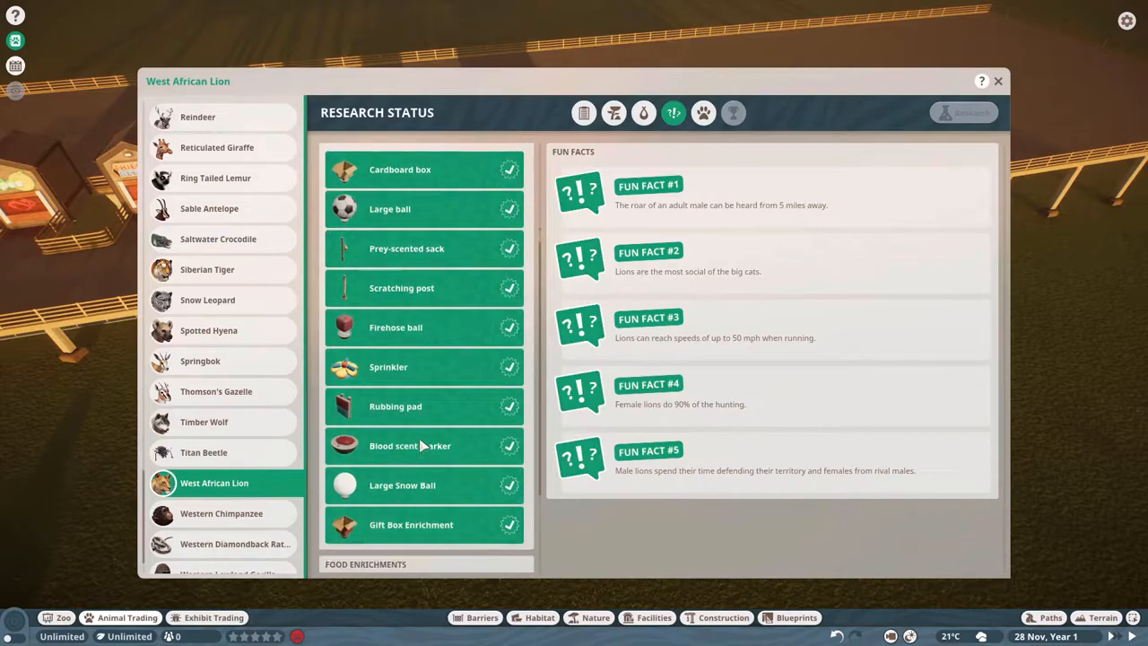
pyautogui.scroll(-3)
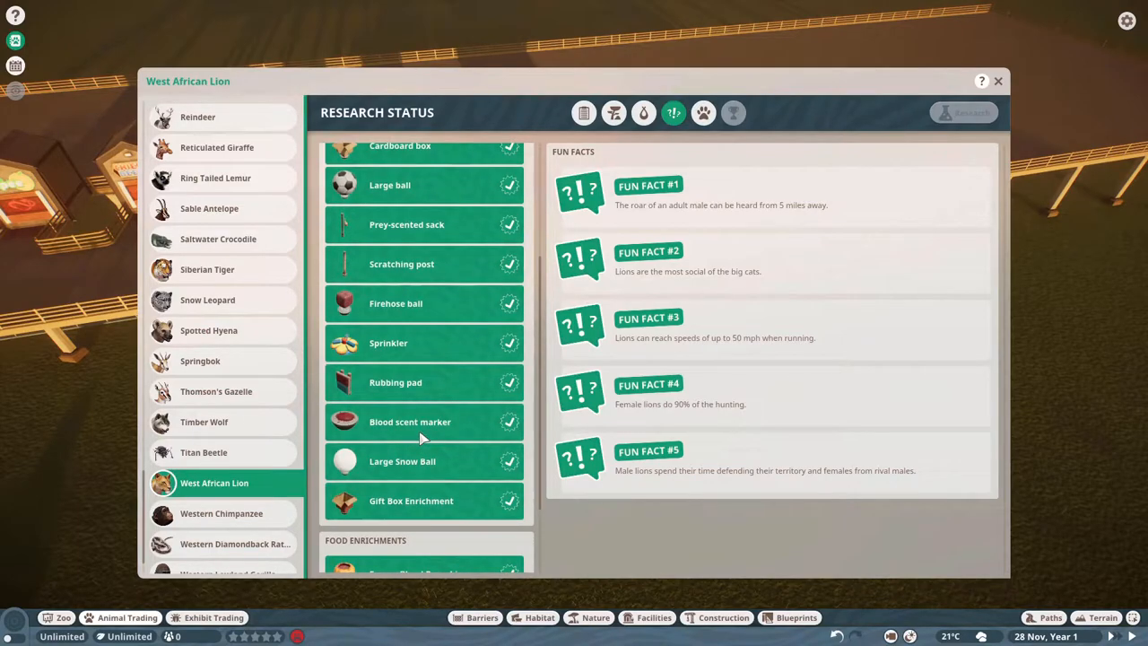
pyautogui.scroll(-3)
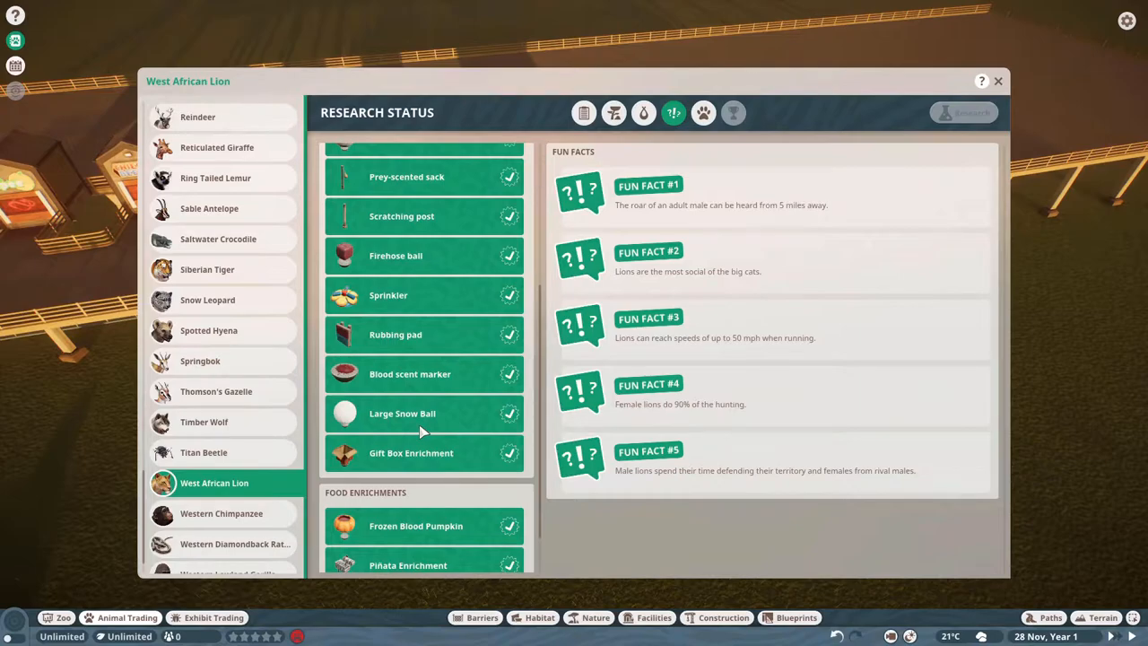
pyautogui.scroll(-3)
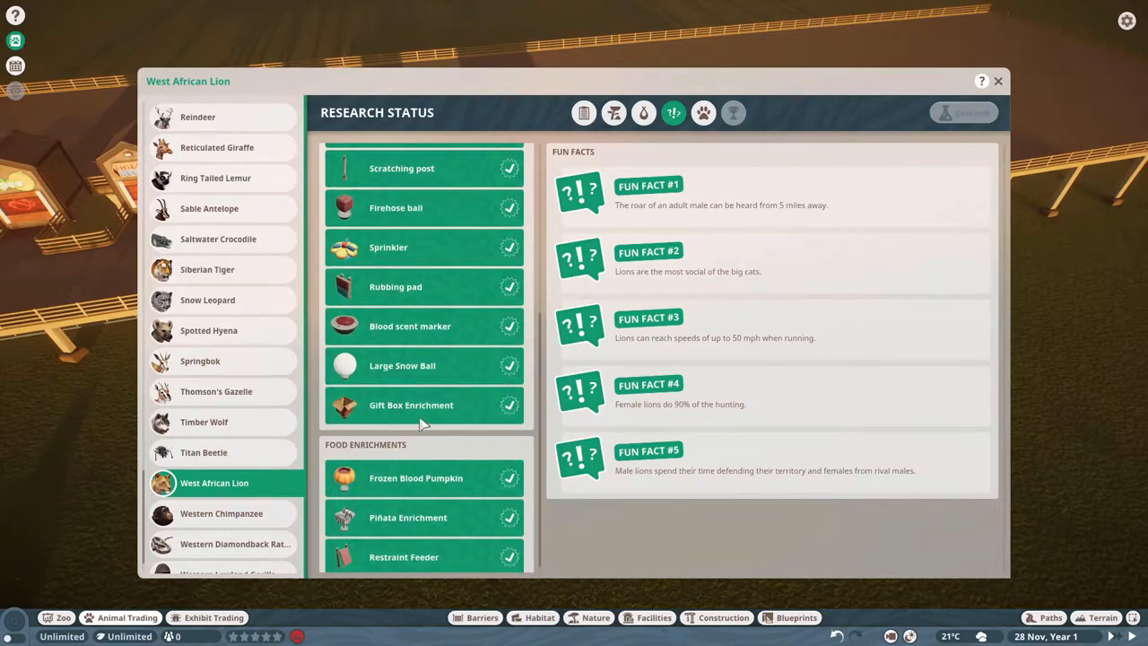
pyautogui.scroll(3)
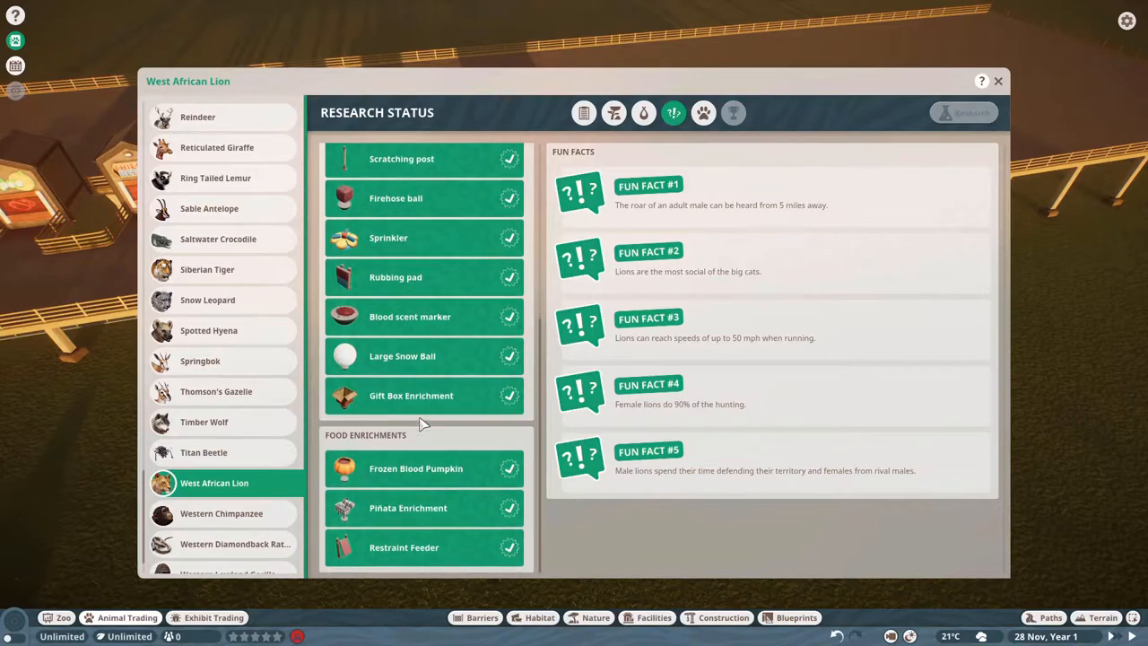
pyautogui.moveTo(405, 485)
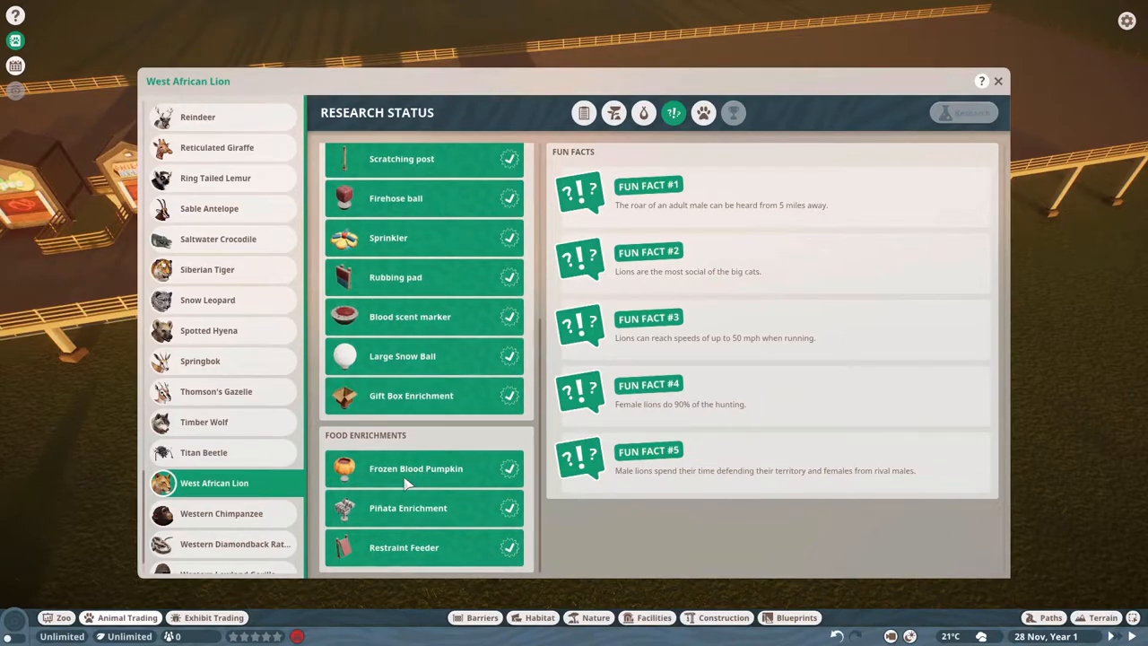
pyautogui.moveTo(397, 526)
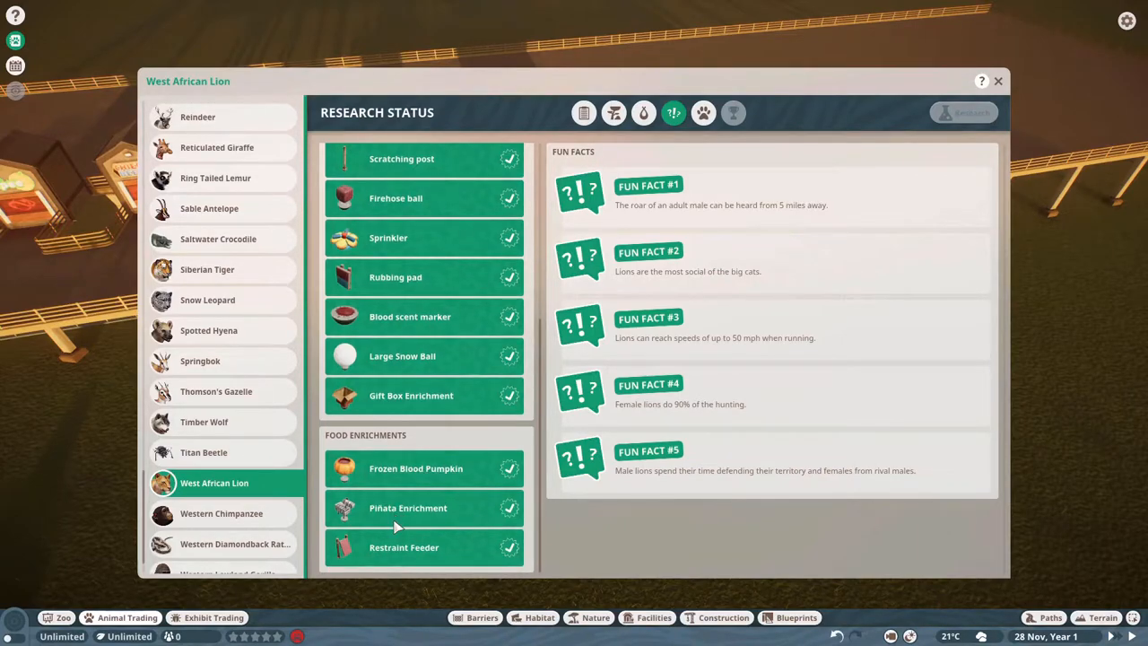
pyautogui.moveTo(405, 556)
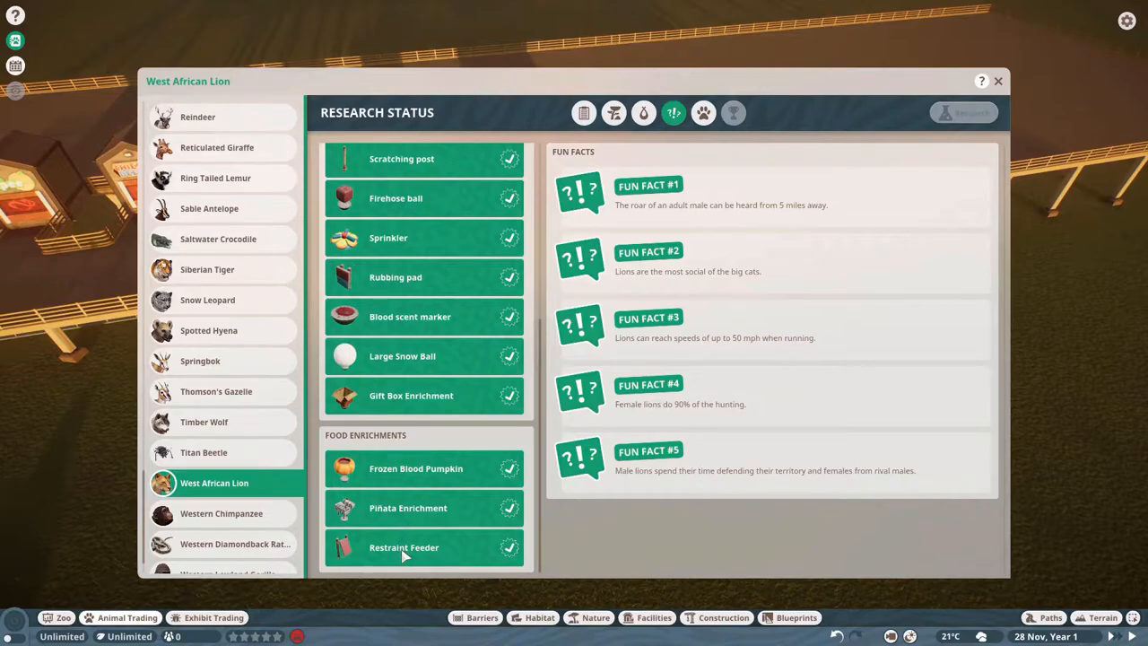
pyautogui.moveTo(407, 559)
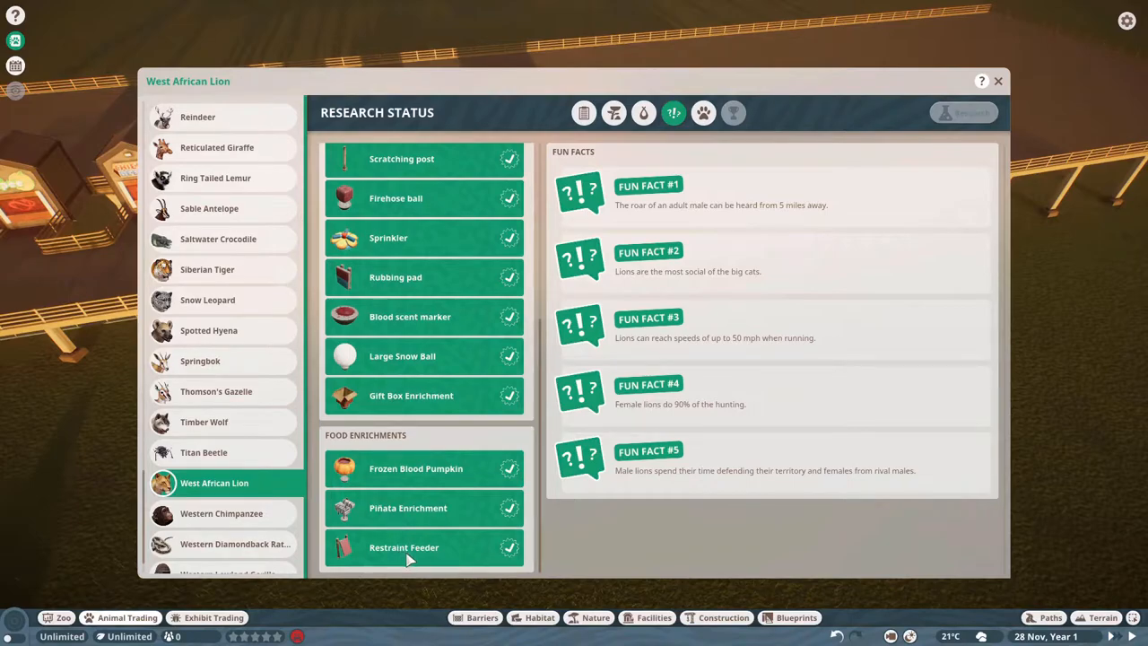
pyautogui.scroll(3)
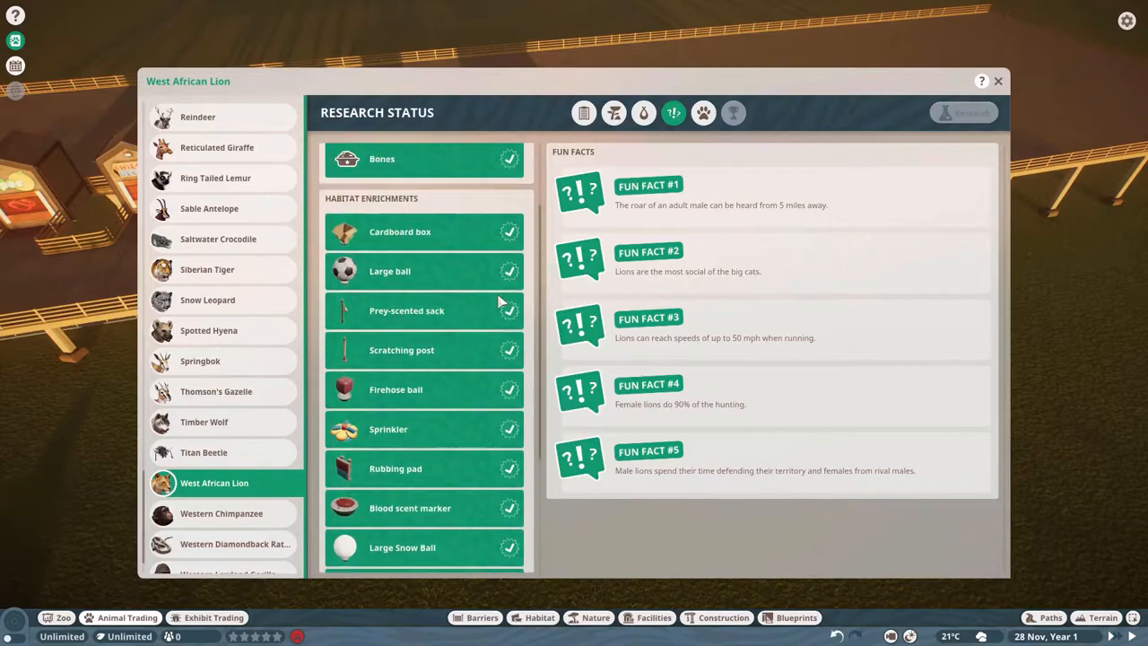
pyautogui.scroll(3)
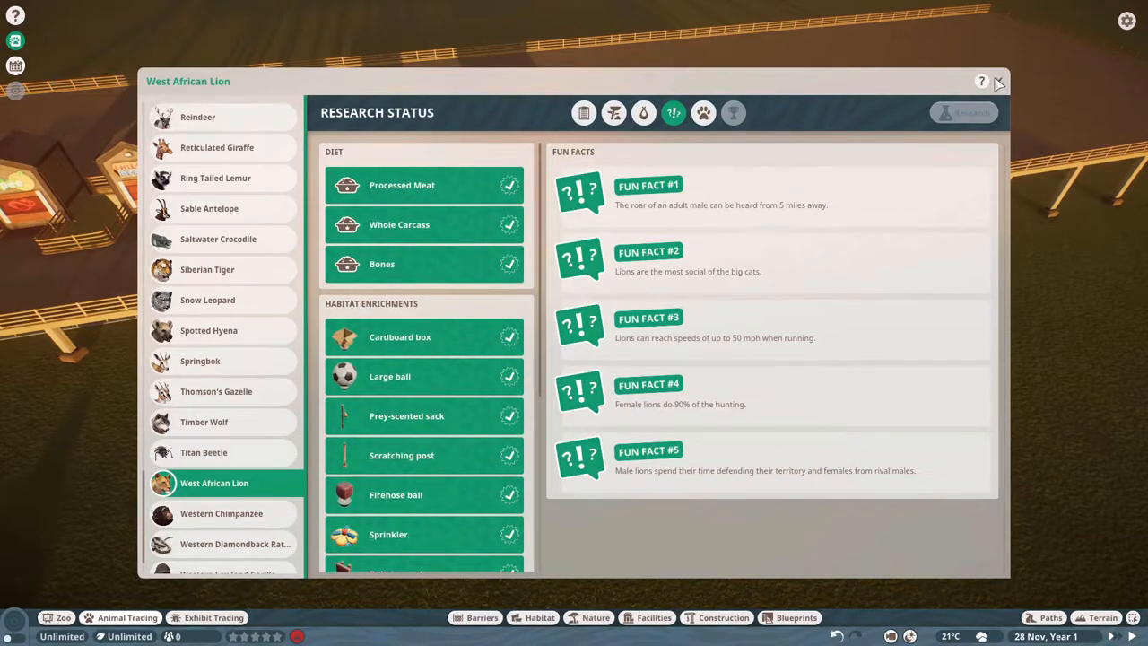
# Close the Zoopedia, adopt the female West African lion, and close the market
pyautogui.click(998, 81)
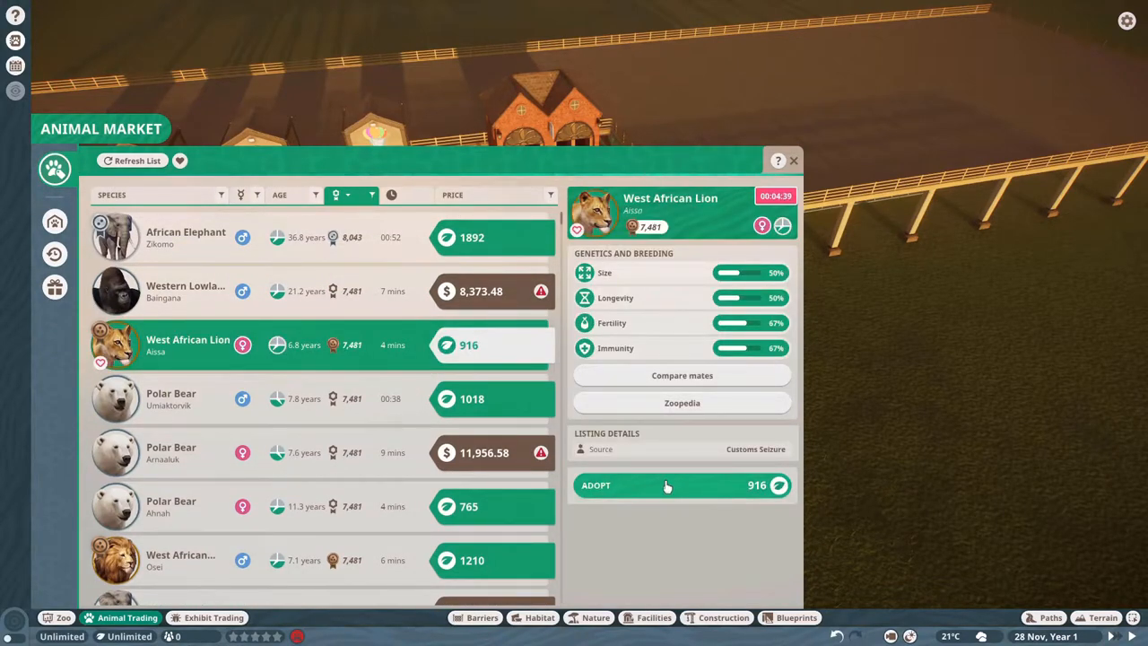
pyautogui.click(682, 485)
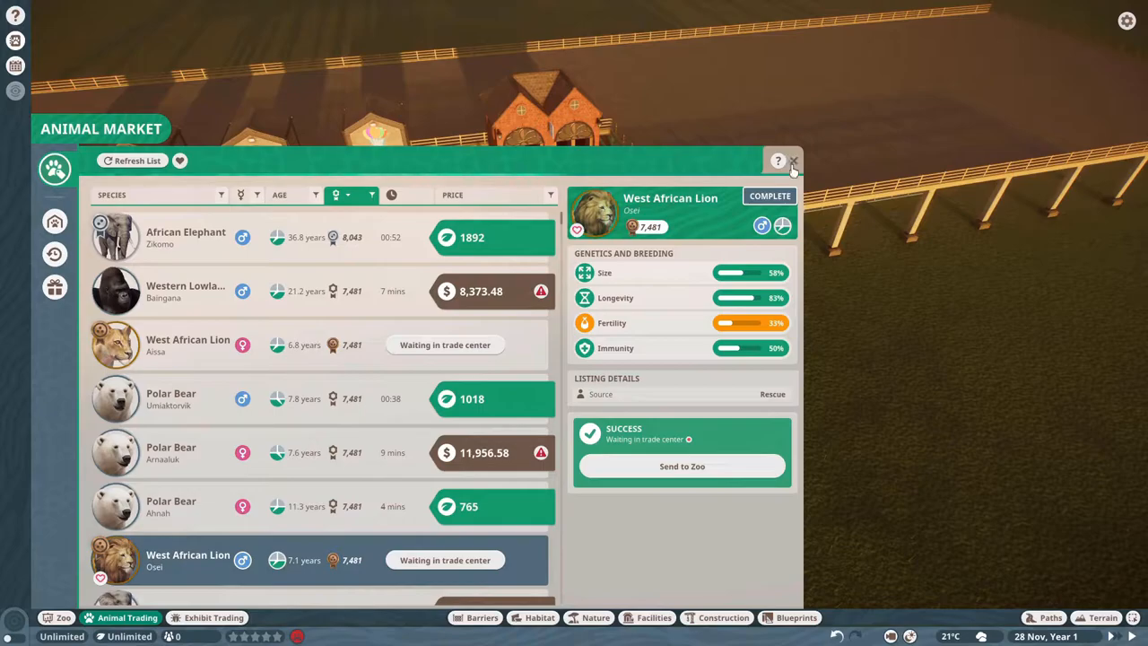
pyautogui.click(792, 161)
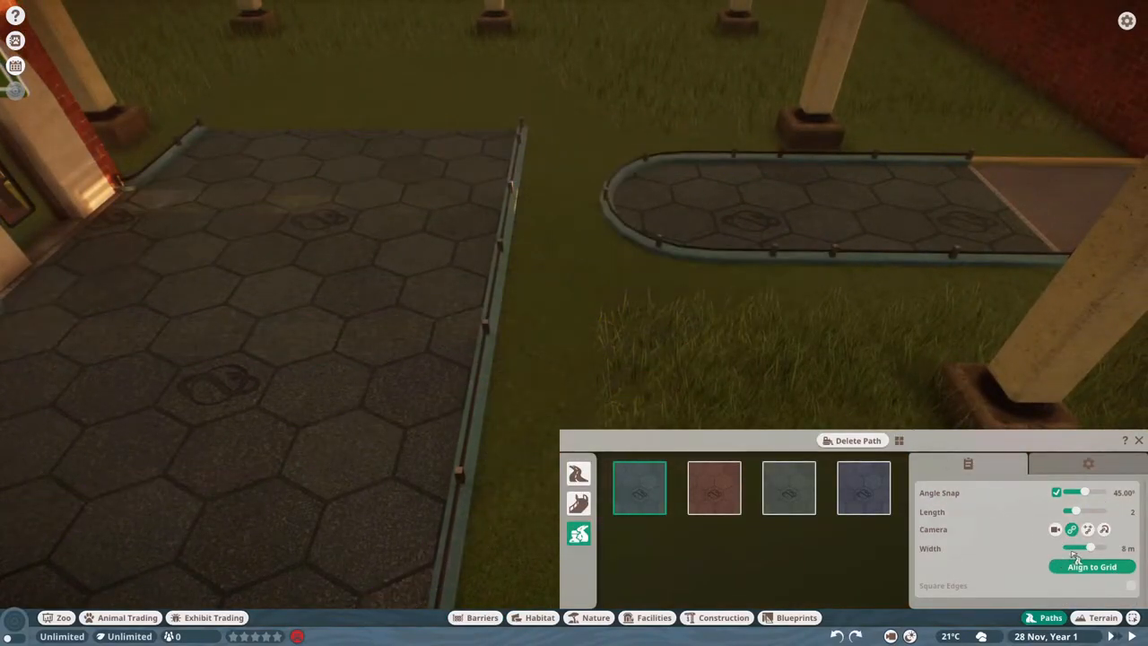
# Set the new dark hexagon path's width to 8 m
pyautogui.moveTo(1090, 547); pyautogui.dragTo(1072, 548)
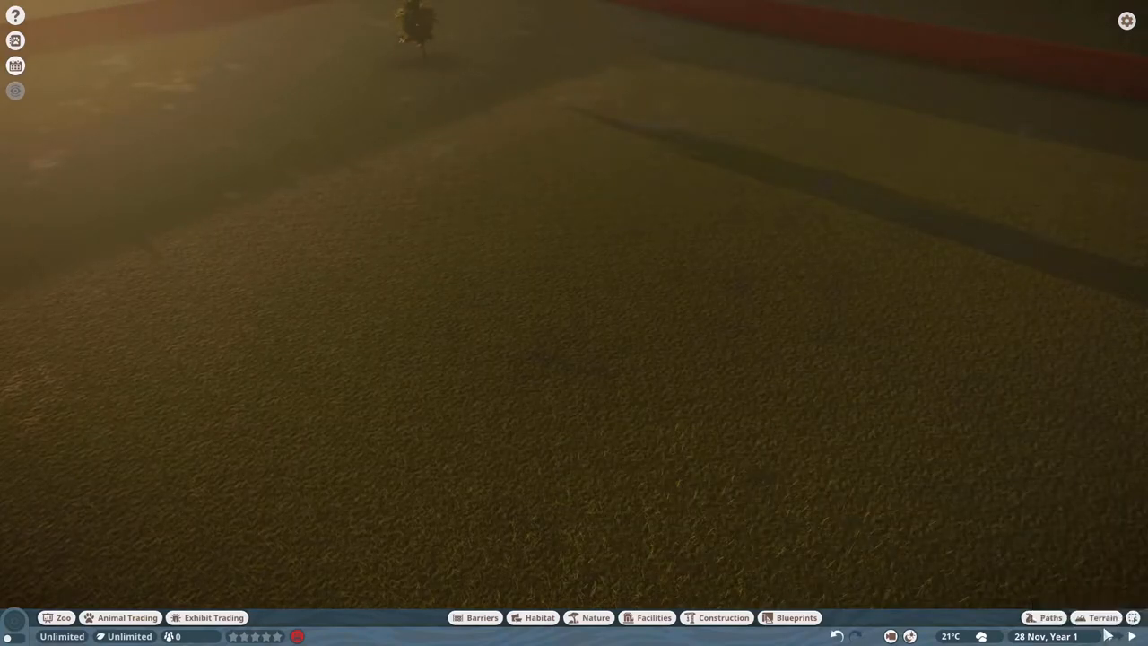
# Sculpt the rock hill with Pull and Push brushes into a hollow cave with an arched mouth
pyautogui.click(1103, 618)
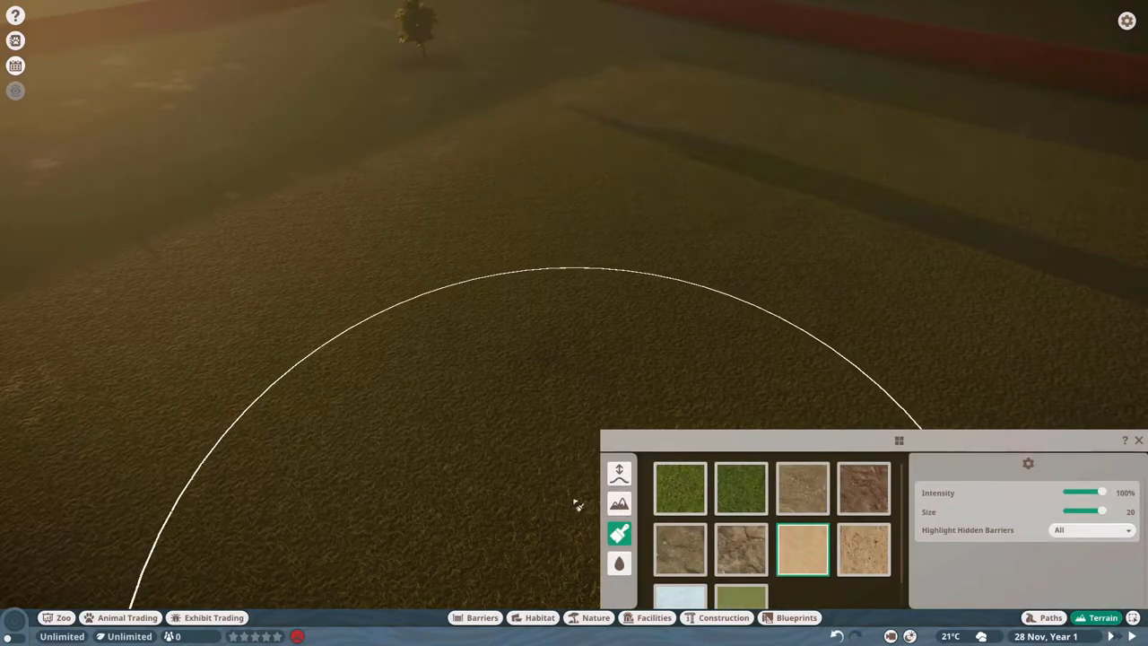
pyautogui.click(619, 473)
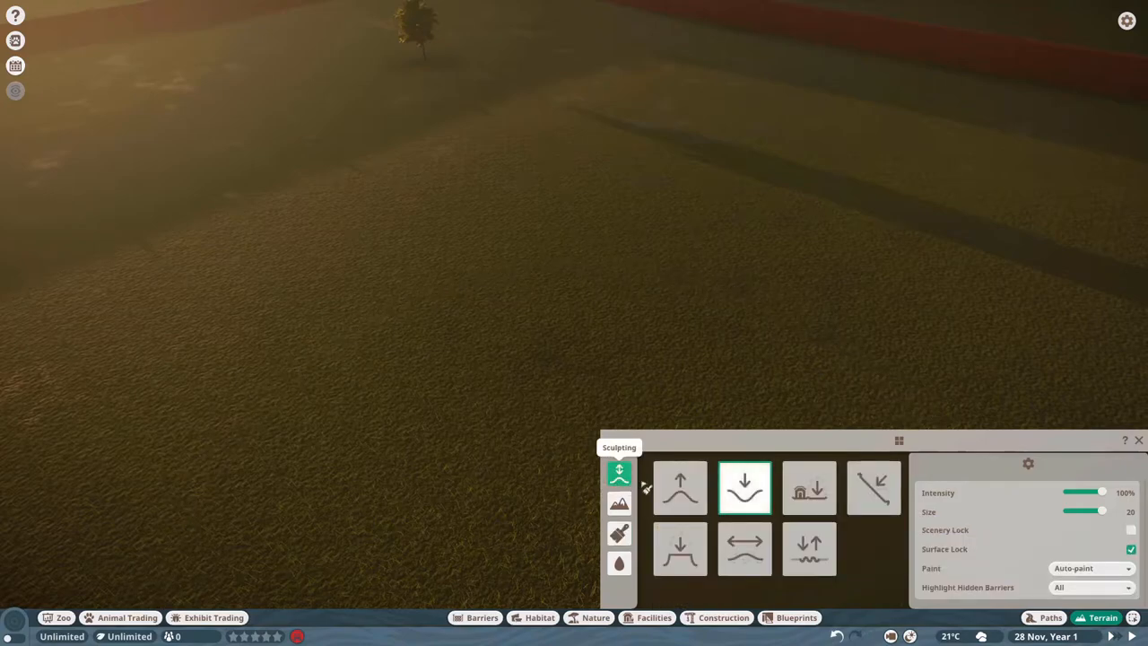
pyautogui.click(680, 487)
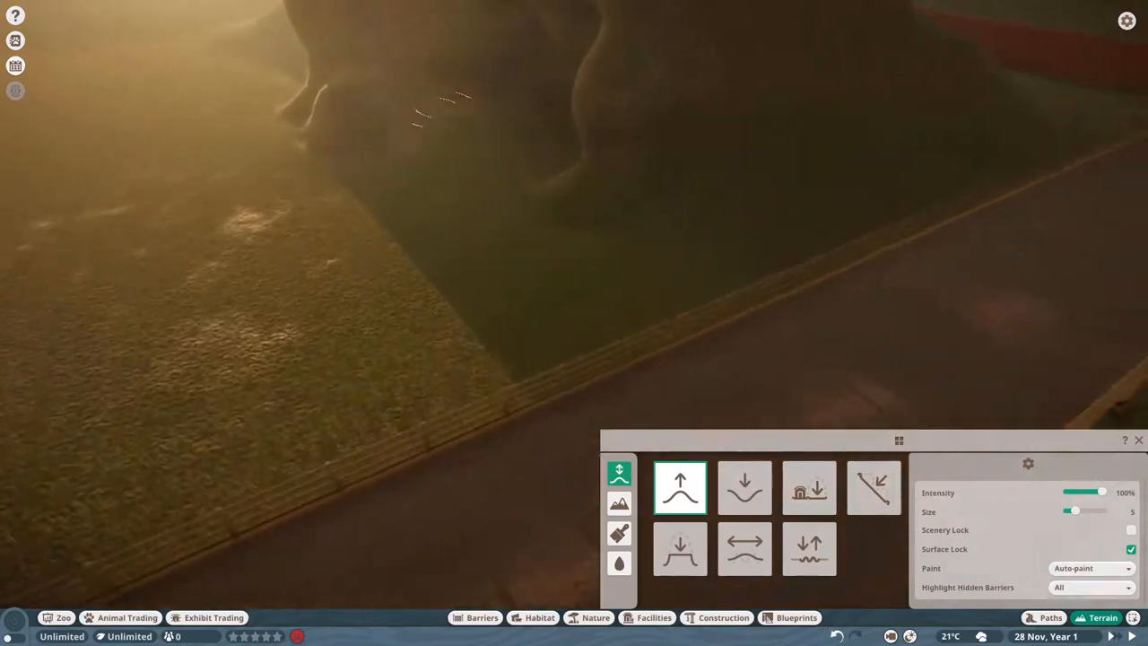
pyautogui.click(744, 487)
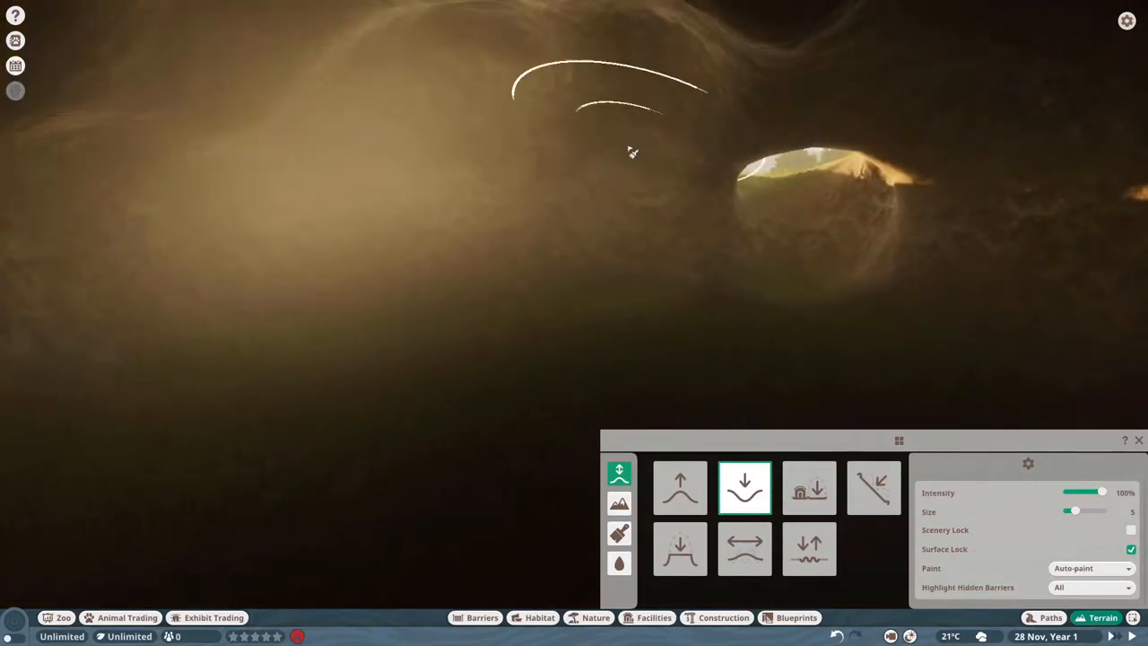
pyautogui.click(744, 548)
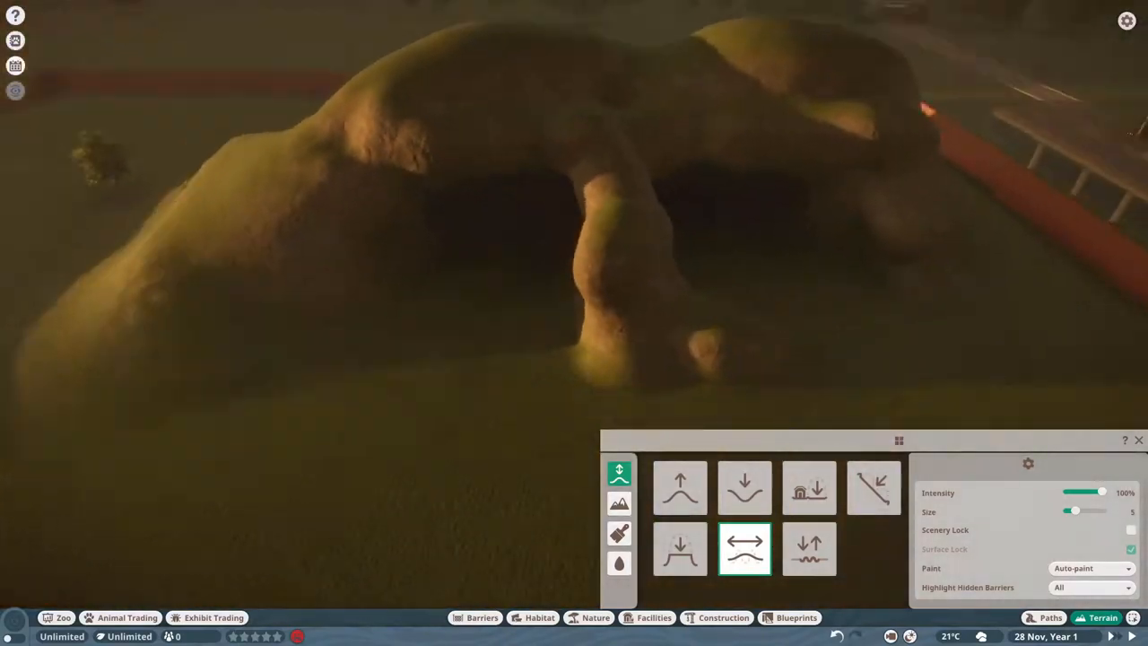
# Dig the cave chamber deeper, punch an opening through the hilltop and smooth the floor
pyautogui.click(680, 487)
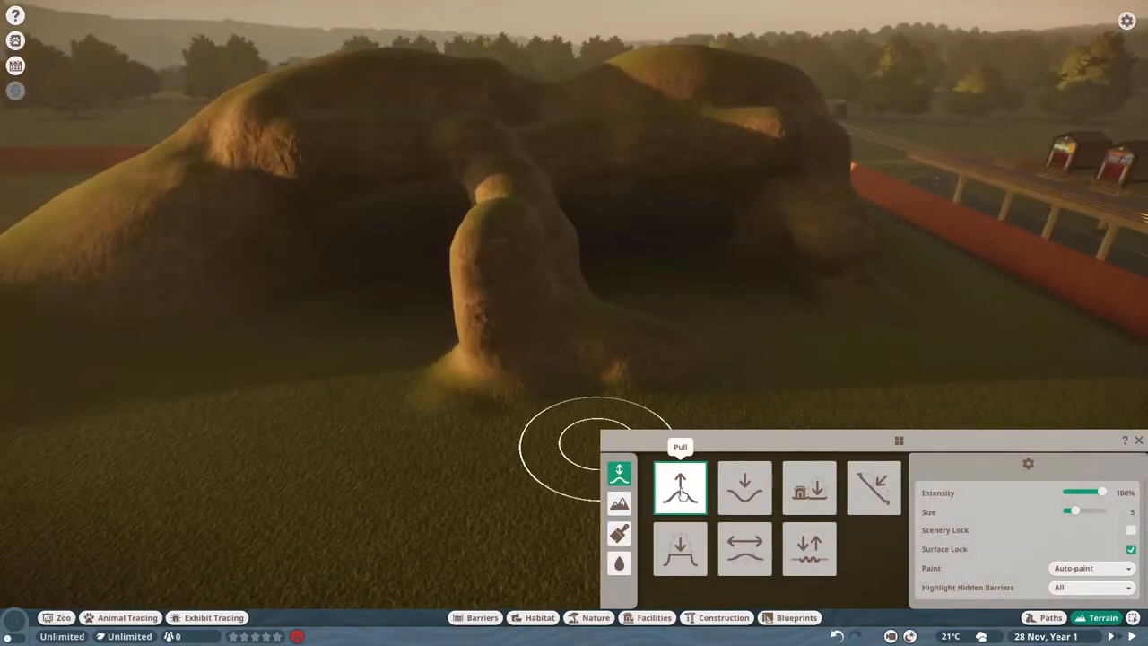
pyautogui.click(744, 548)
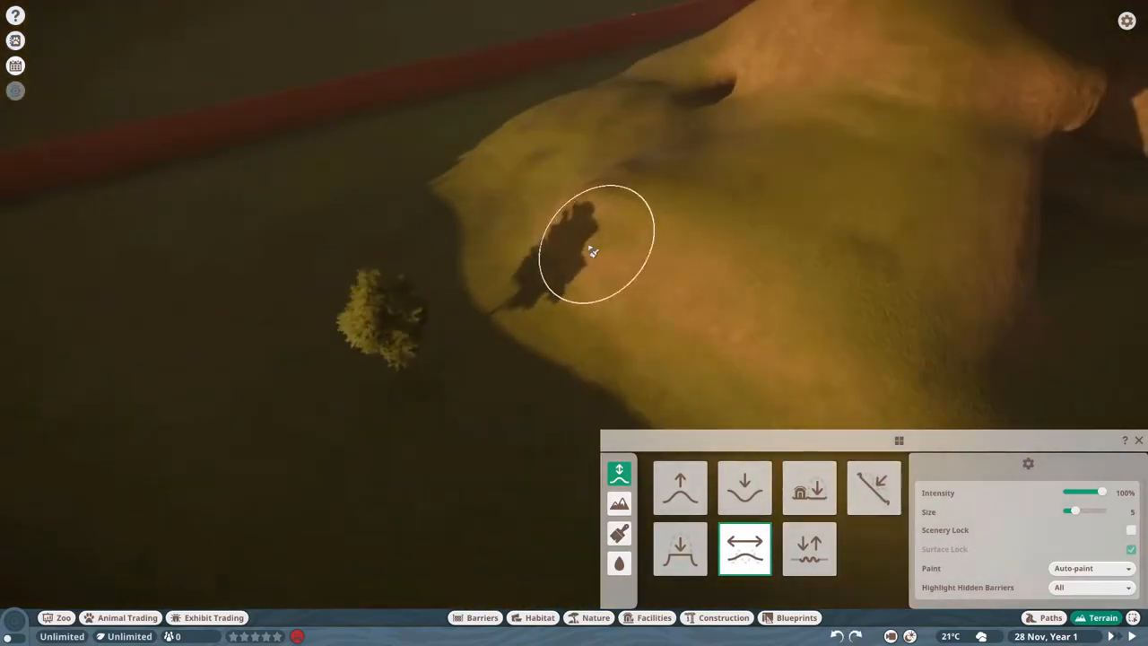
pyautogui.click(745, 487)
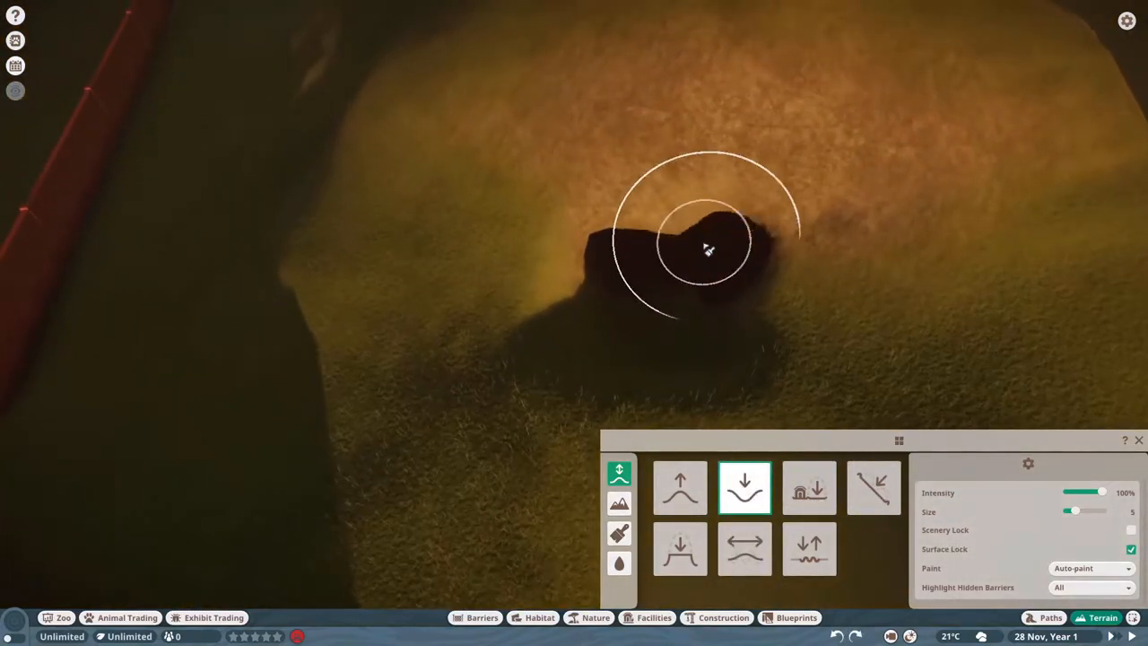
pyautogui.click(745, 549)
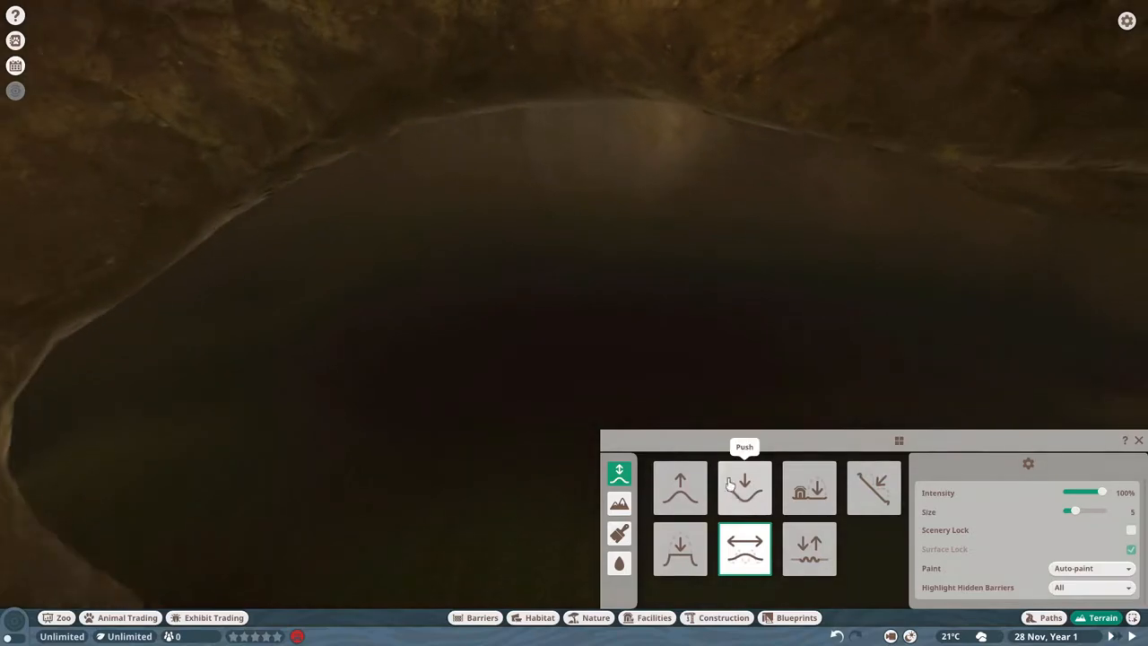
pyautogui.click(744, 487)
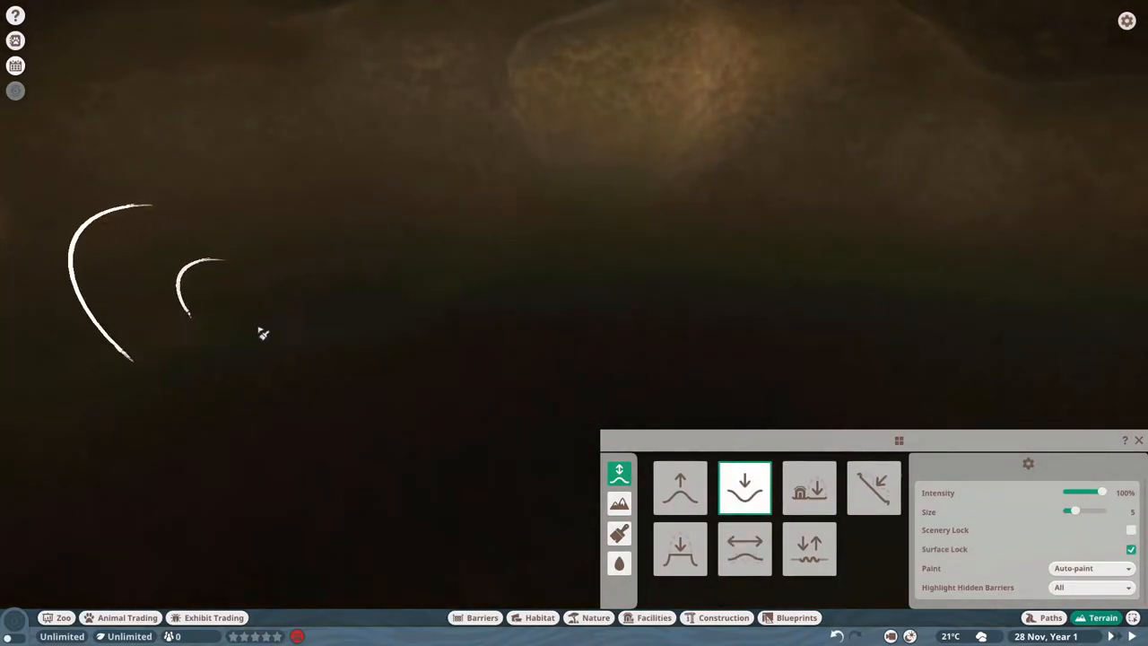
pyautogui.click(745, 548)
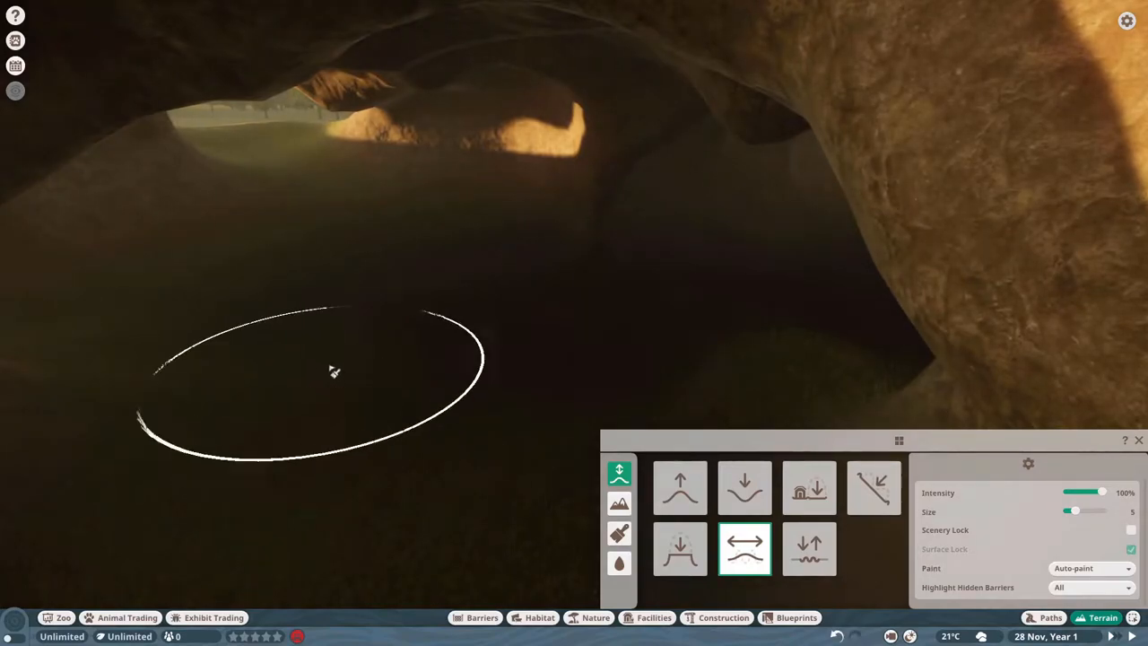
pyautogui.moveTo(181, 346)
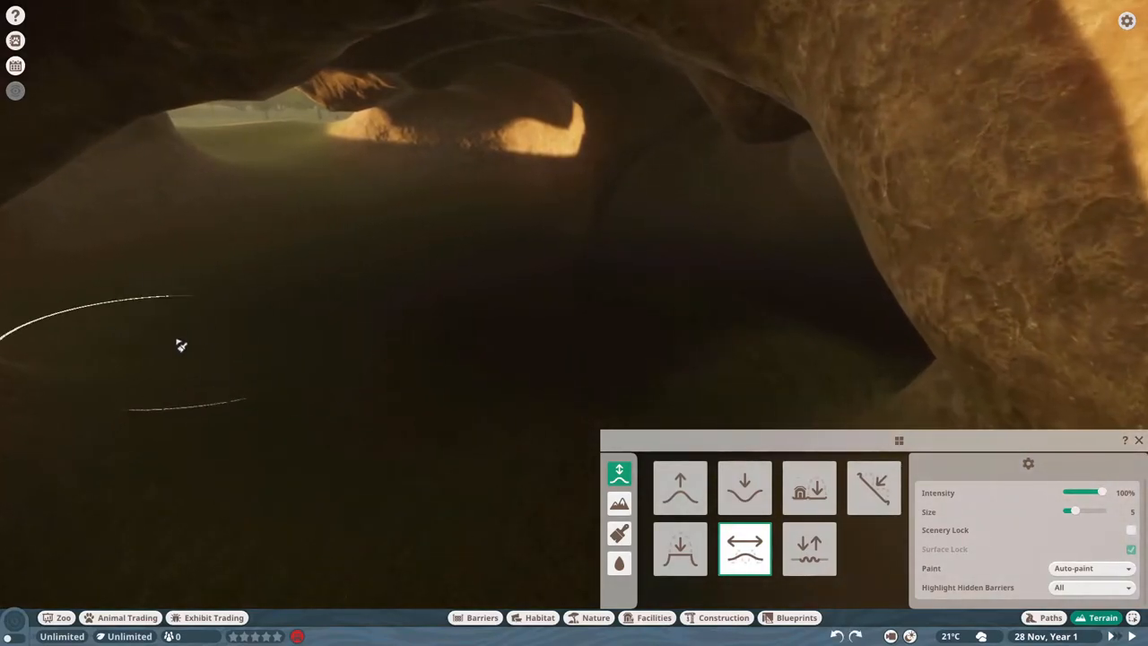
pyautogui.moveTo(729, 369)
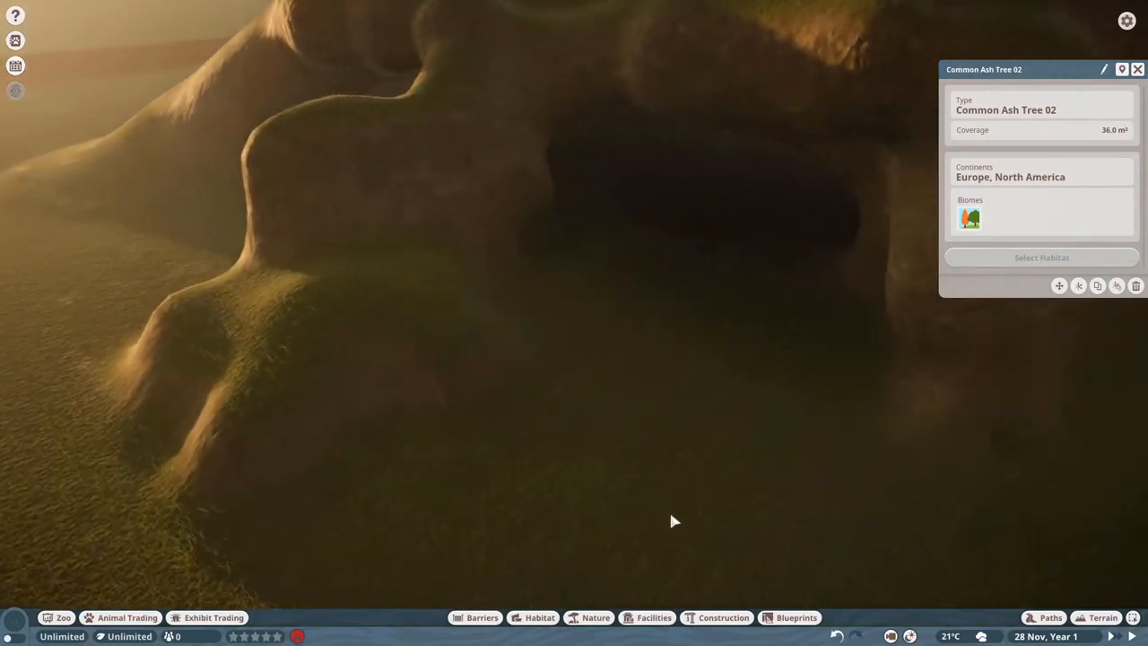
pyautogui.click(539, 617)
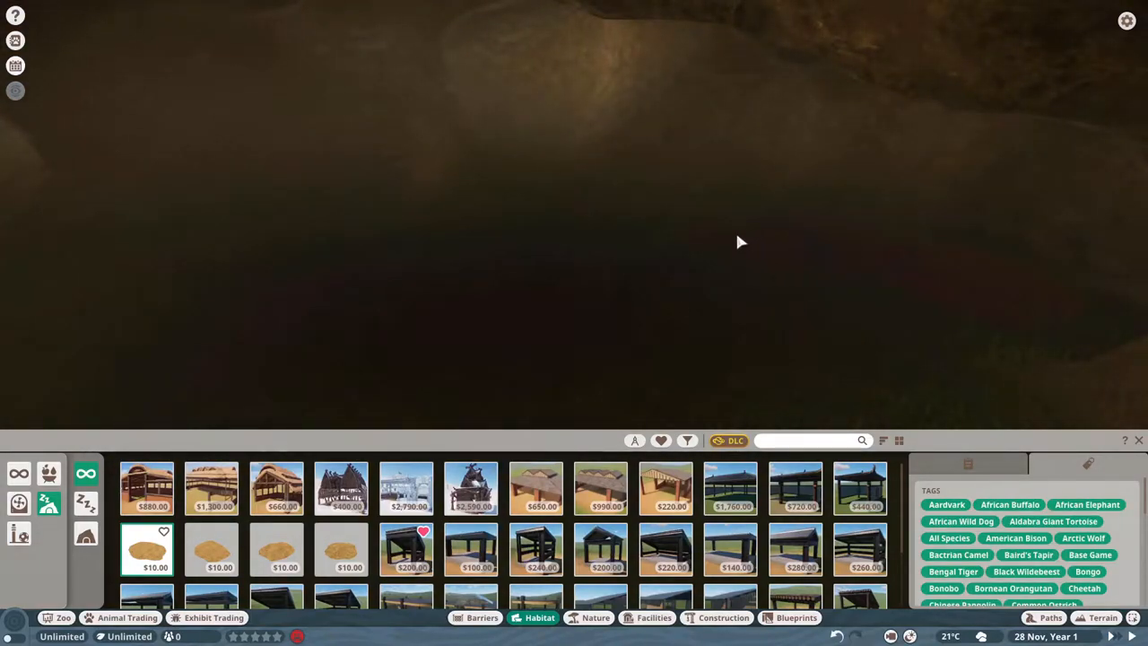
pyautogui.moveTo(502, 174)
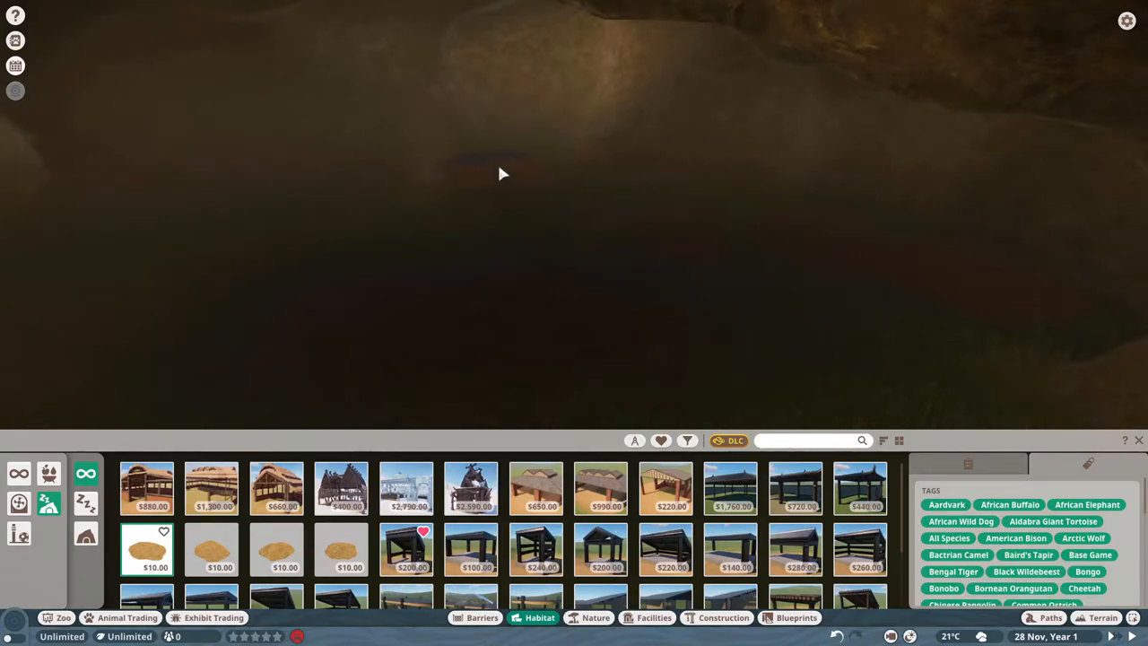
pyautogui.click(1050, 617)
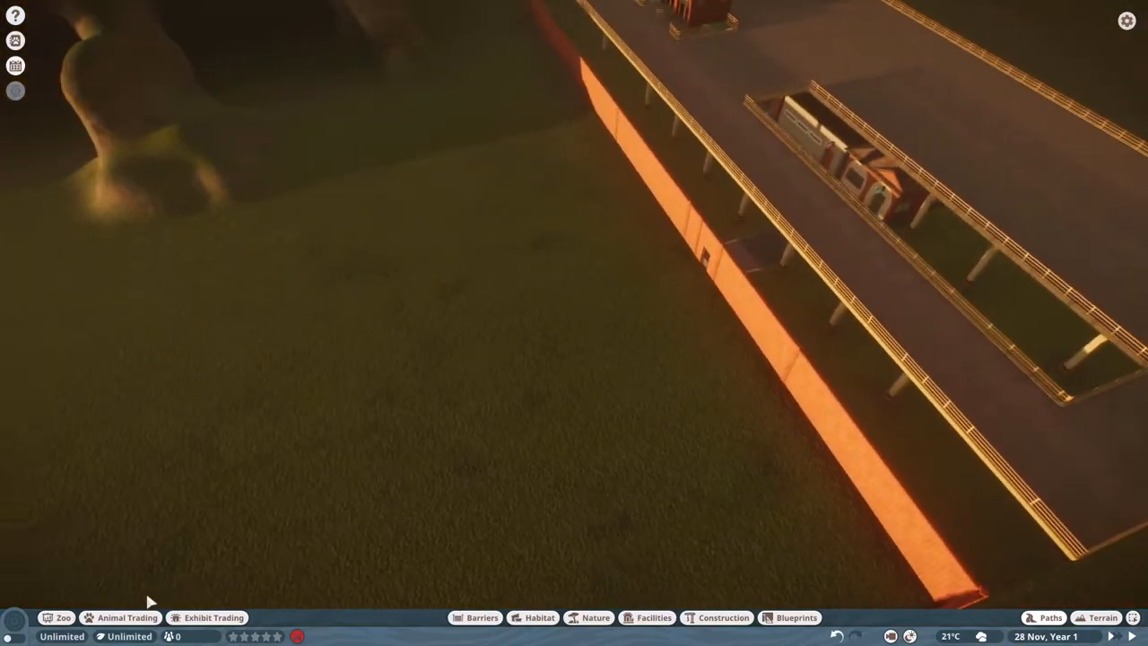
# Browse the Animal Trading market and close it
pyautogui.click(119, 617)
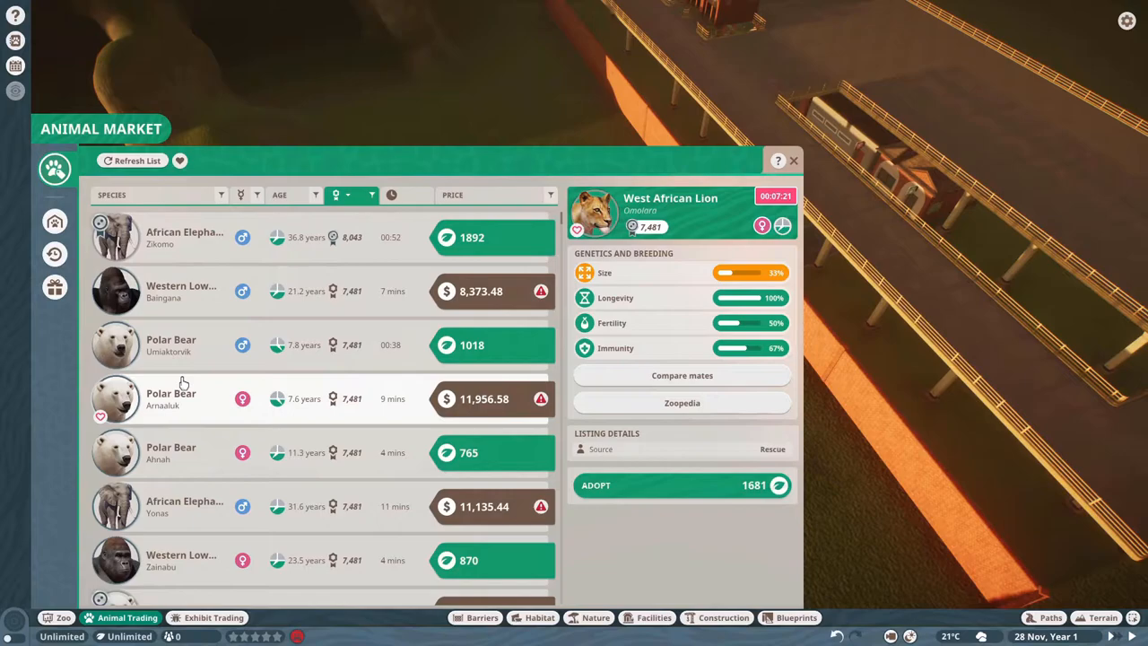
pyautogui.scroll(-3)
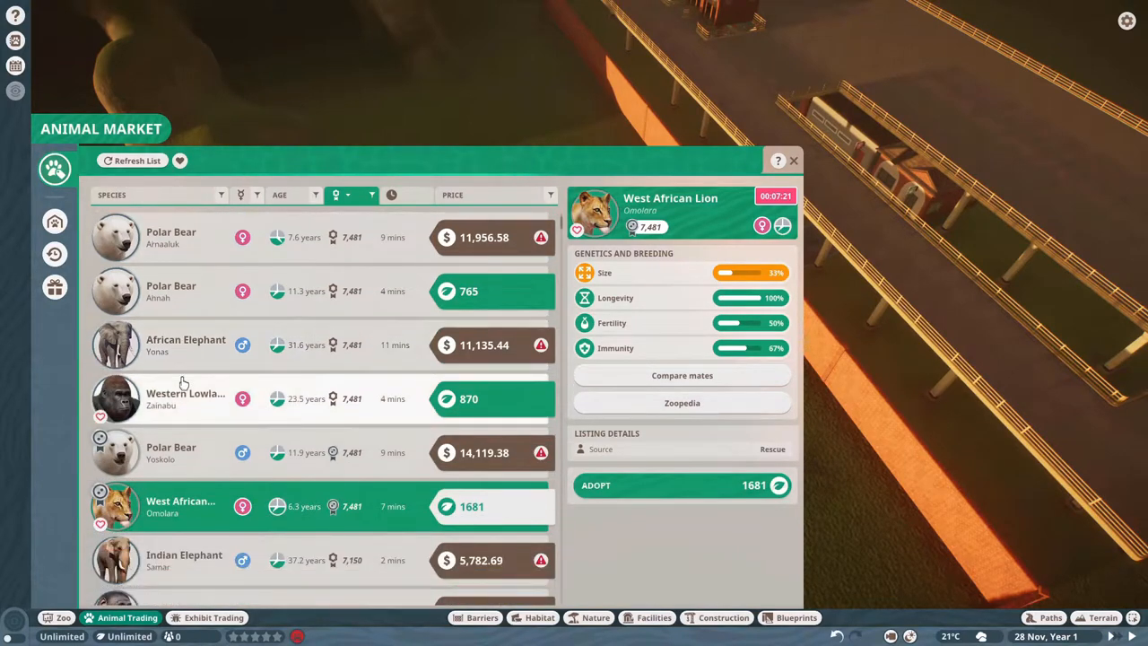
pyautogui.scroll(-3)
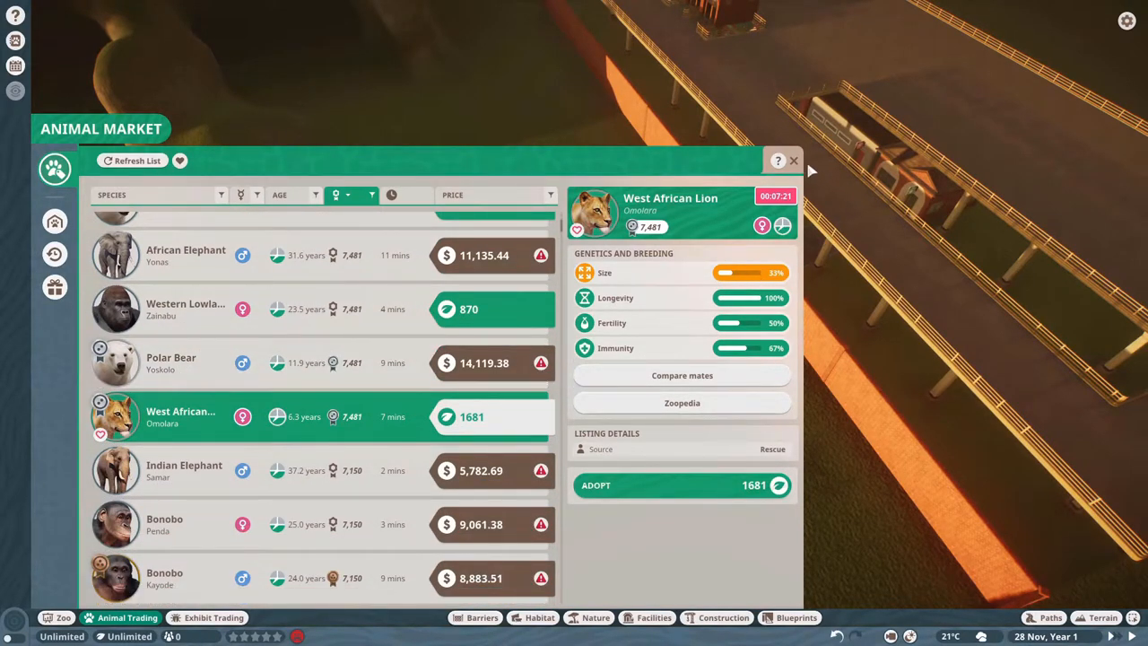
pyautogui.click(793, 159)
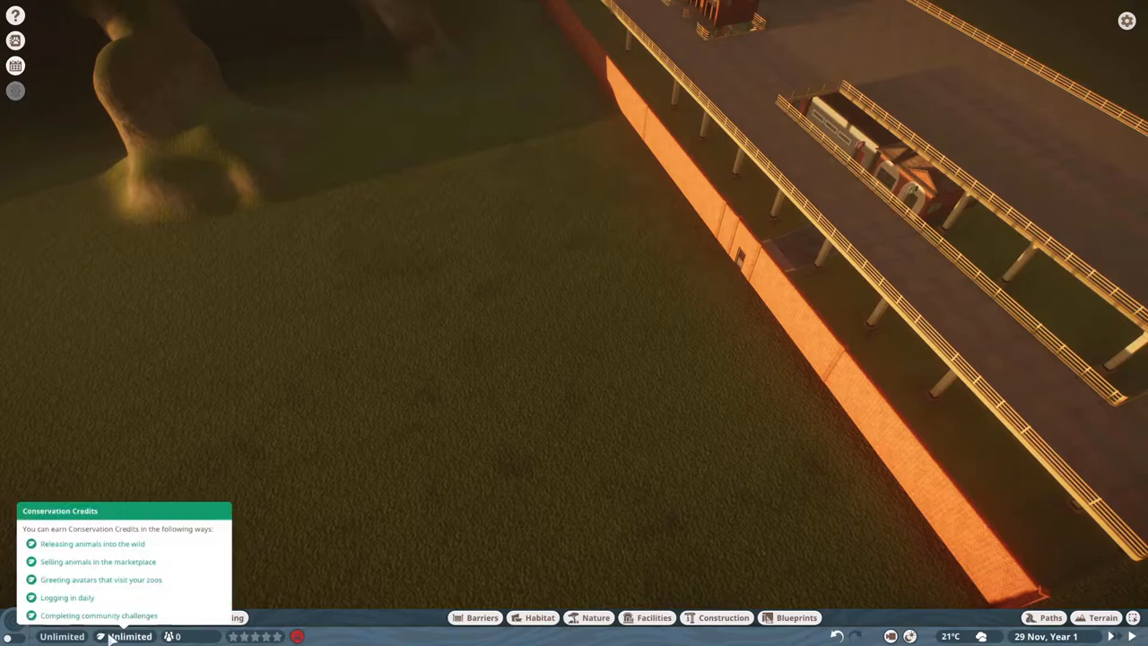
# Release both stored lions, Osei and Aissa, from Animal Storage into Habitat 1
pyautogui.click(128, 617)
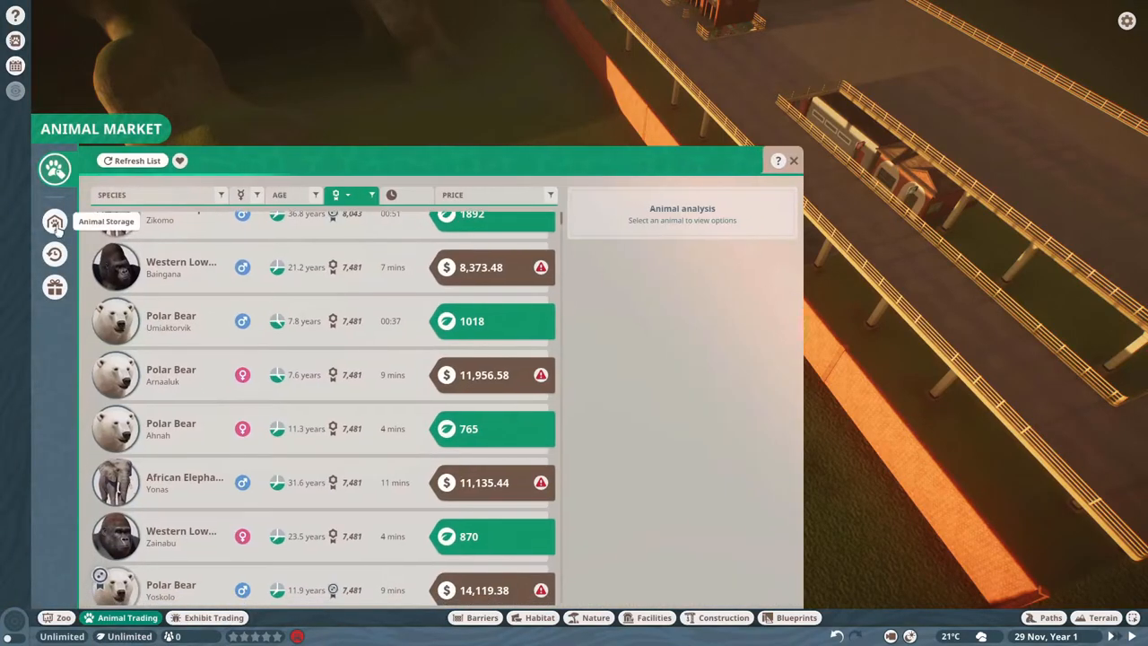
pyautogui.click(55, 222)
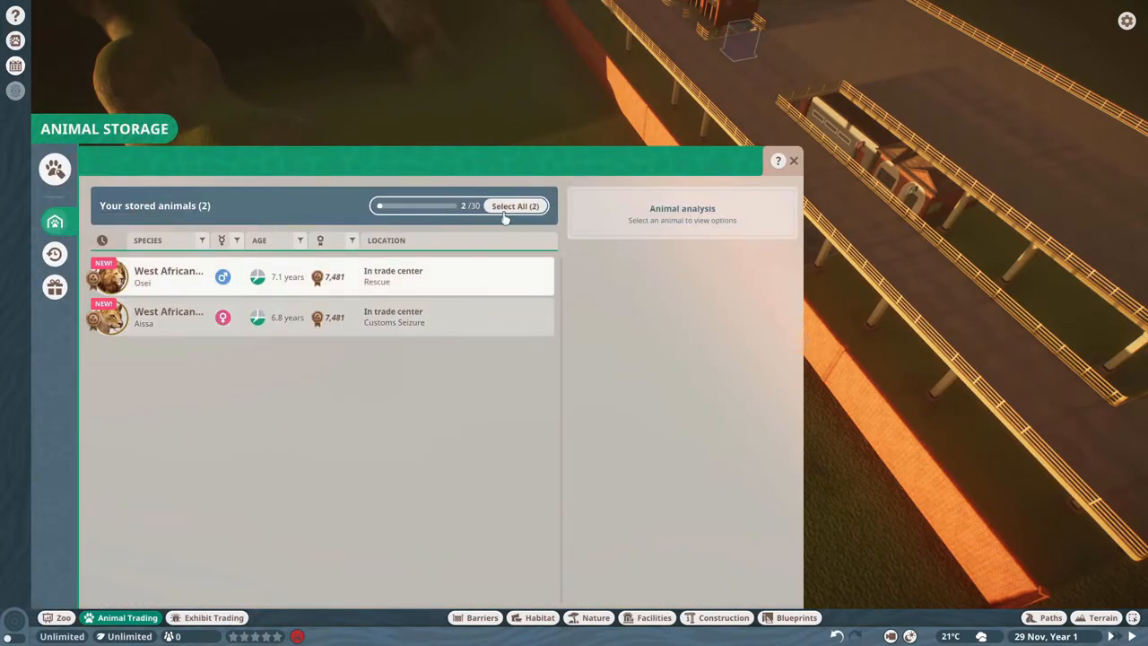
pyautogui.click(514, 206)
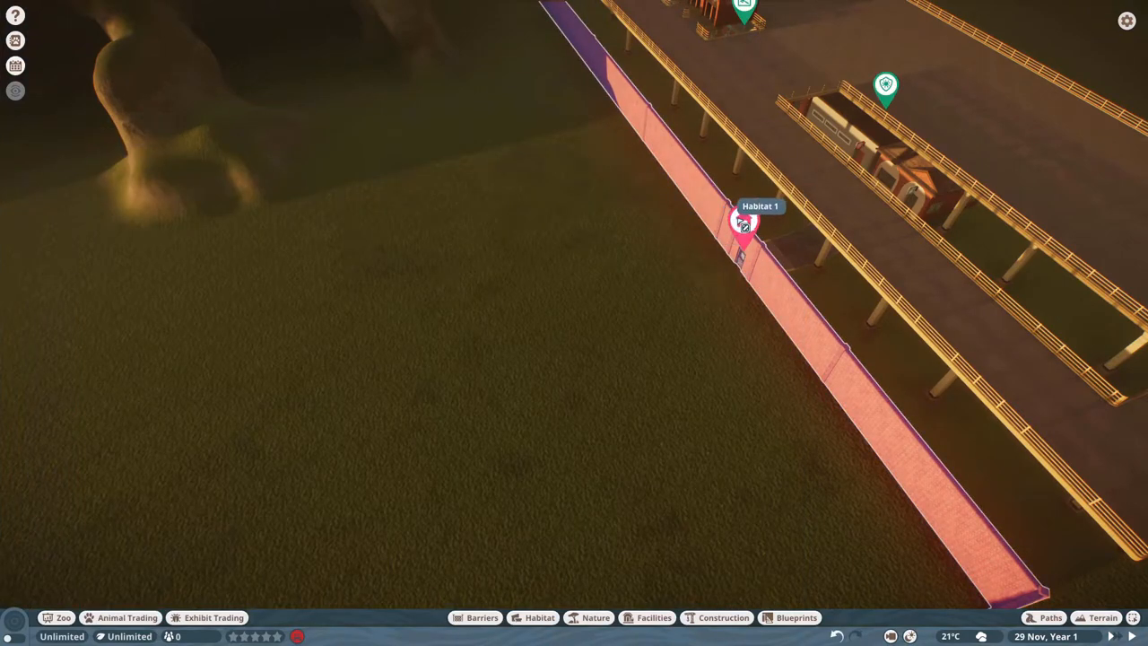
pyautogui.click(127, 617)
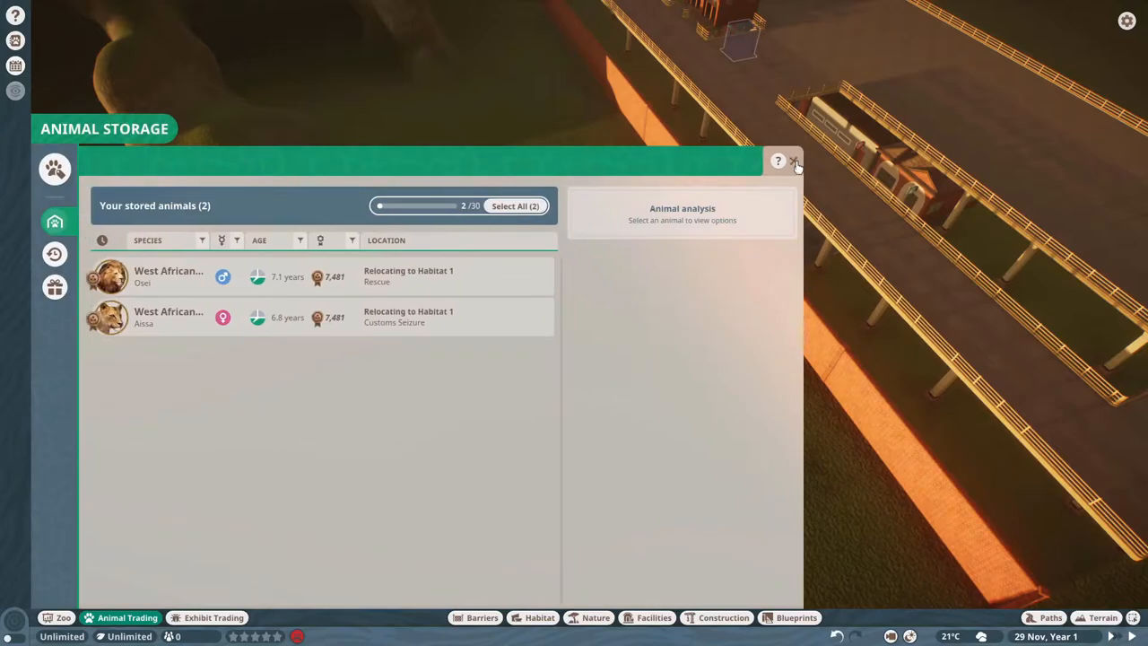
pyautogui.click(795, 162)
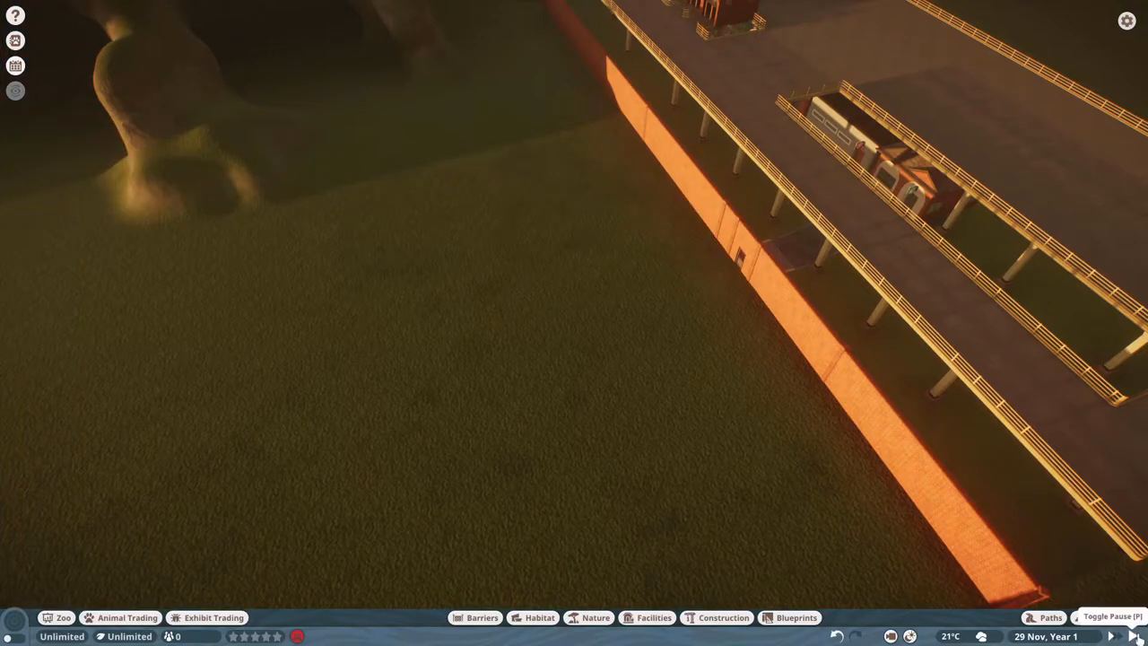
pyautogui.moveTo(1111, 637)
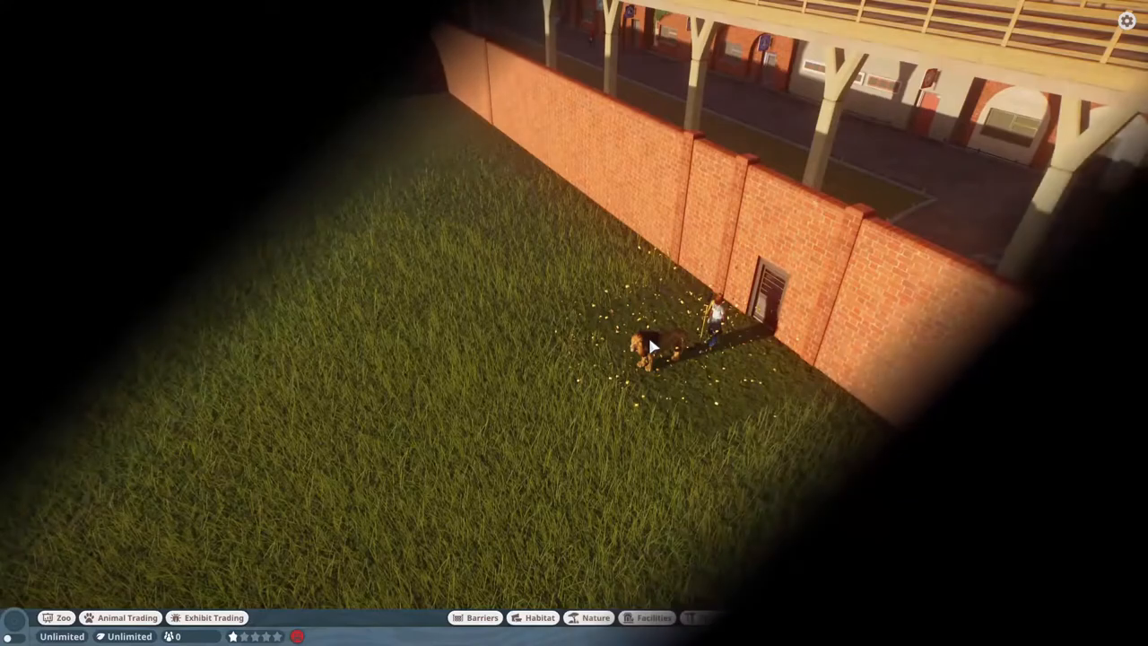
# Select Osei to view his Terrain welfare: 40% satisfaction, 89% long grass
pyautogui.click(641, 345)
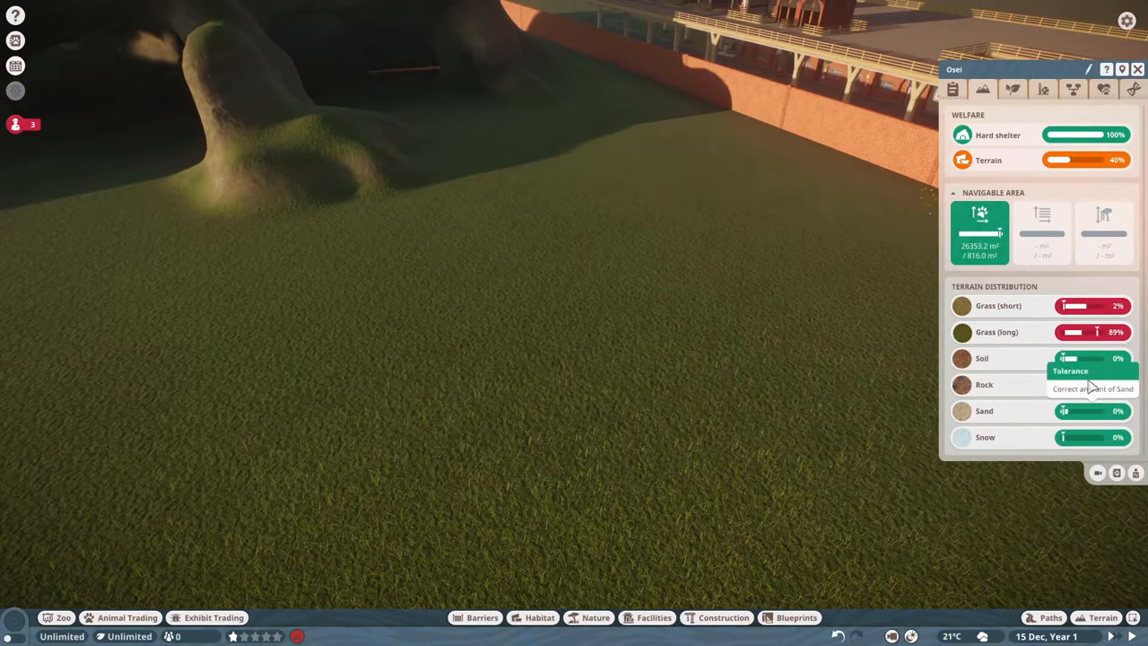
pyautogui.moveTo(1094, 310)
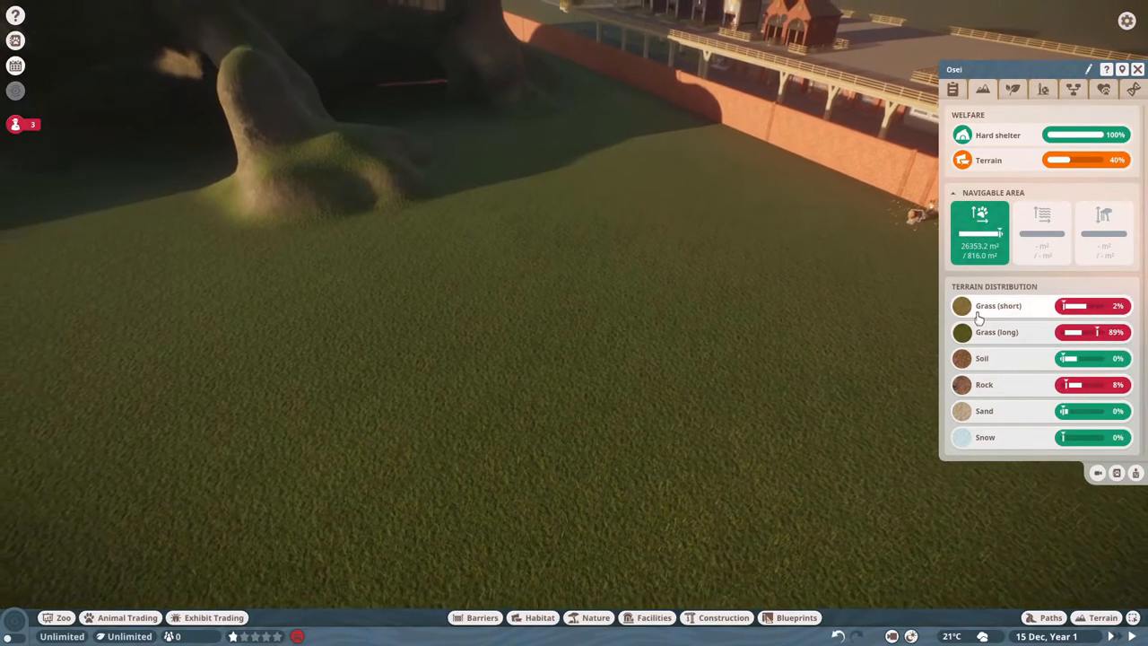
# Paint rock and short grass across the habitat at brush size 15, raising terrain welfare to 88%
pyautogui.click(1103, 617)
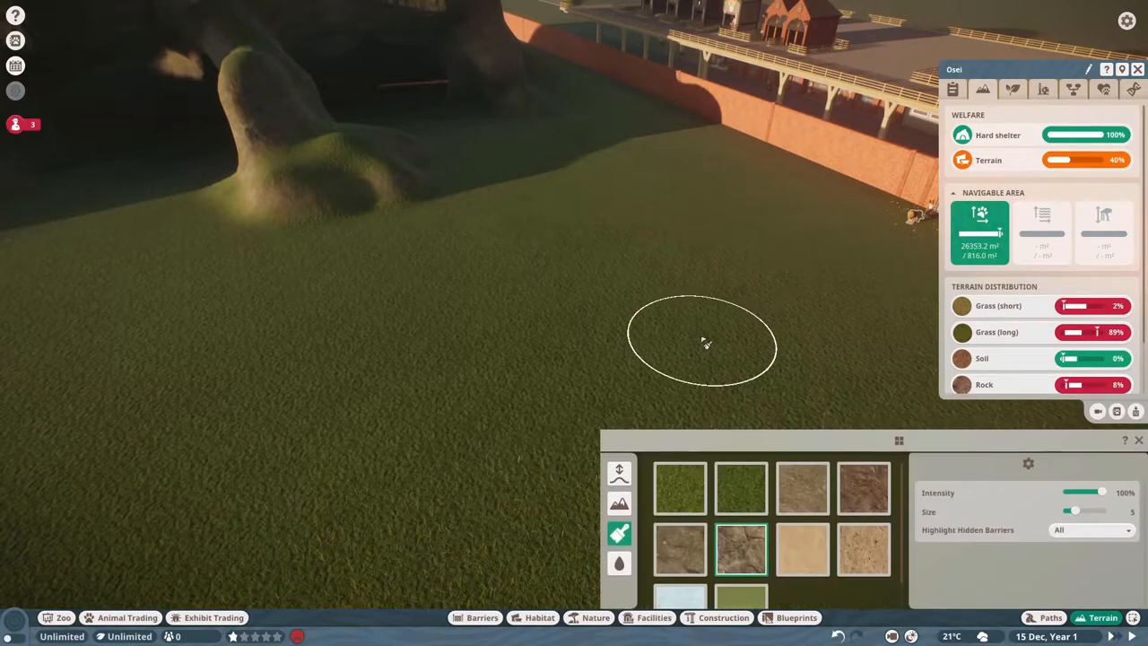
pyautogui.click(862, 487)
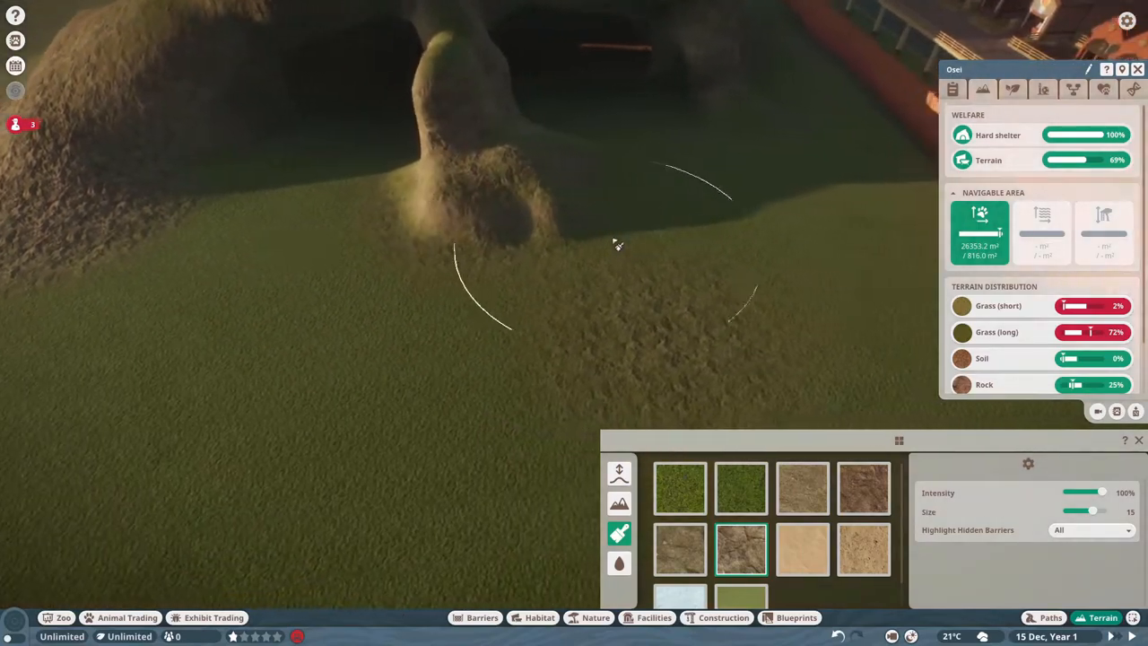
pyautogui.click(679, 487)
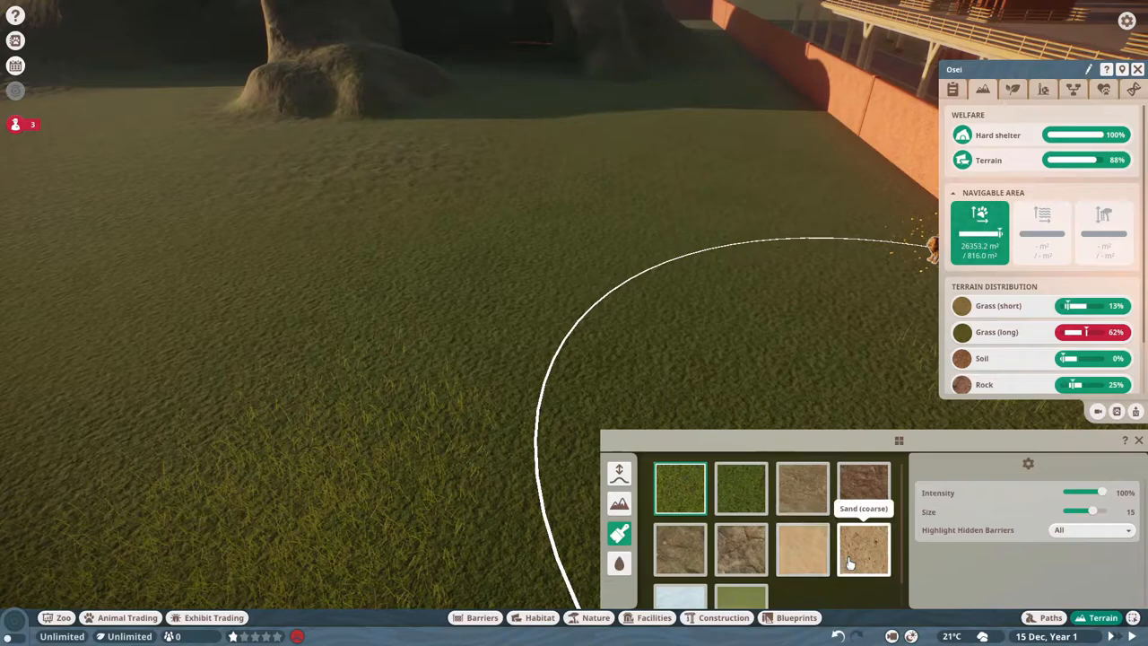
# Paint coarse sand to bring terrain satisfaction to 100%, then show the Nature plant catalogue
pyautogui.click(802, 487)
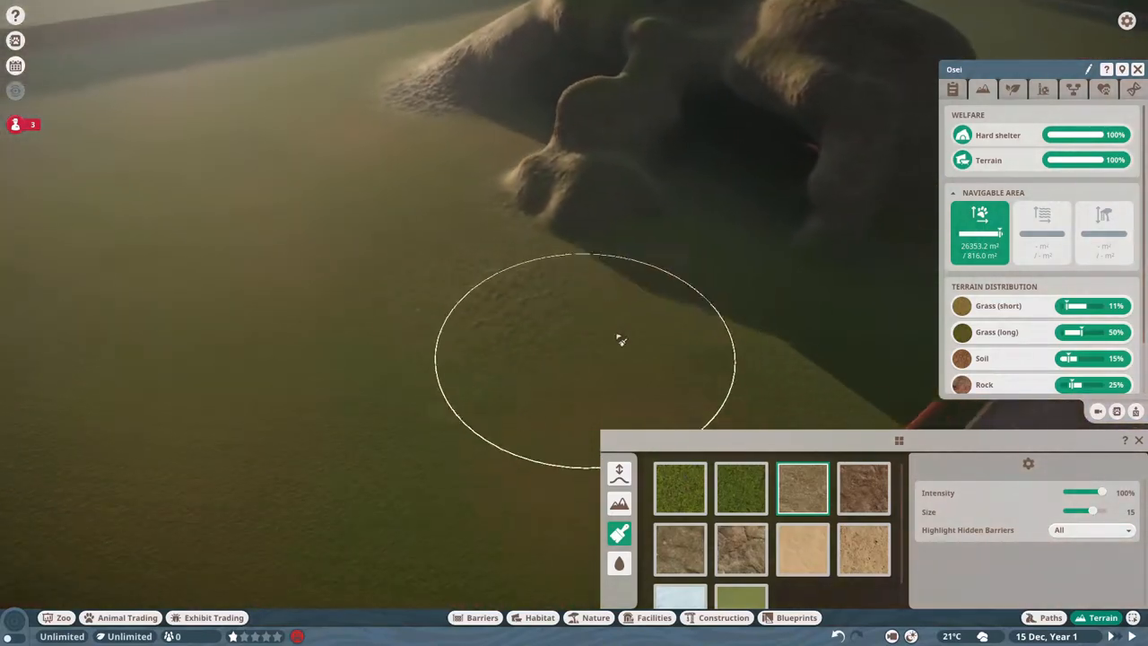
pyautogui.click(595, 617)
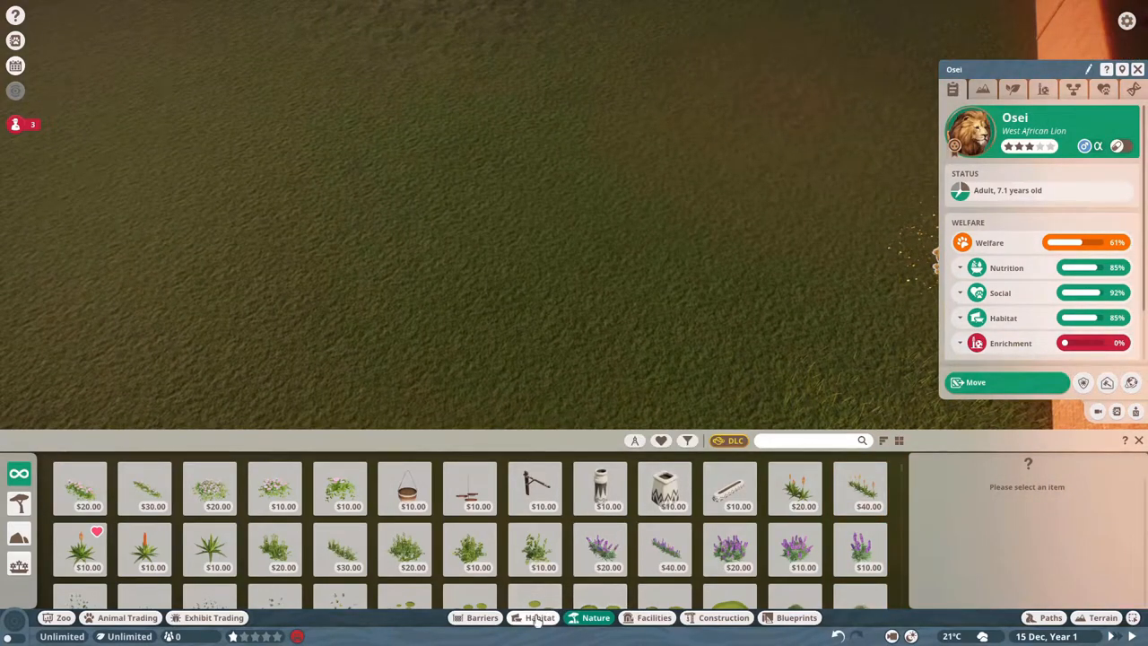
# Filter the Habitat feeders catalogue by species to West African Lion, leaving three items
pyautogui.click(540, 617)
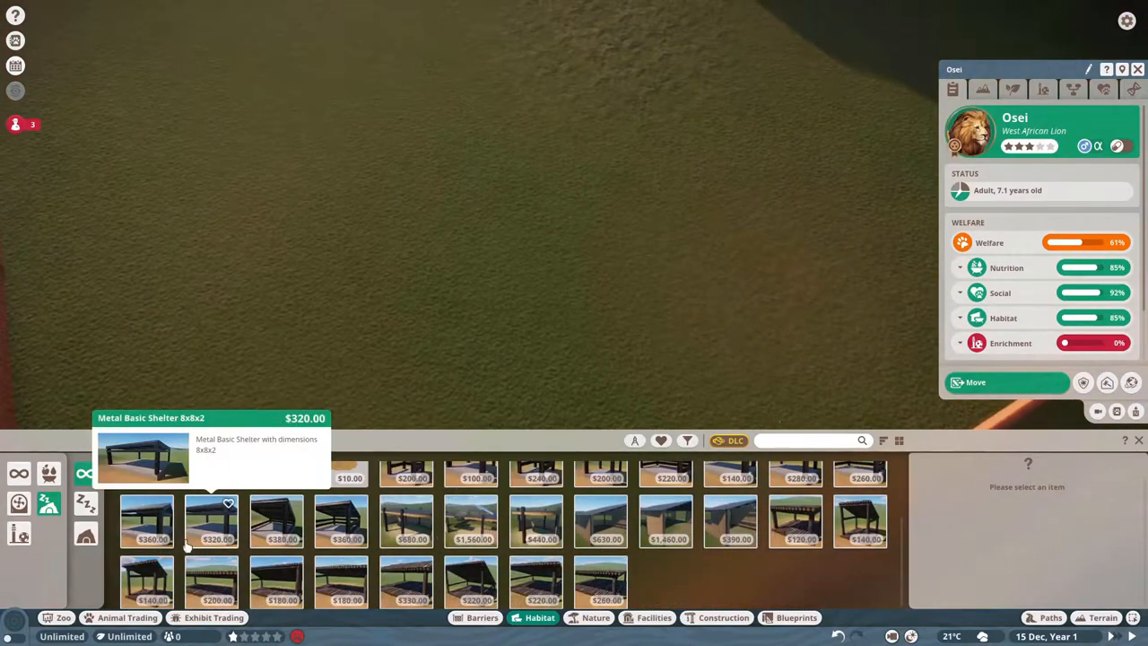
pyautogui.click(49, 474)
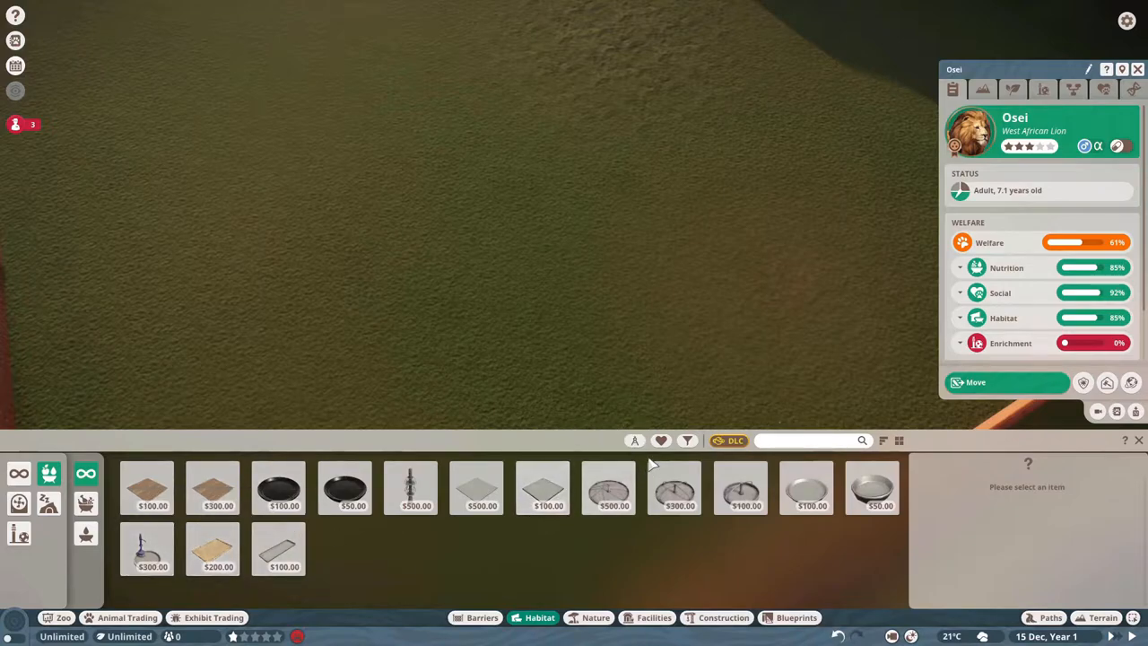
pyautogui.click(687, 440)
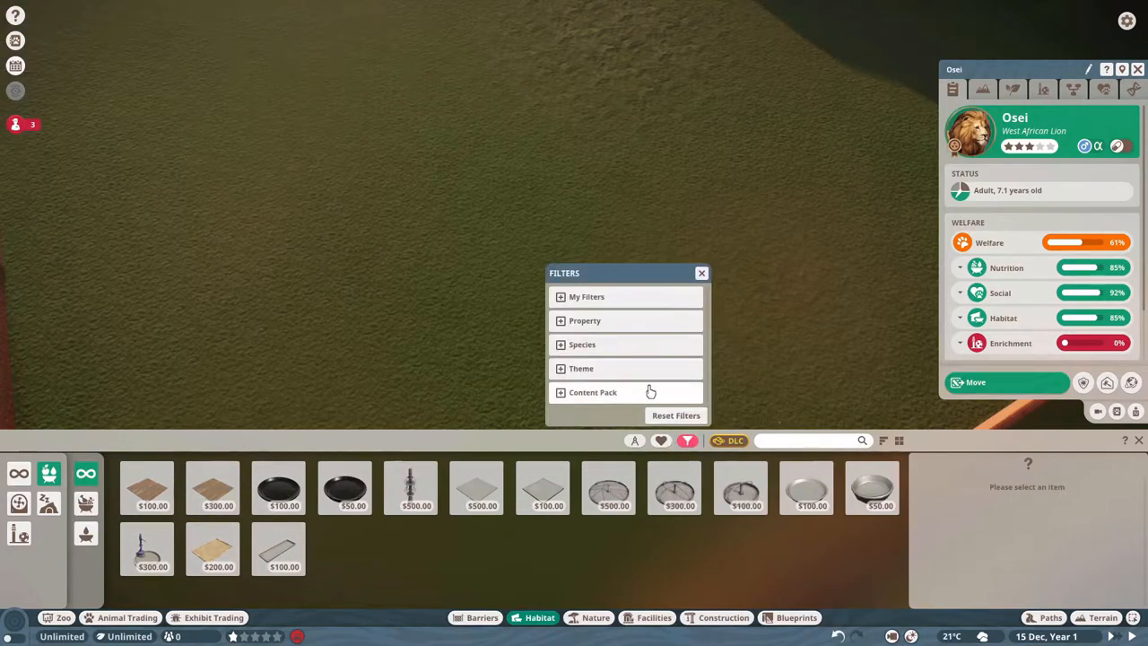
pyautogui.click(582, 344)
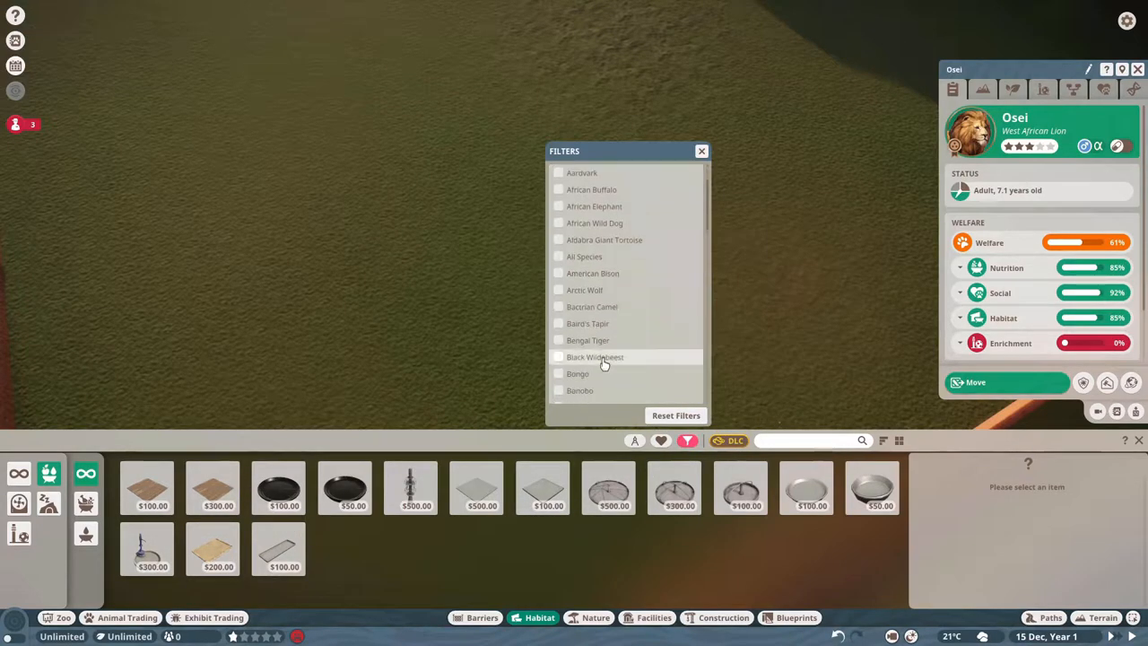
pyautogui.scroll(-3)
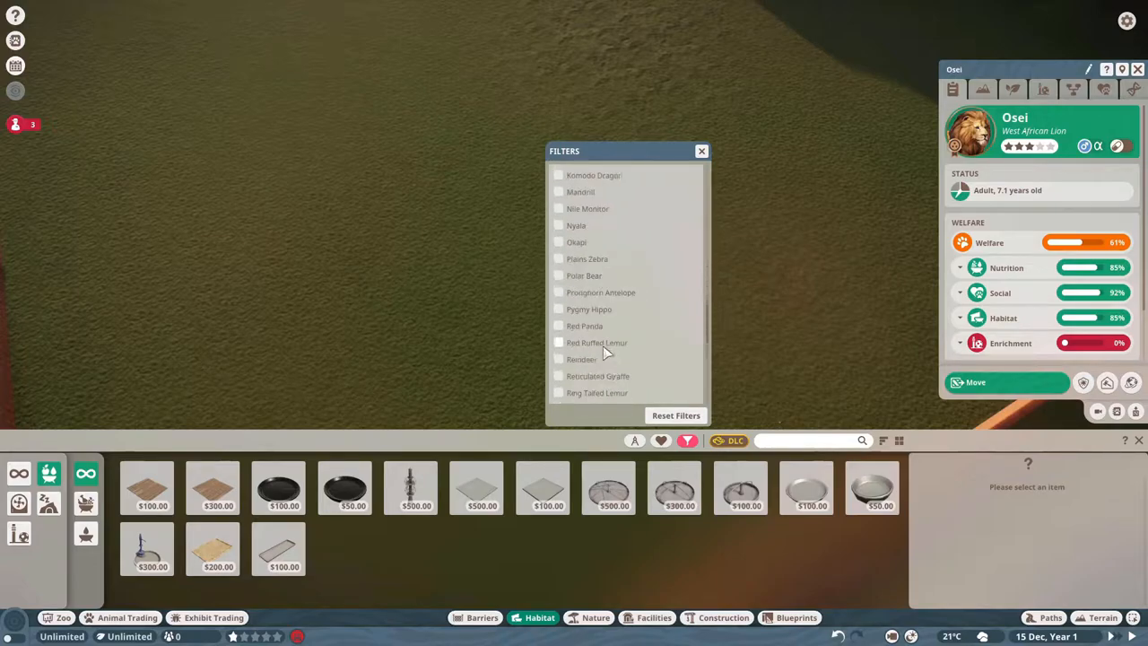
pyautogui.scroll(-3)
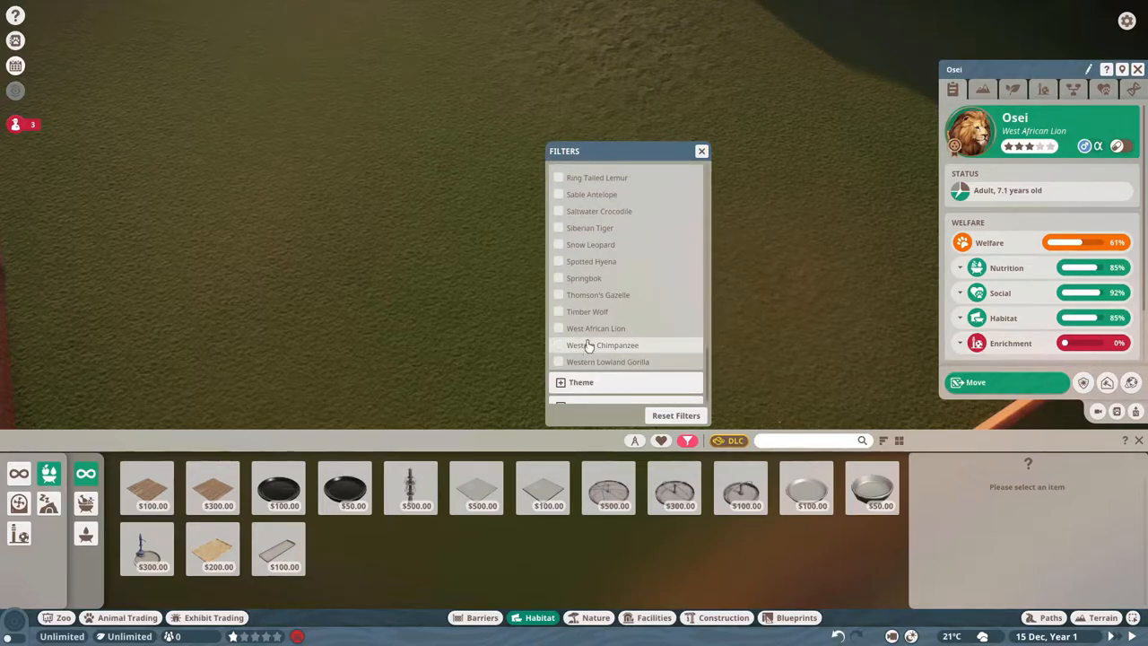
pyautogui.click(559, 328)
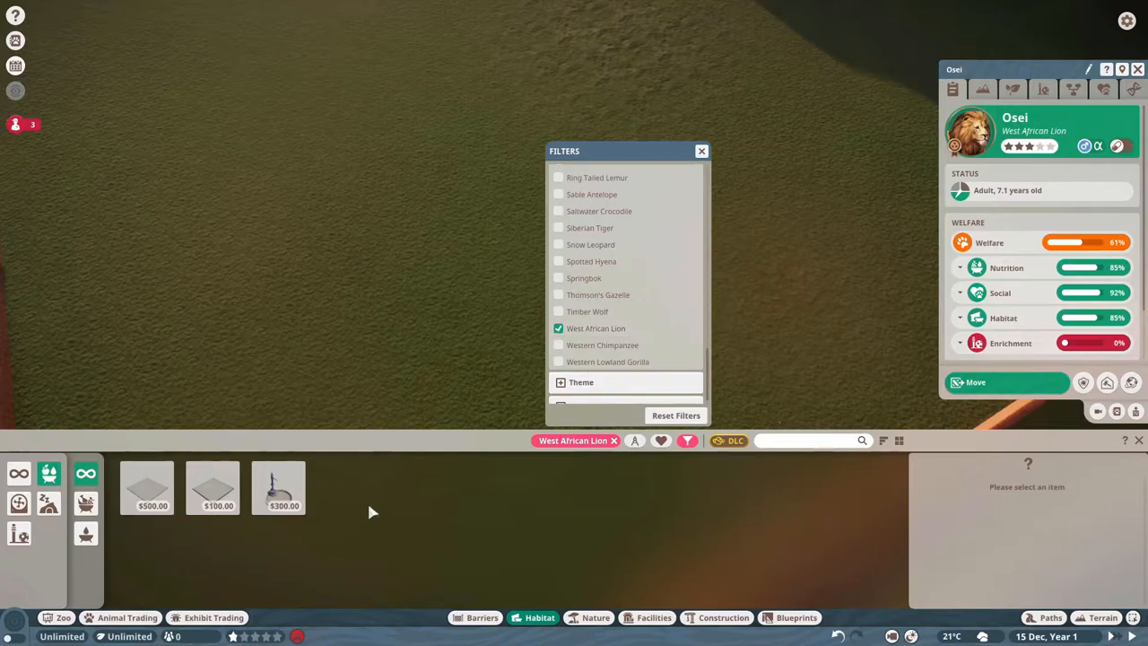
pyautogui.moveTo(128, 493)
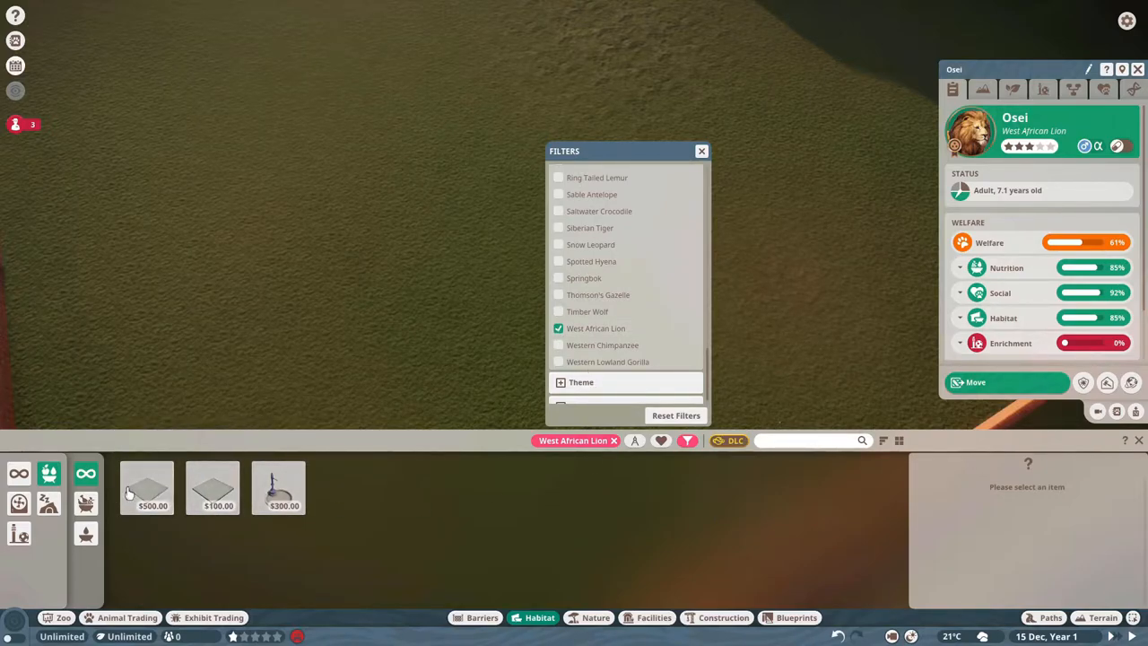
# Place the $500 square feeding slab and the $300 round drinker in the lion habitat
pyautogui.click(146, 487)
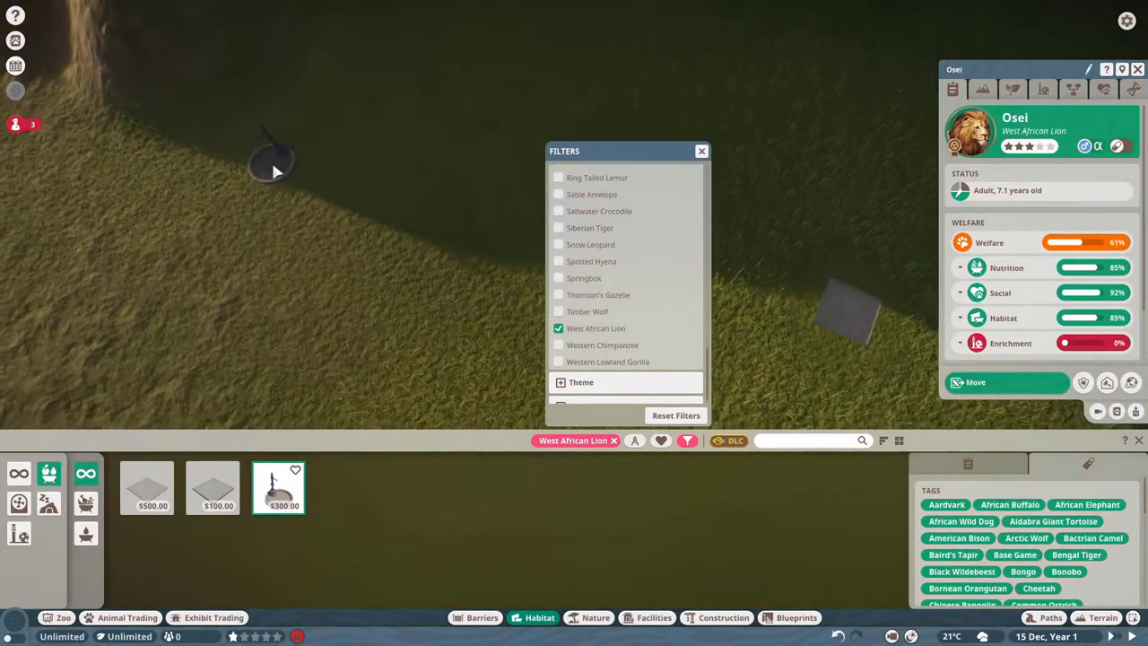
pyautogui.click(277, 171)
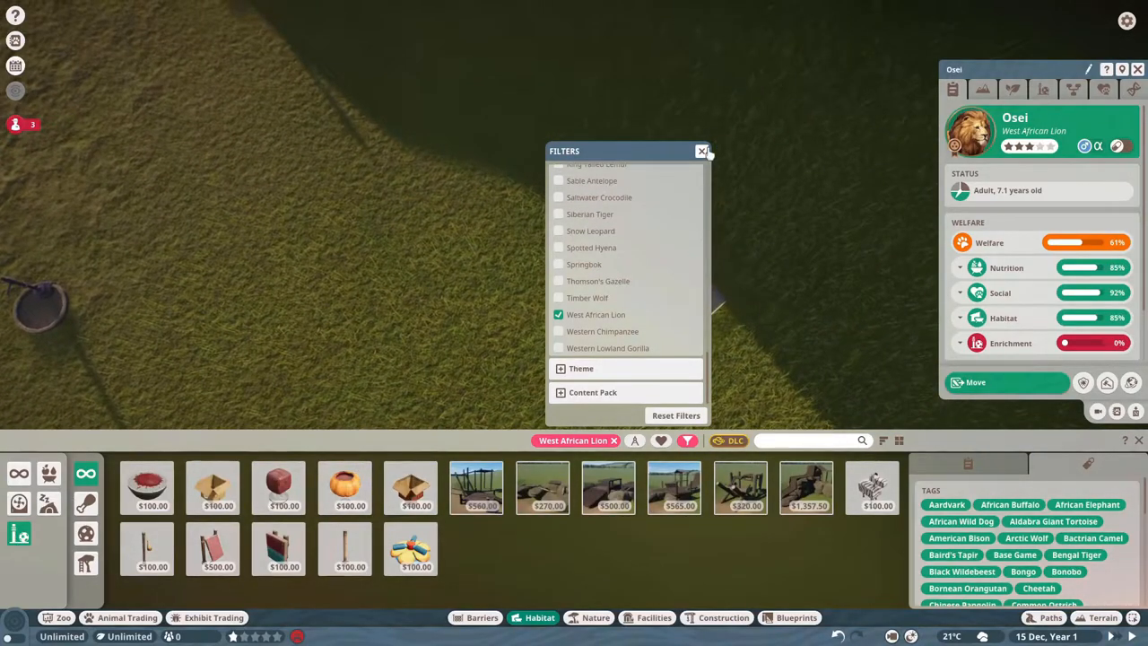
pyautogui.moveTo(146, 487)
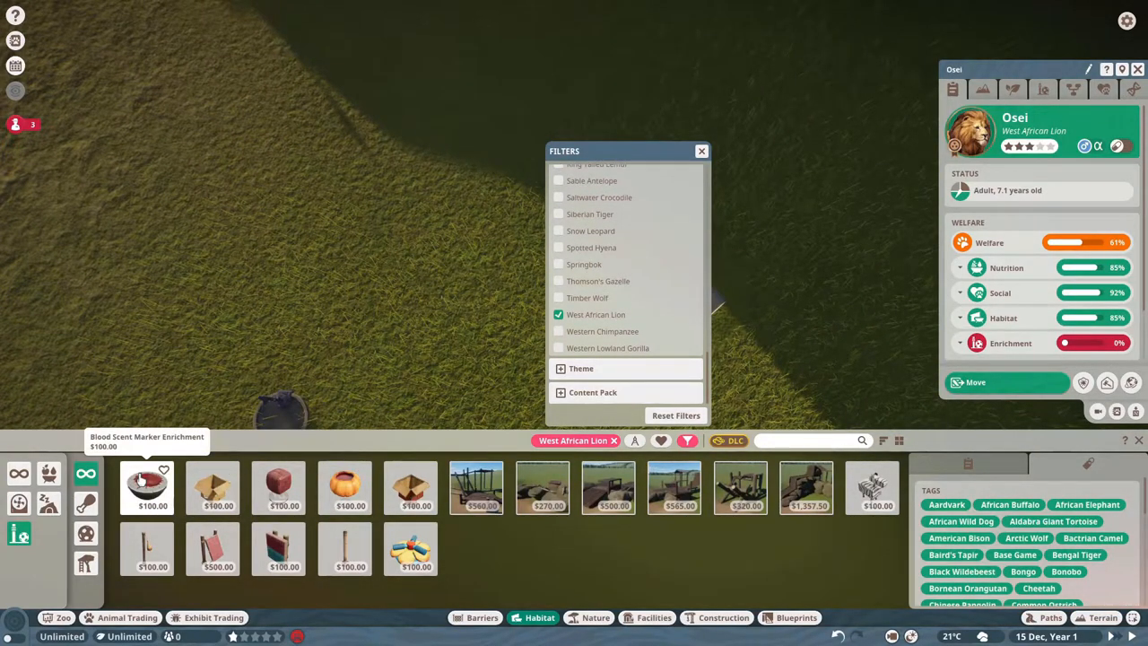
pyautogui.moveTo(212, 487)
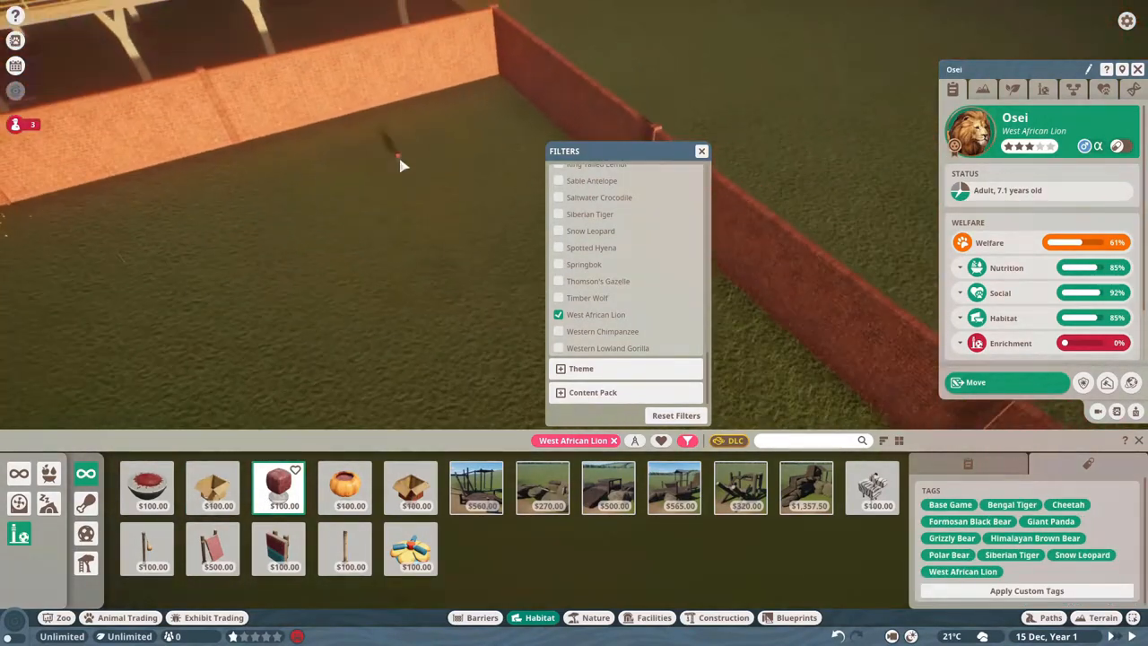
pyautogui.moveTo(344, 487)
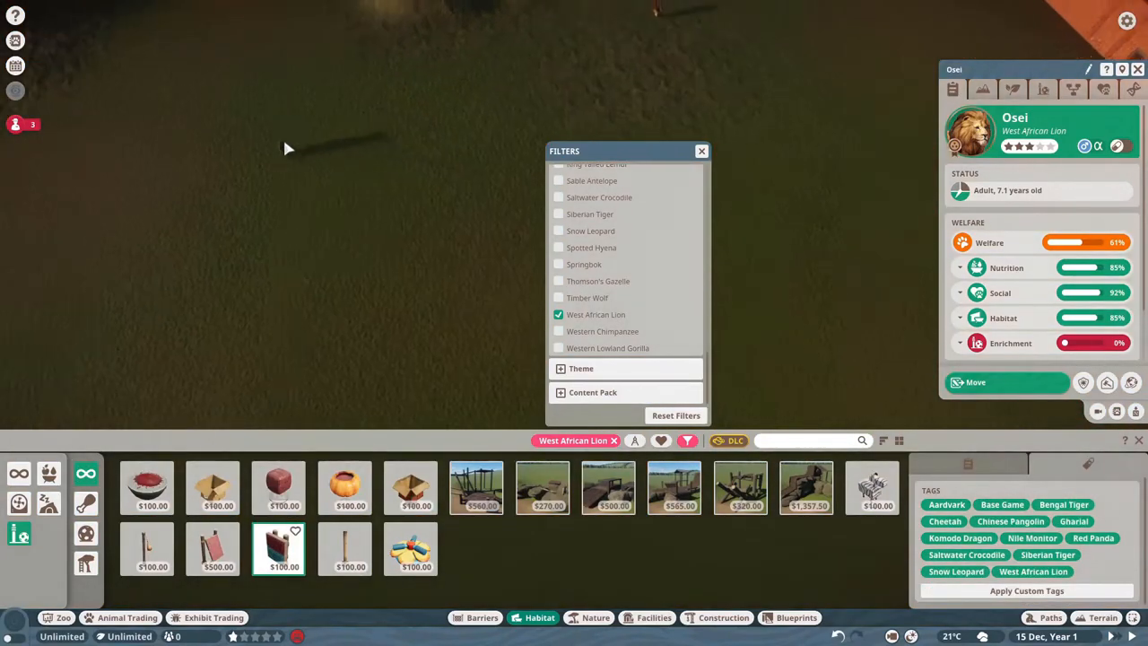
pyautogui.moveTo(326, 218)
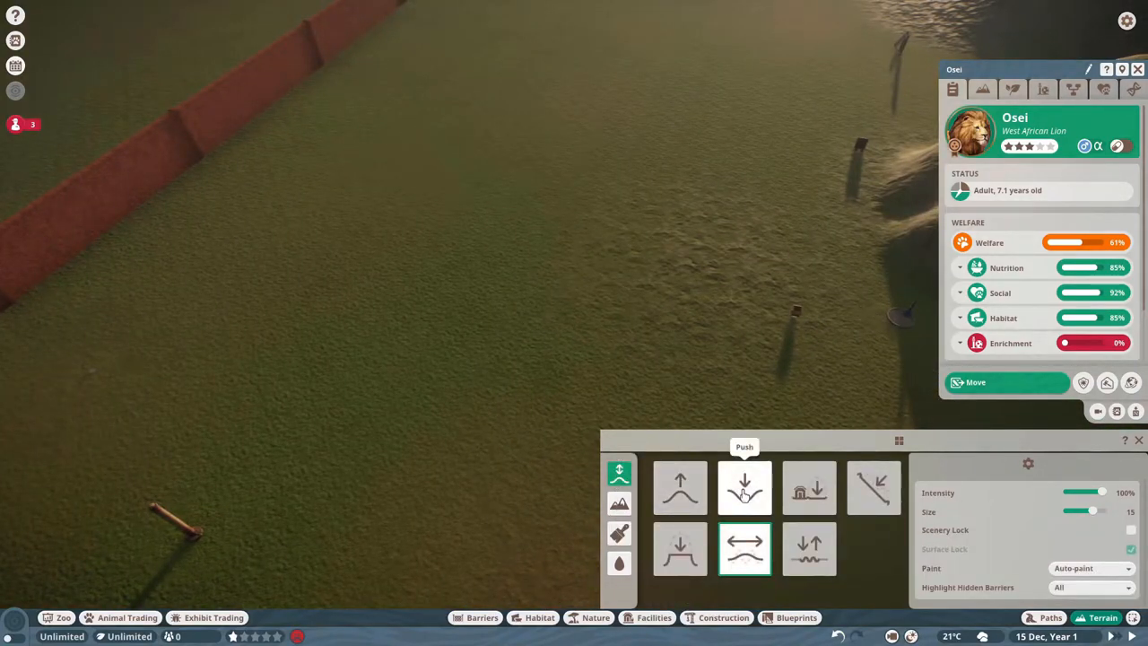
# Dig a broad depression with the Push brush and add water to it
pyautogui.click(744, 487)
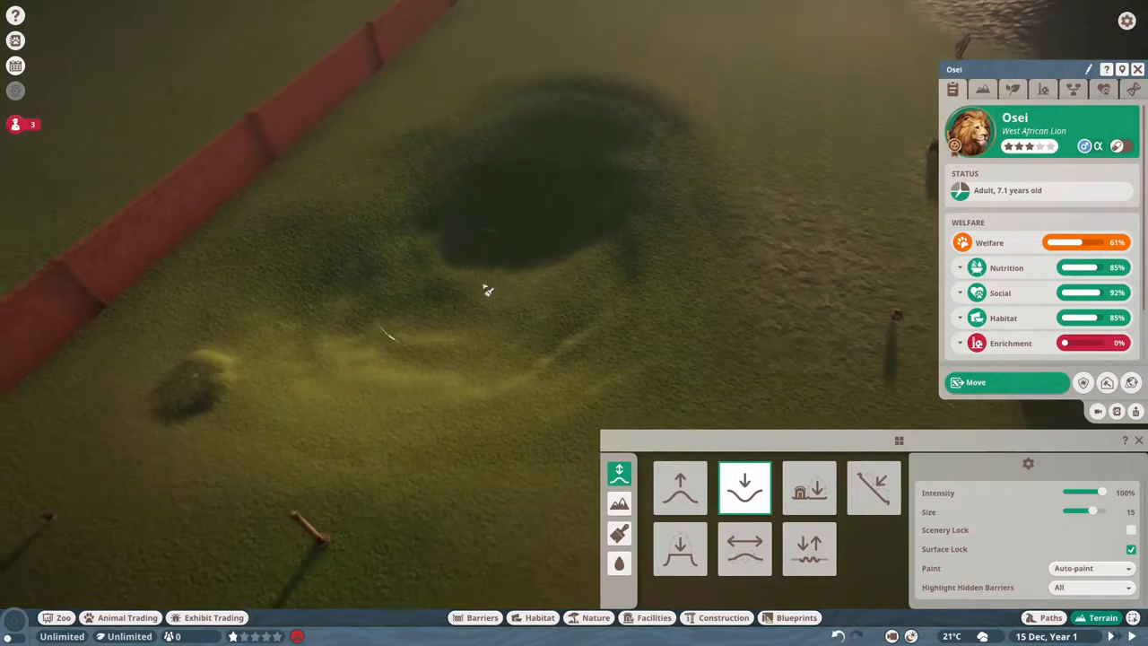
pyautogui.click(619, 563)
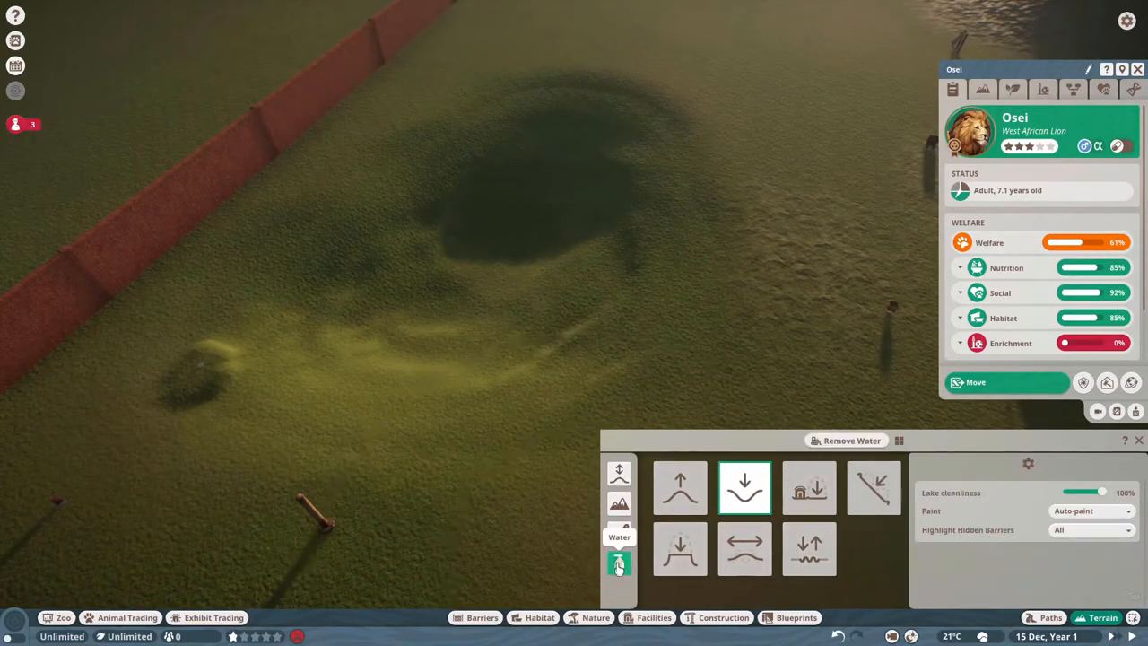
pyautogui.click(618, 563)
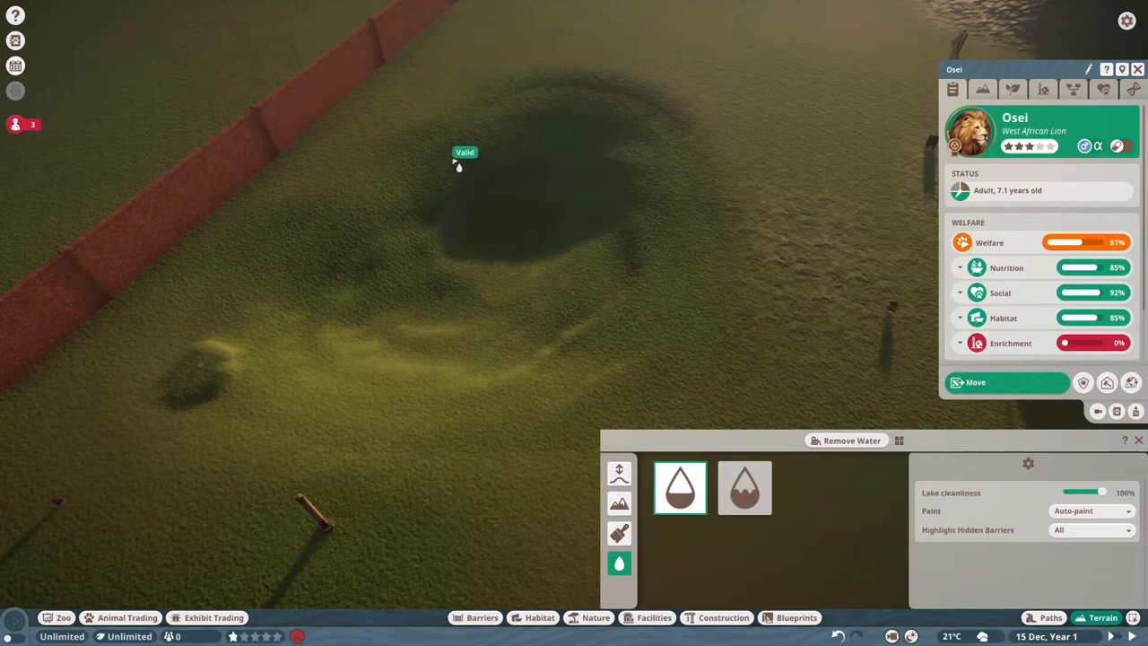
pyautogui.click(458, 162)
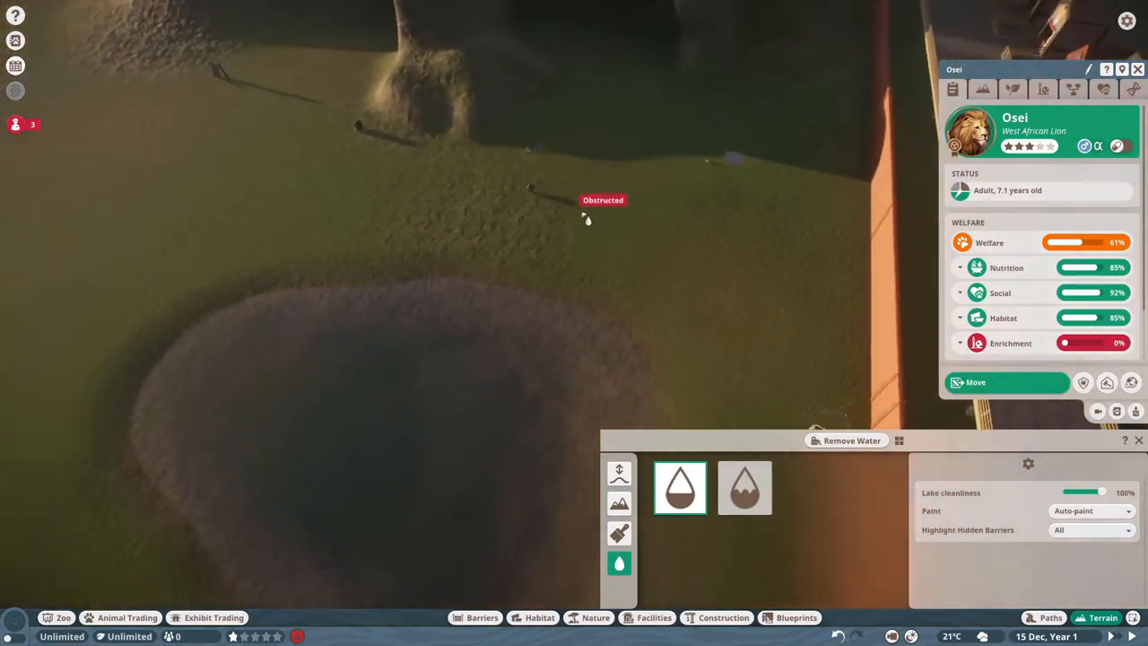
pyautogui.click(595, 617)
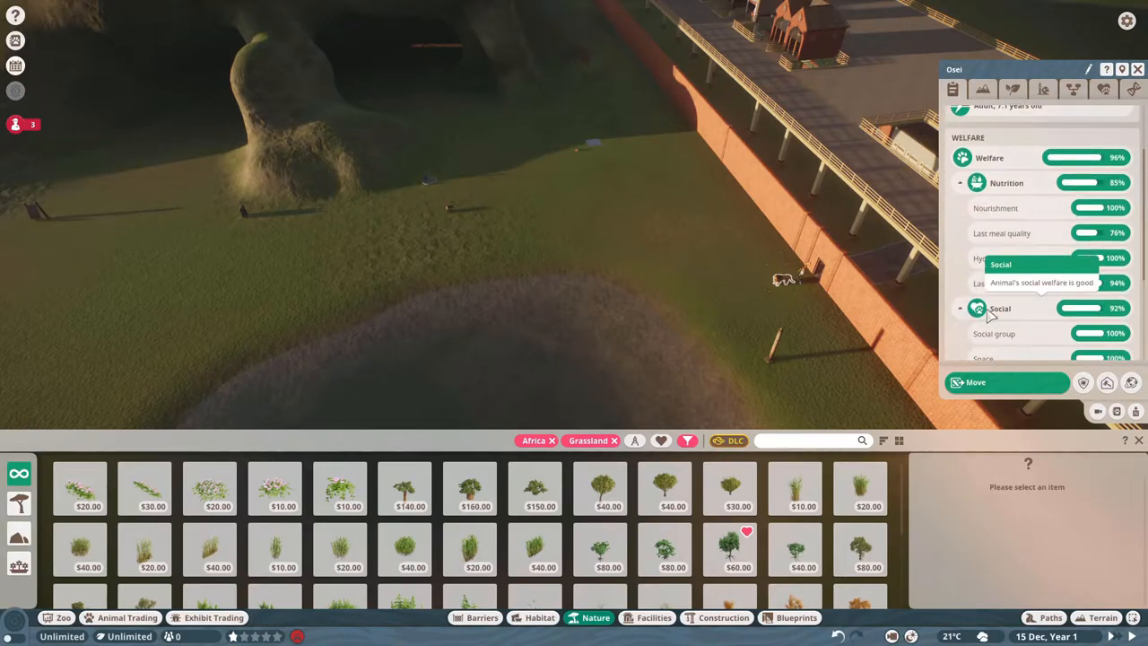
# Scroll through Osei's welfare breakdown: habitat and enrichment 100%, stress 82%
pyautogui.scroll(-3)
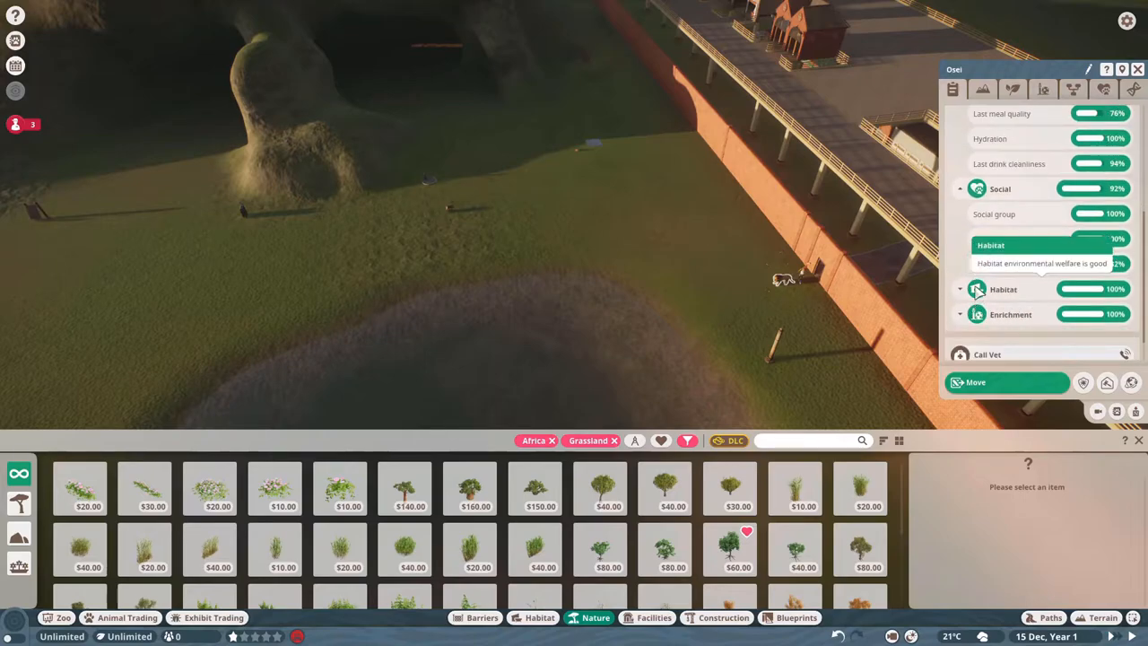
pyautogui.scroll(-3)
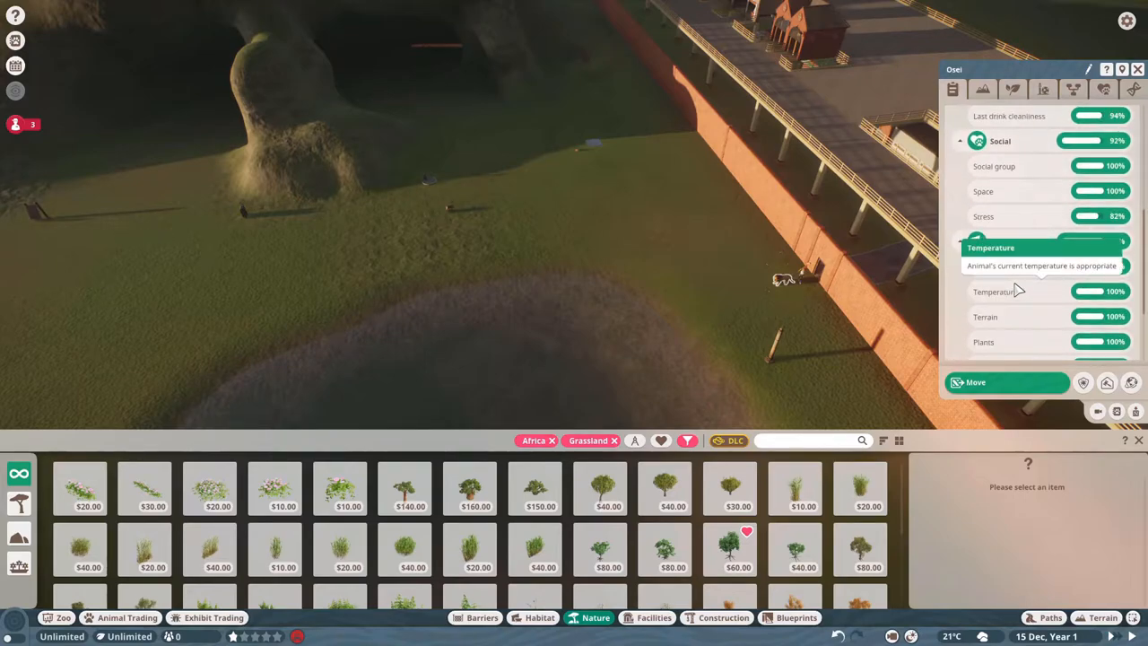
pyautogui.scroll(-3)
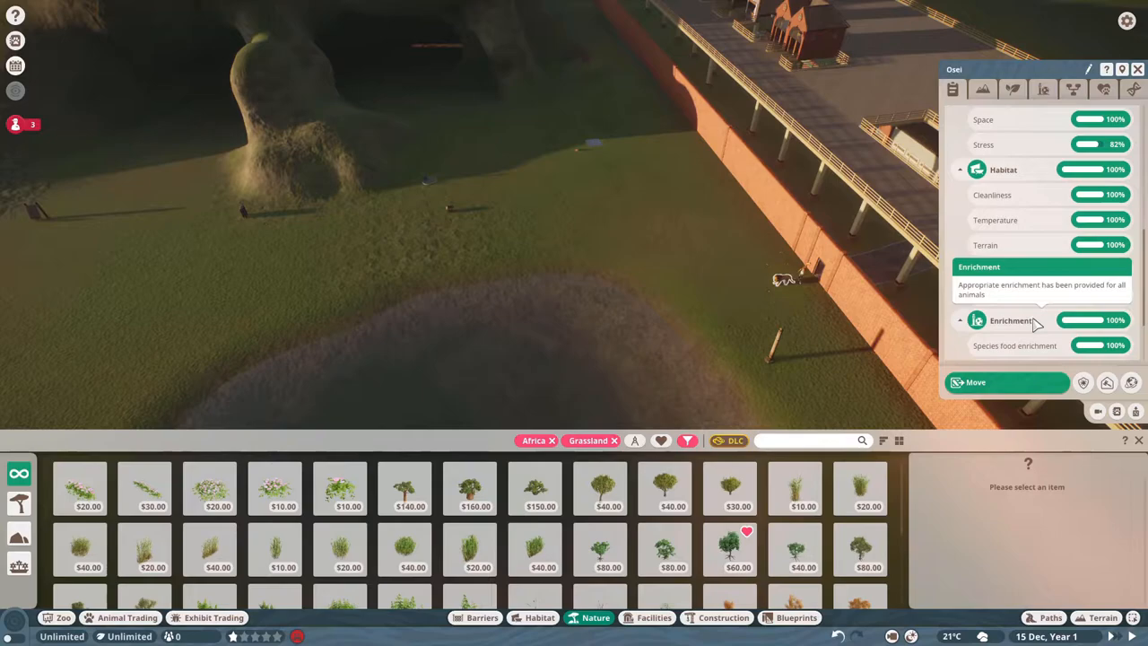
pyautogui.scroll(3)
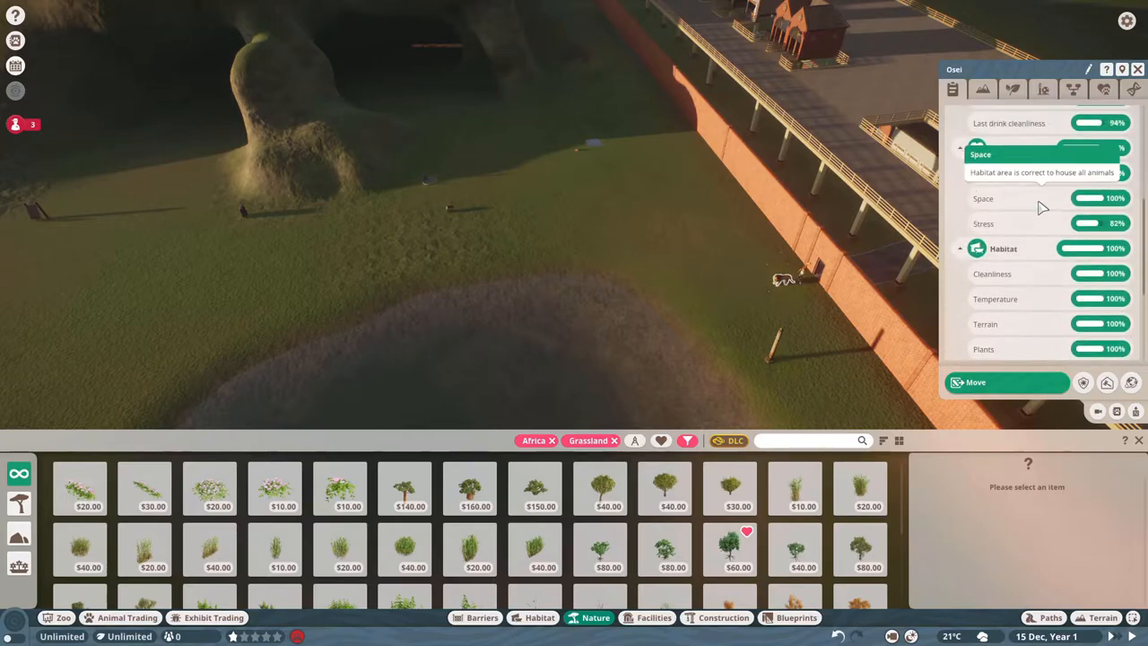
pyautogui.scroll(3)
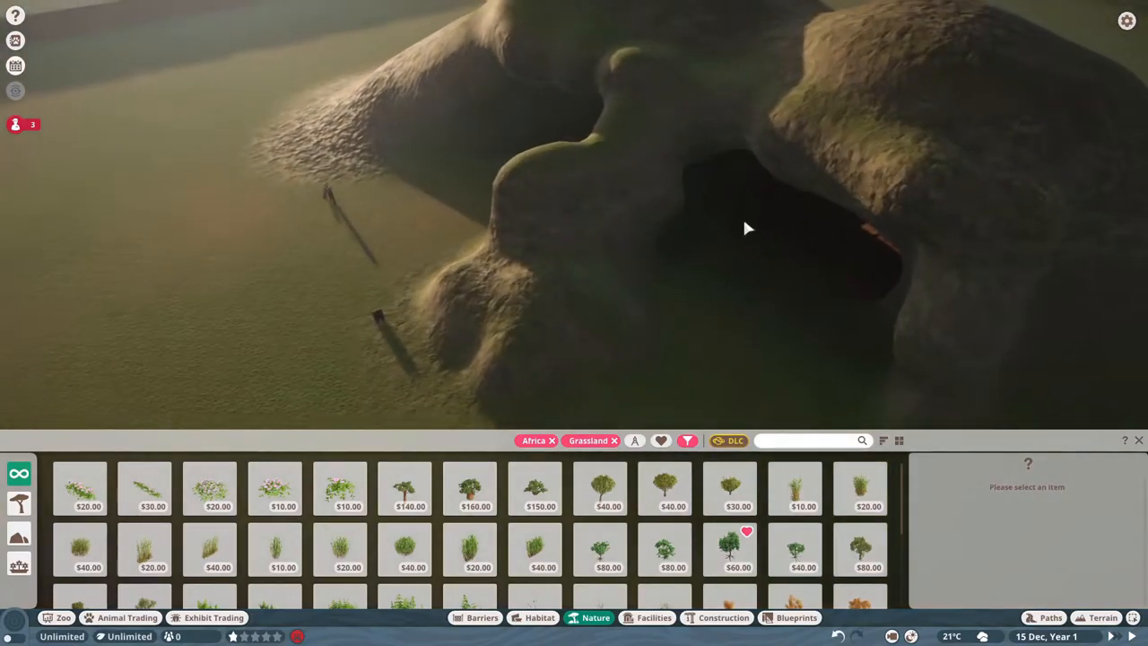
# Plant a small African tree and two baobab trees in the habitat's walled corner
pyautogui.click(599, 488)
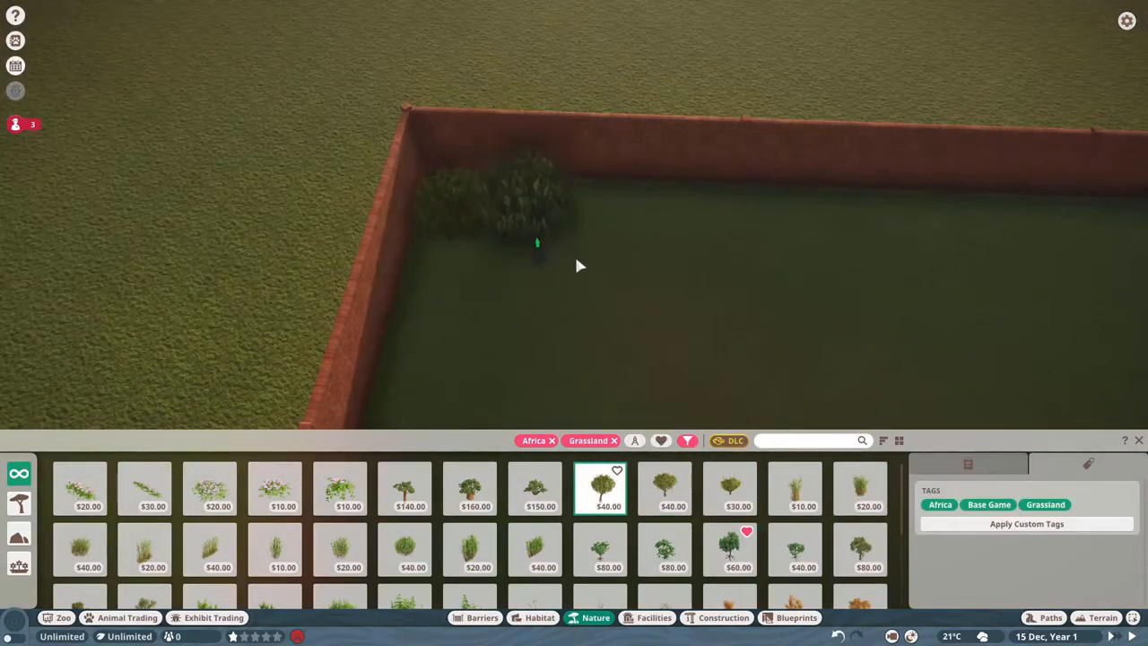
pyautogui.click(475, 488)
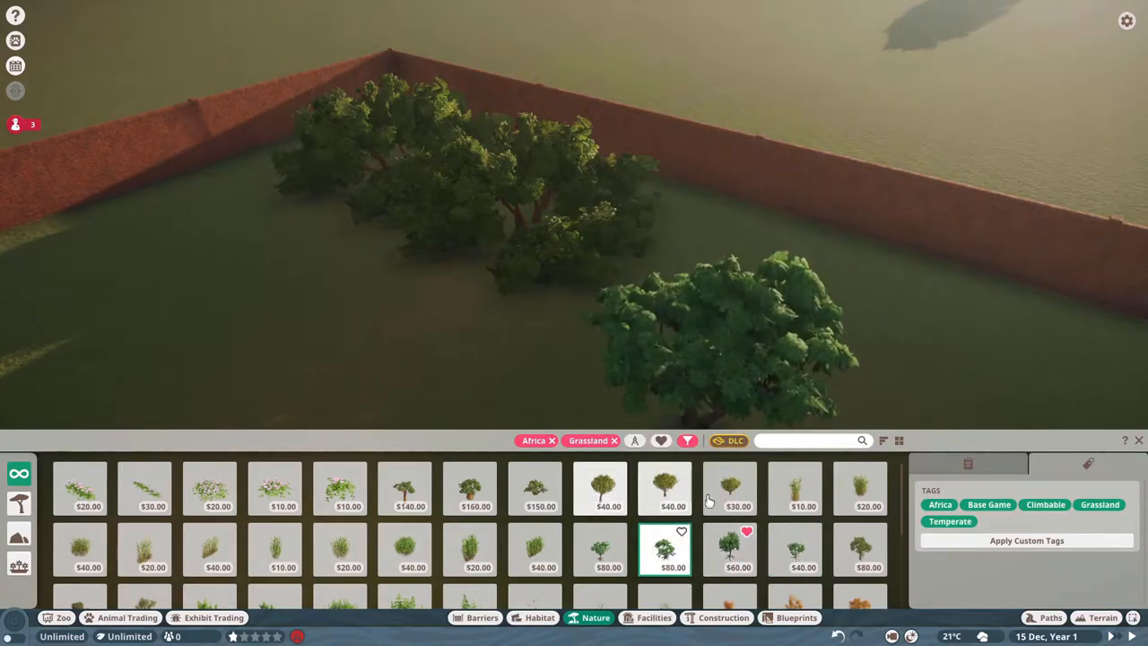
pyautogui.click(475, 488)
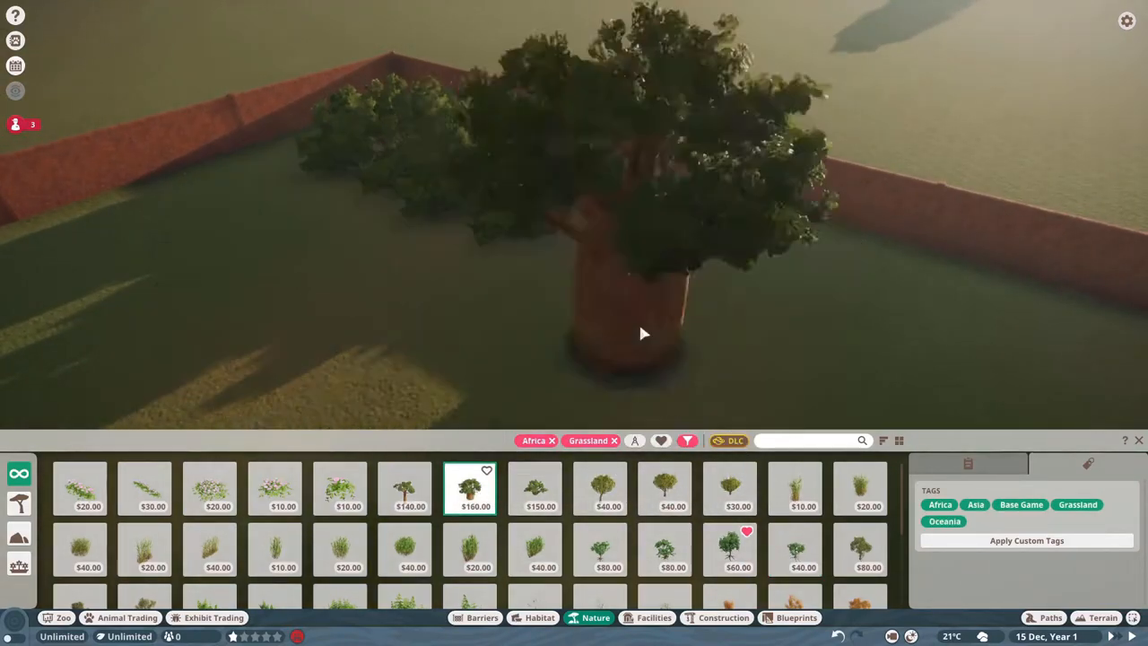
pyautogui.click(533, 489)
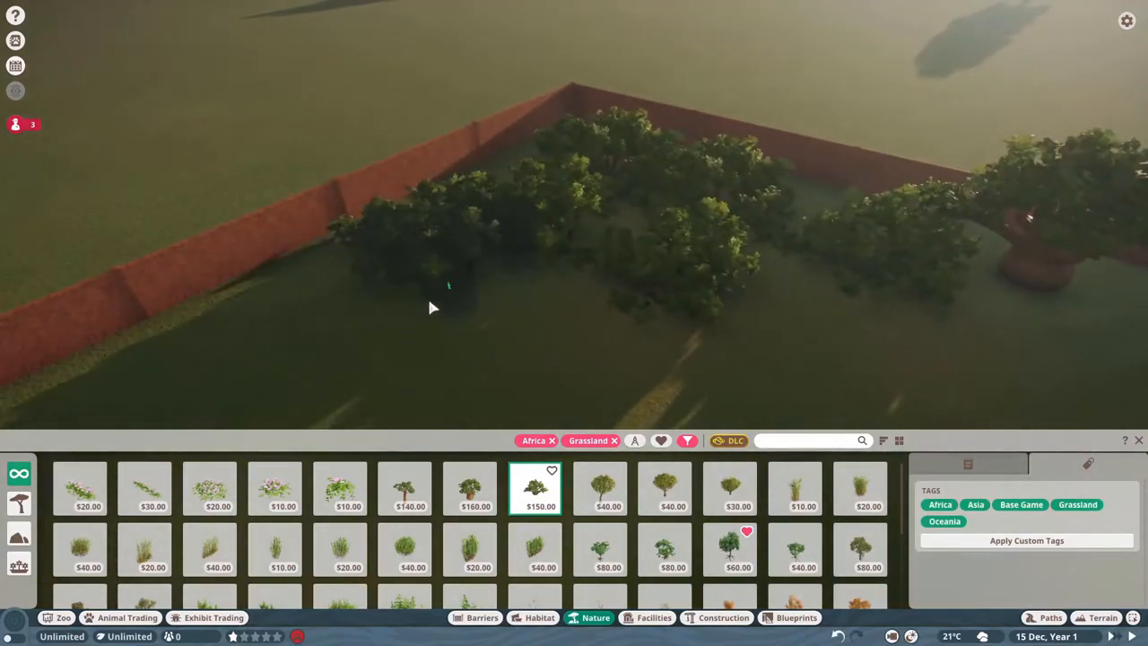
pyautogui.click(404, 489)
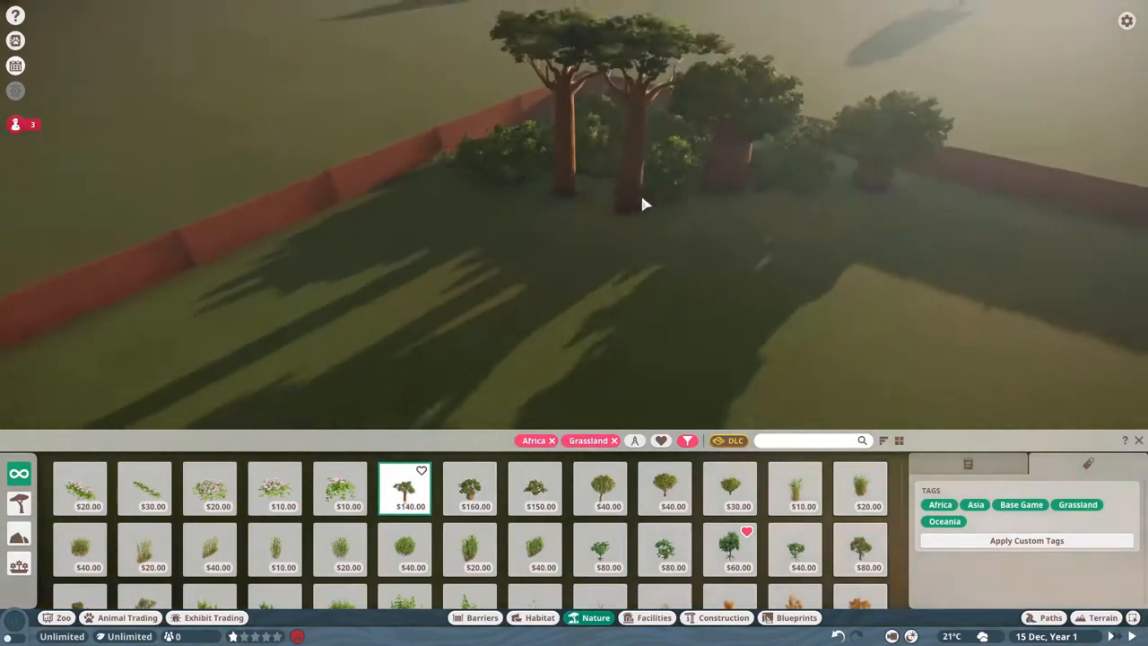
# Move one placed baobab to a new spot and plant another near the bushes
pyautogui.click(700, 215)
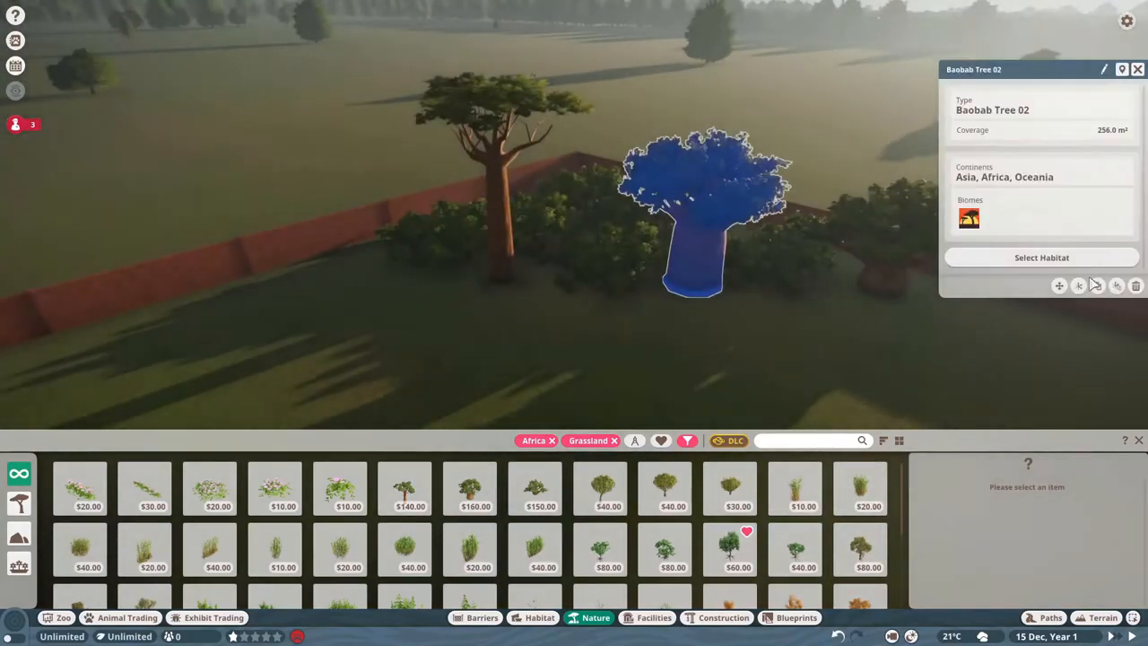
pyautogui.click(539, 617)
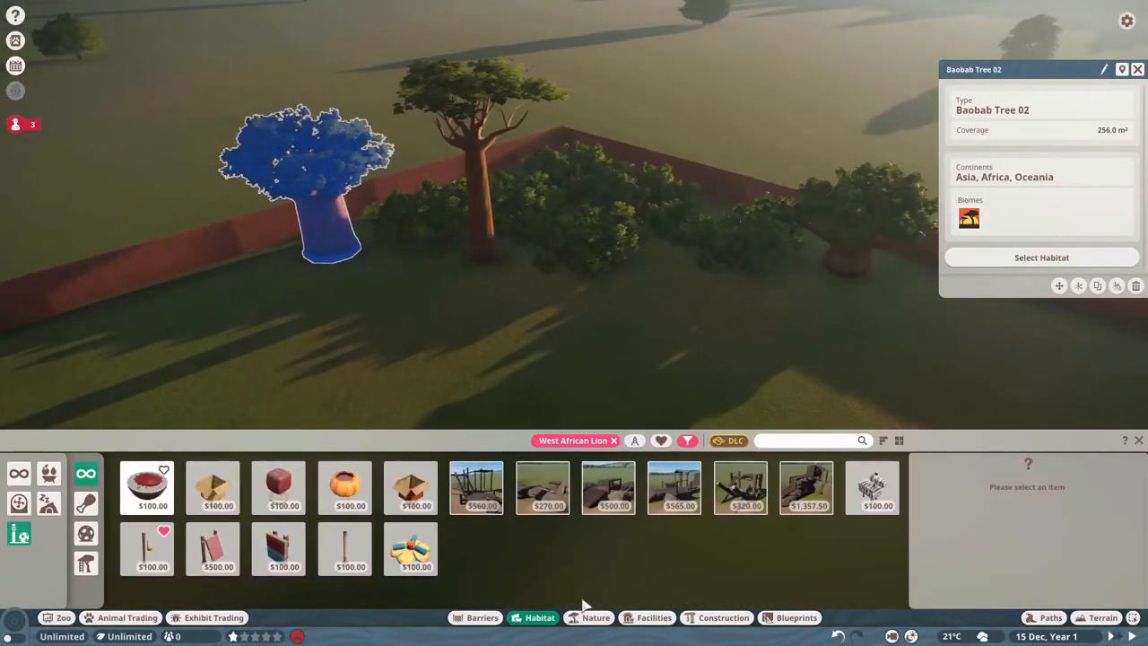
pyautogui.click(596, 617)
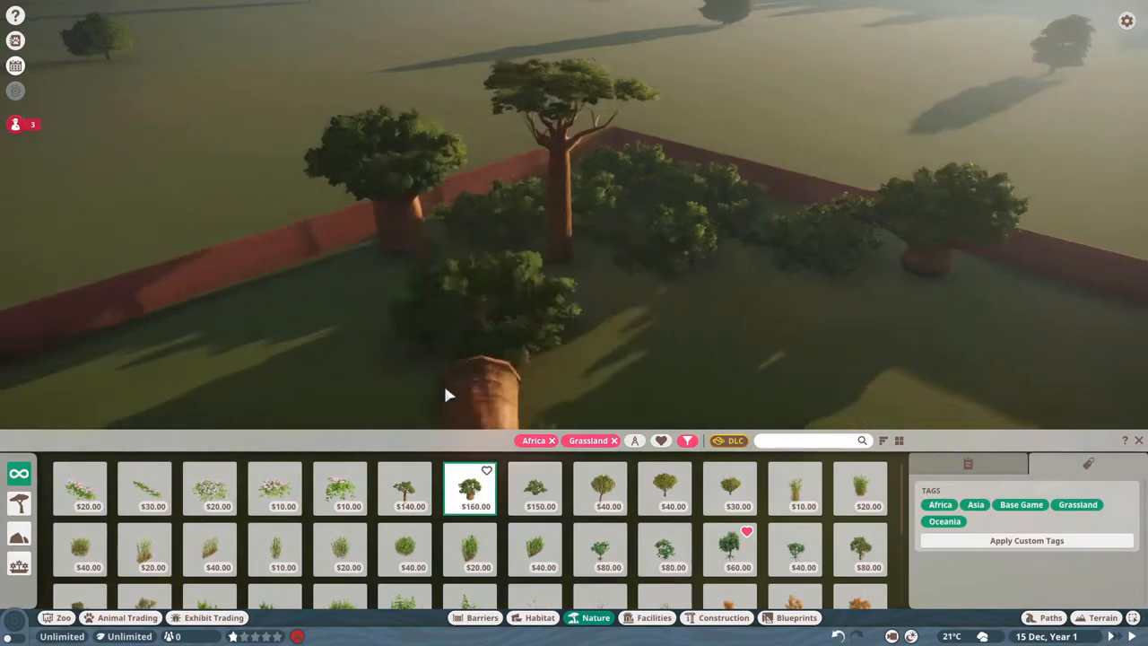
pyautogui.click(404, 488)
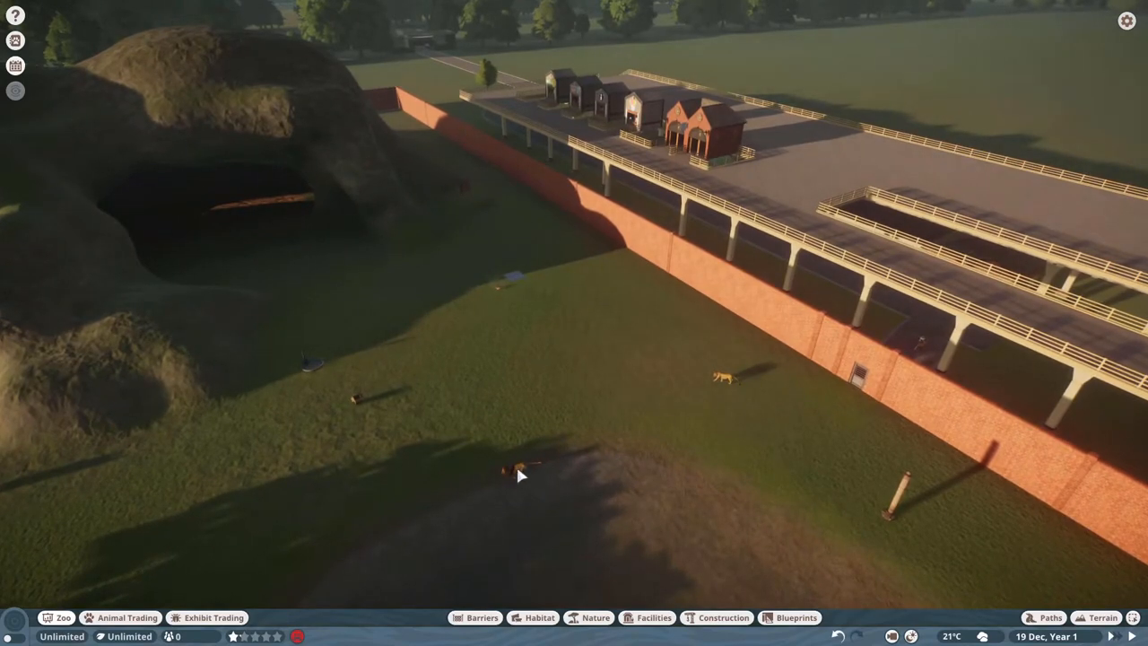
# Check lion Osei's plant welfare: 100% plants, only 10% coverage
pyautogui.click(727, 376)
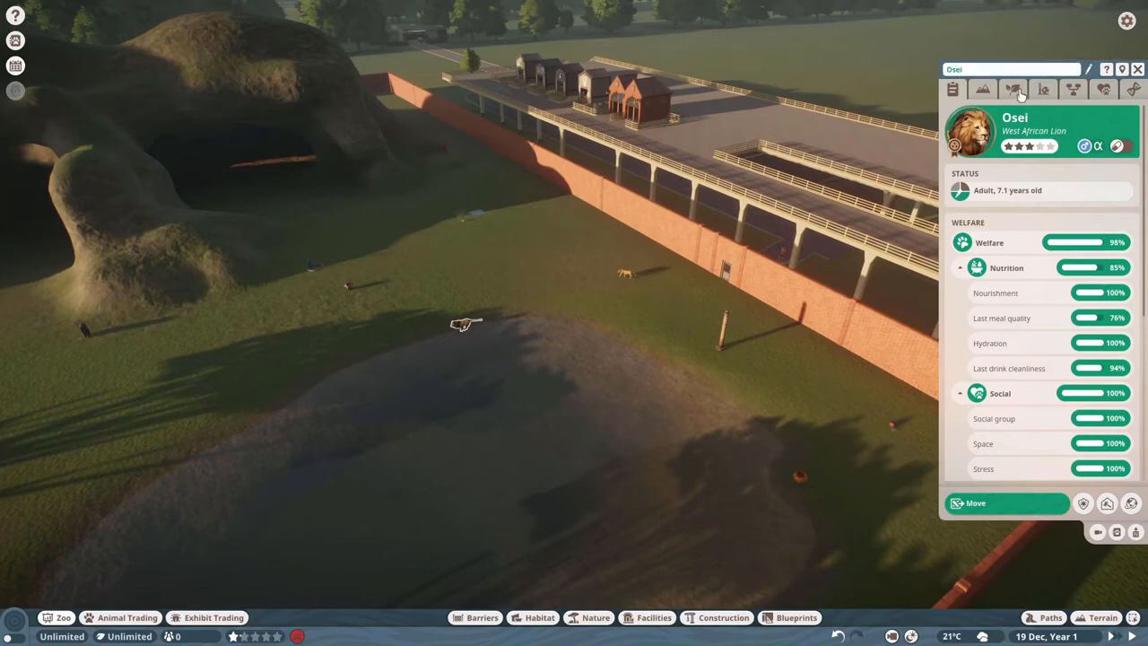
pyautogui.click(1013, 89)
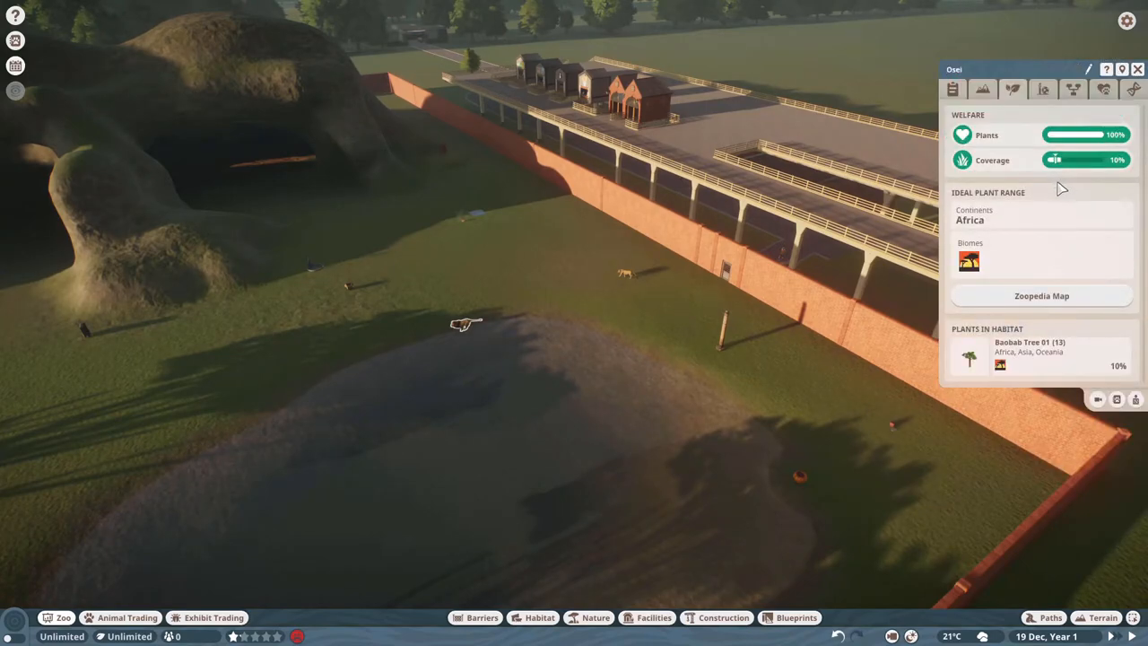
pyautogui.moveTo(1058, 159)
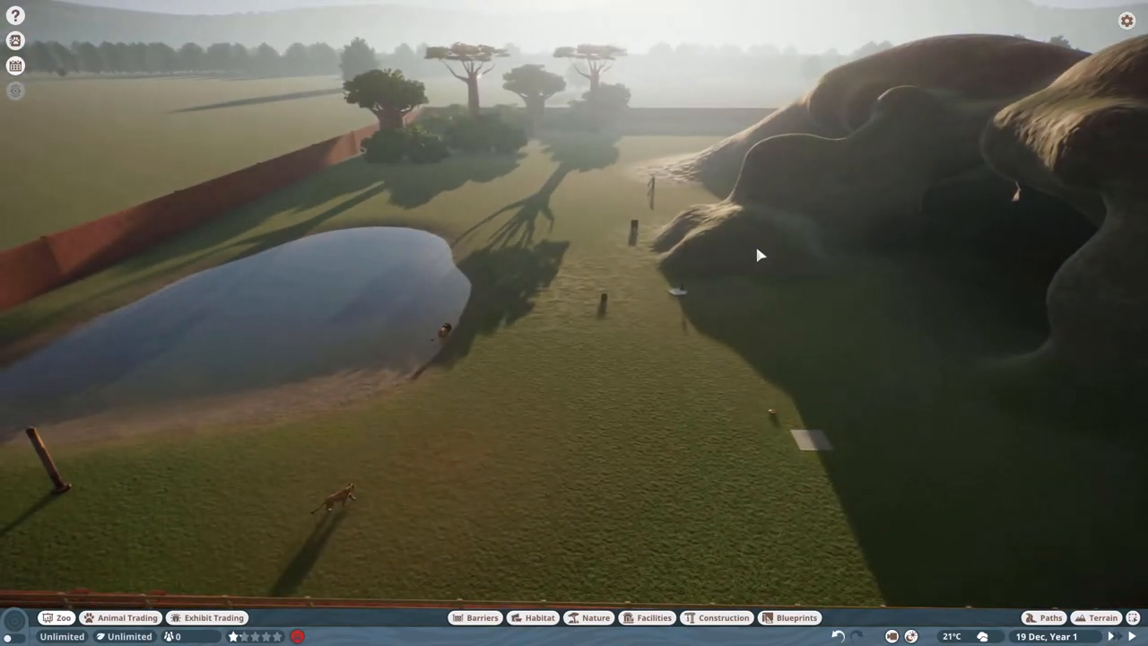
pyautogui.moveTo(889, 273)
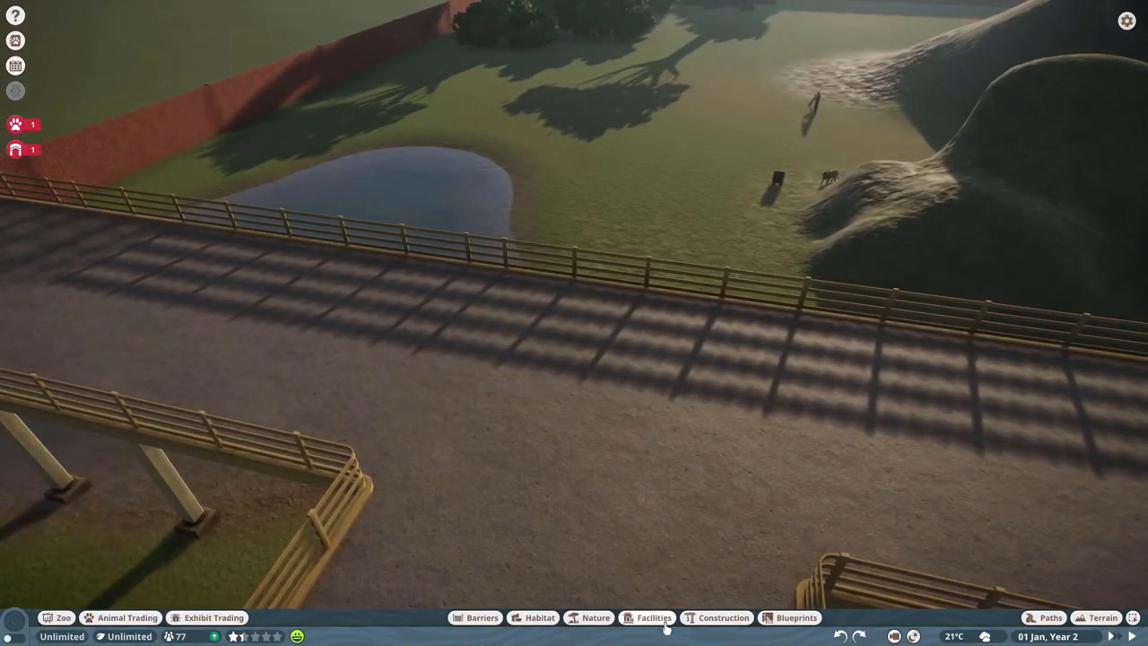
# Place Habitat Education Board legs and a board, and an educational speaker, along the path fence
pyautogui.click(653, 617)
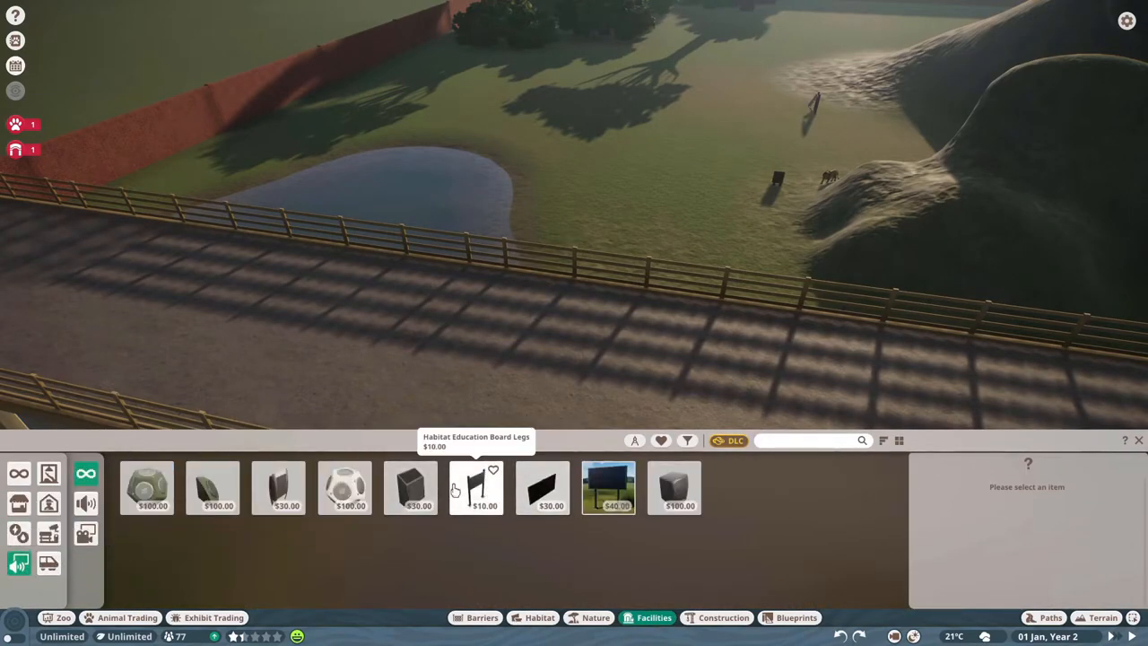
pyautogui.click(475, 487)
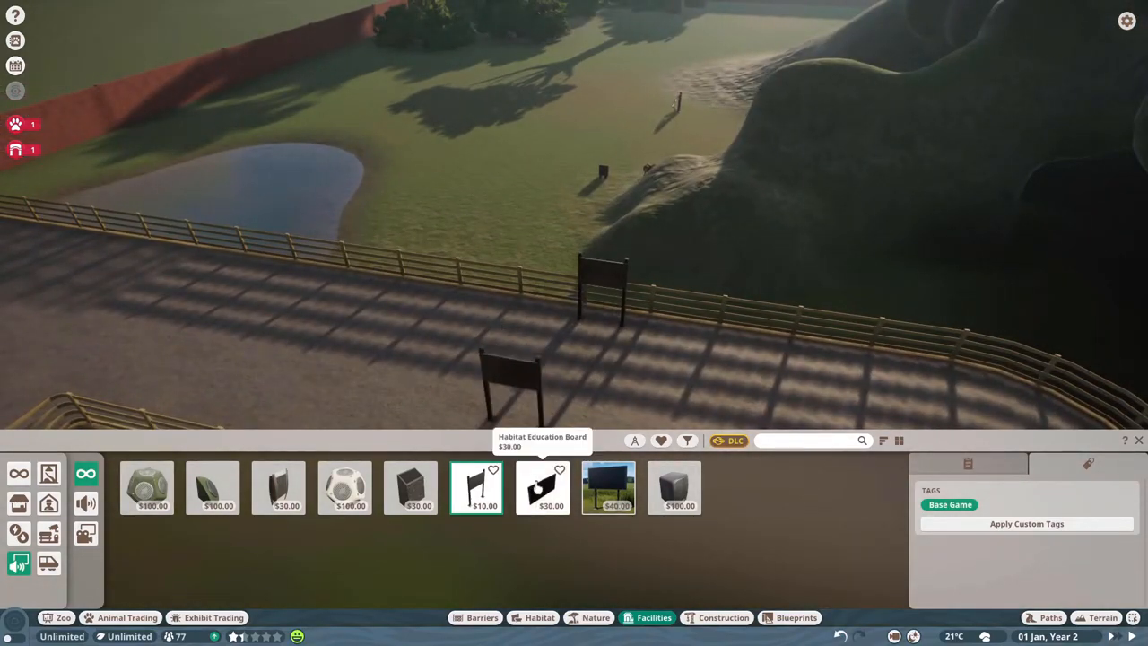
pyautogui.click(542, 487)
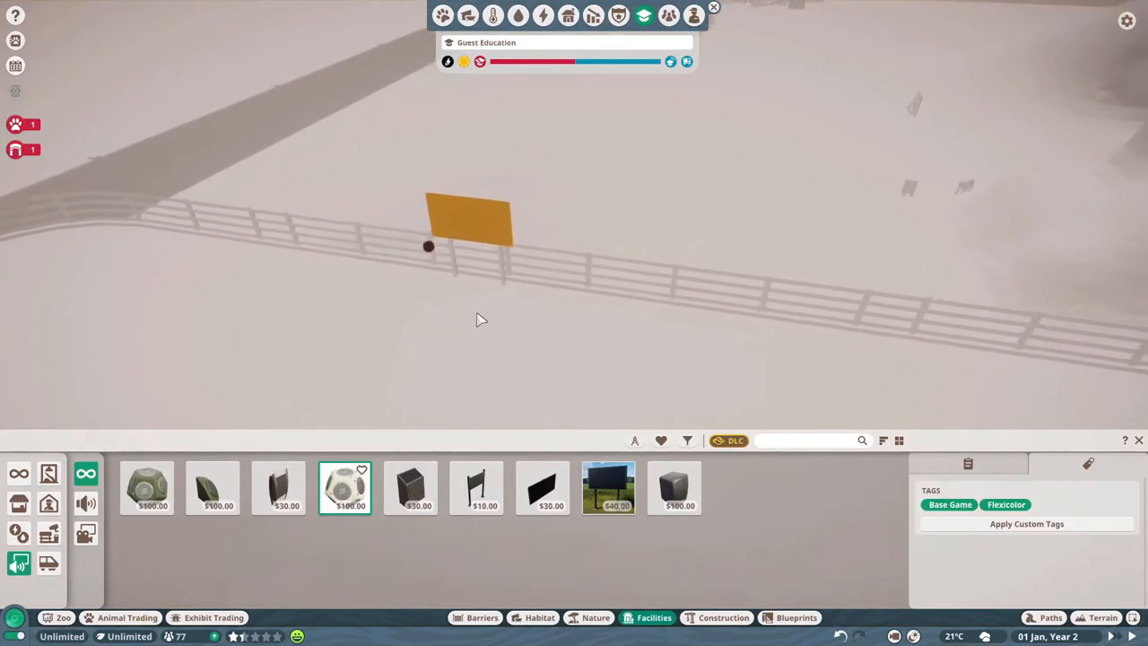
pyautogui.moveTo(480, 320); pyautogui.dragTo(792, 279)
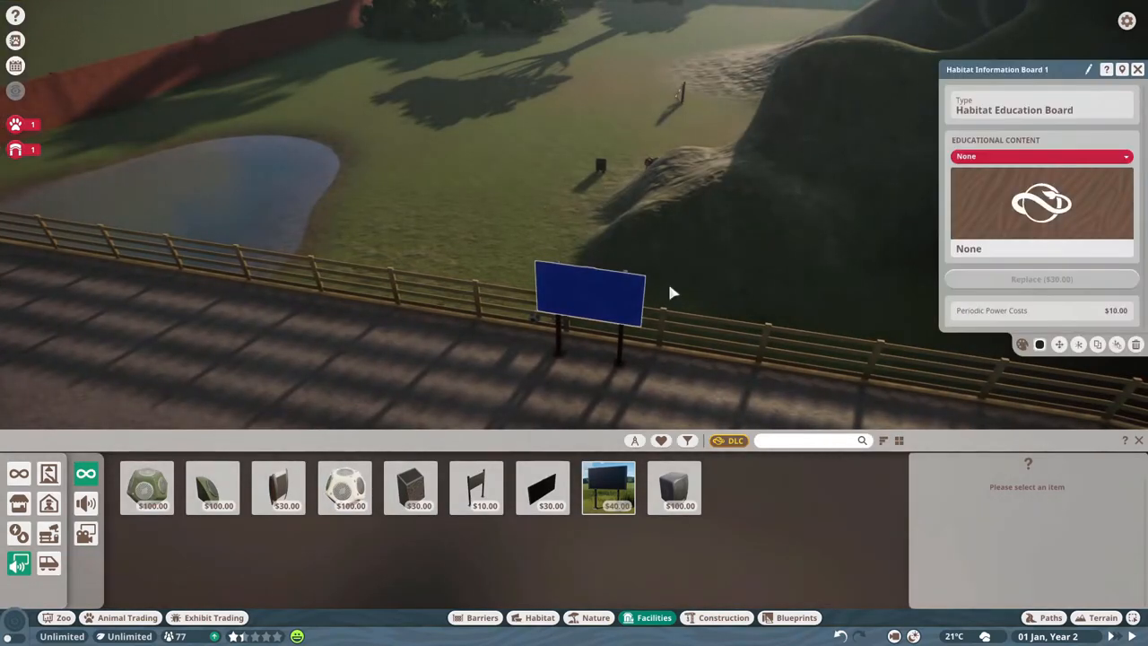
# Set the first education board and its speaker to West African Lion content
pyautogui.click(1040, 155)
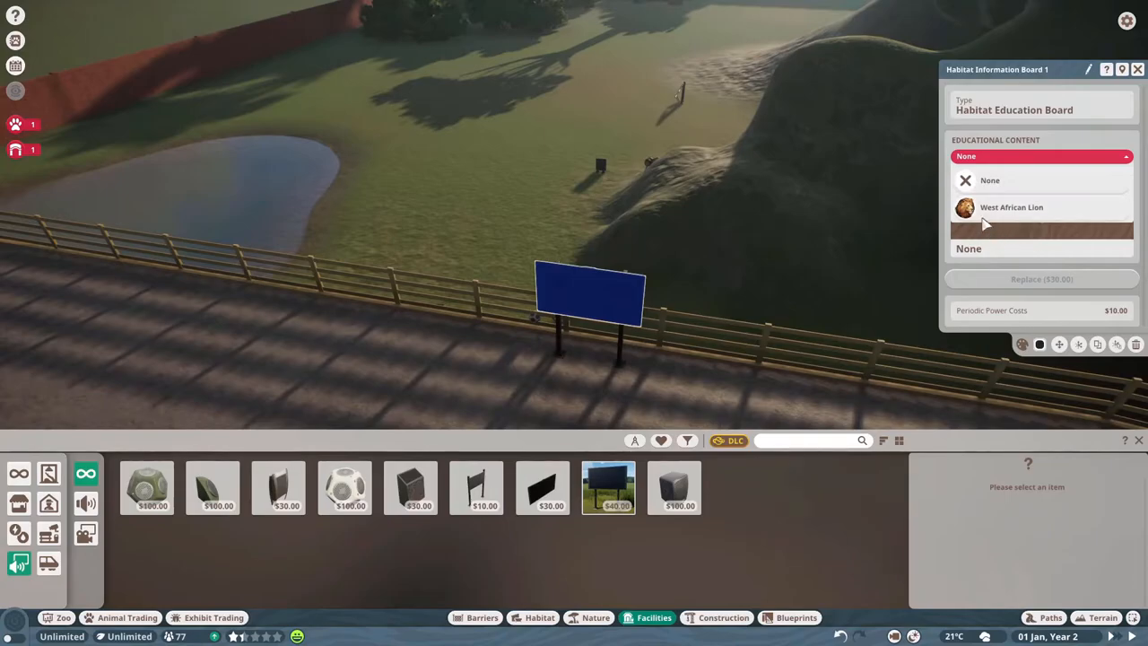
pyautogui.click(1011, 207)
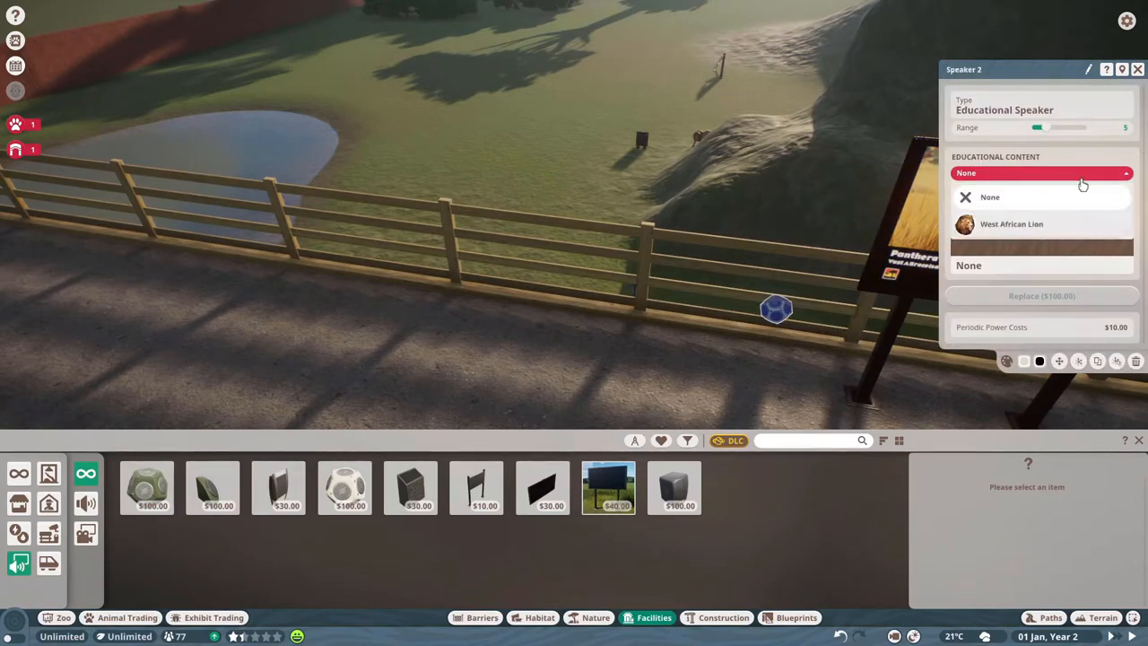
pyautogui.click(1011, 224)
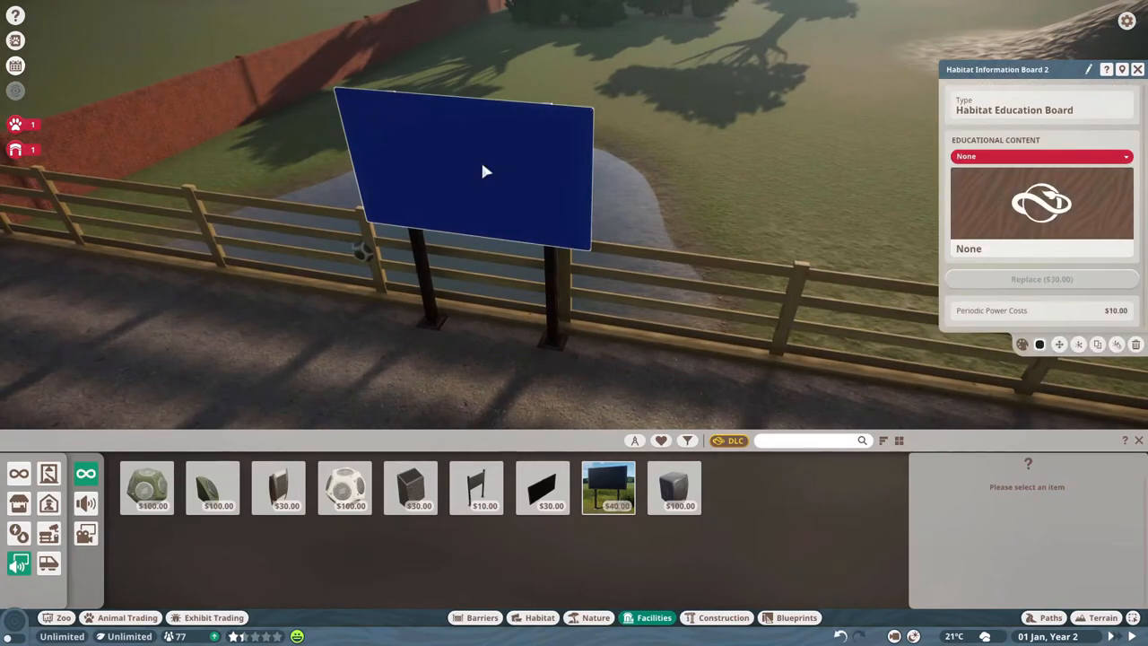
# Set the second board and the speaker beside it to West African Lion content
pyautogui.click(1041, 156)
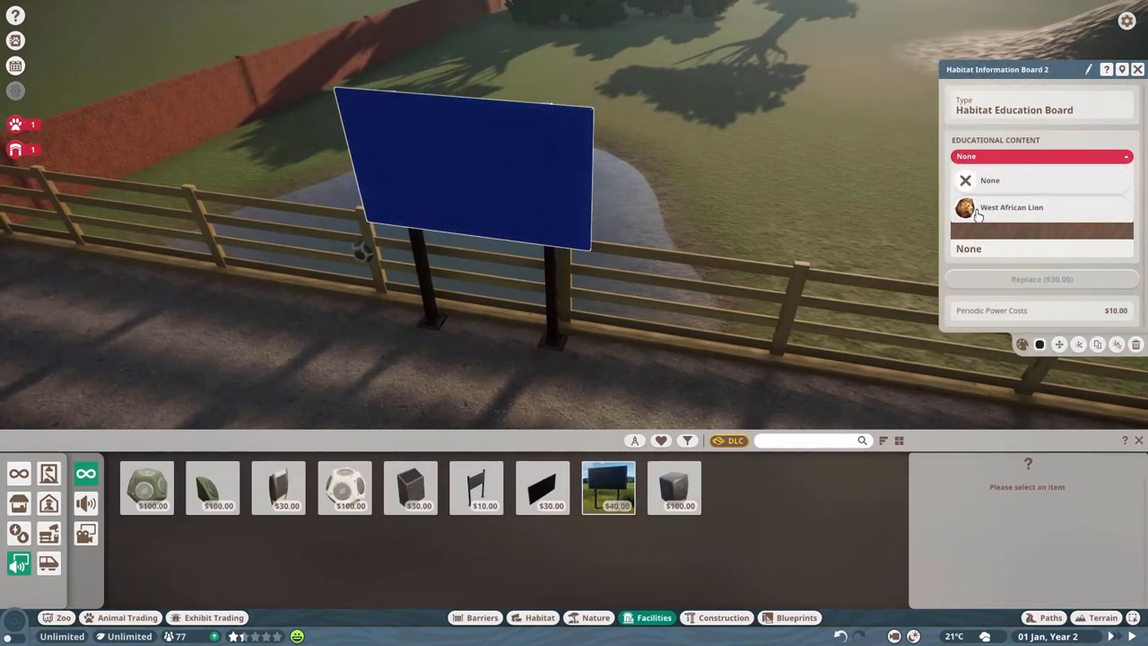
pyautogui.click(1010, 207)
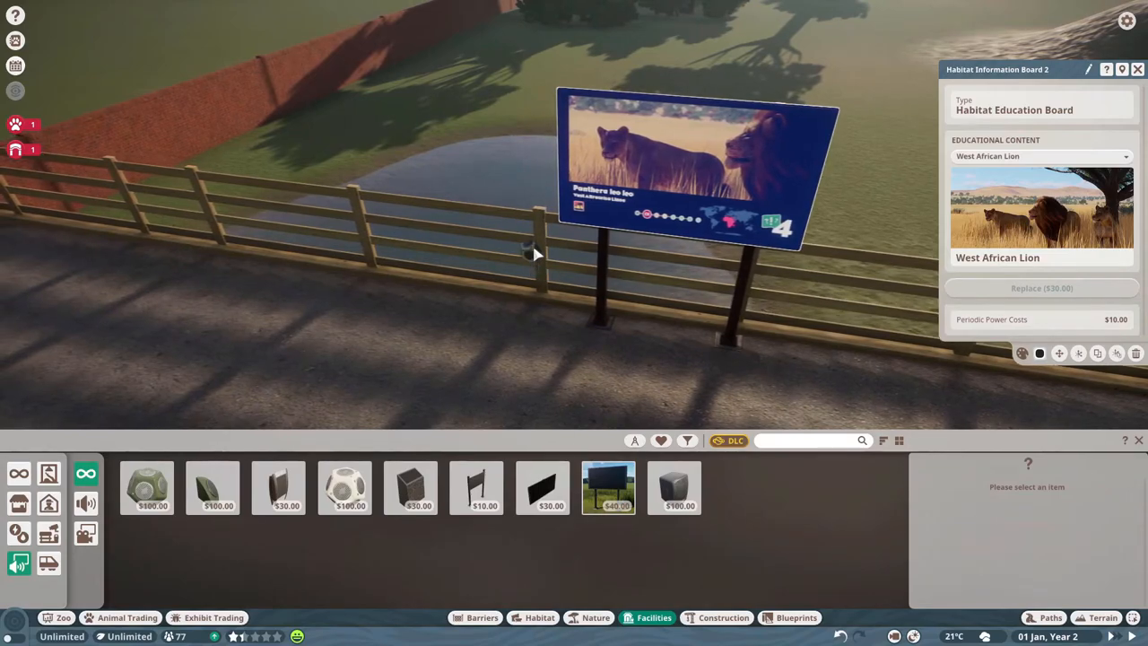
pyautogui.click(531, 249)
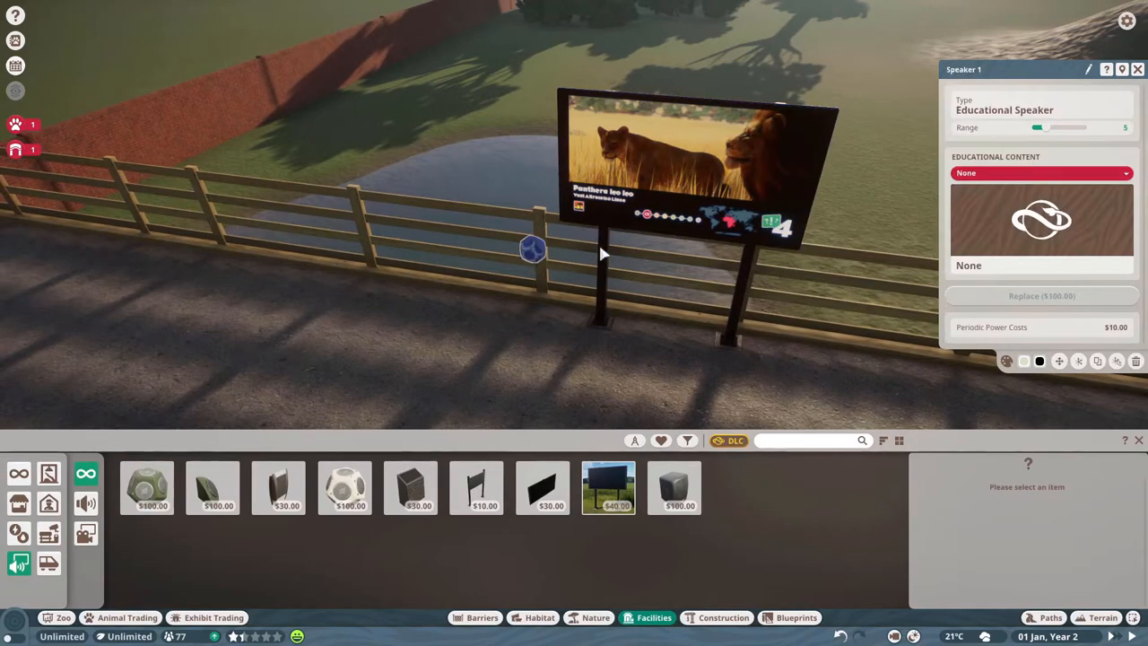
pyautogui.click(1041, 172)
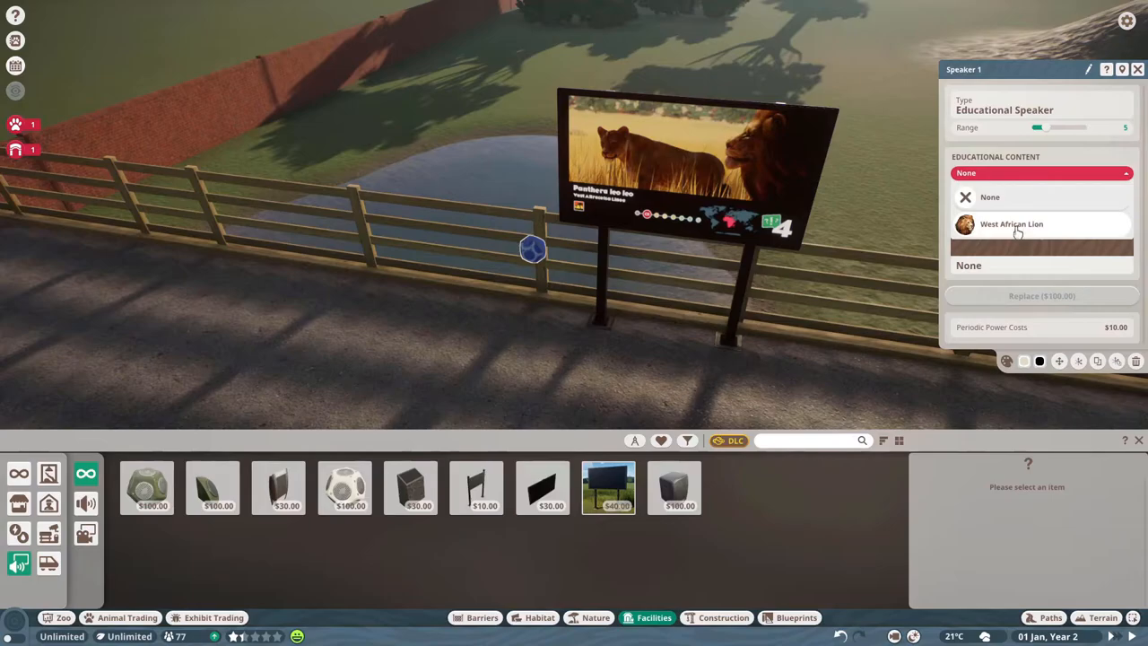
pyautogui.click(1011, 224)
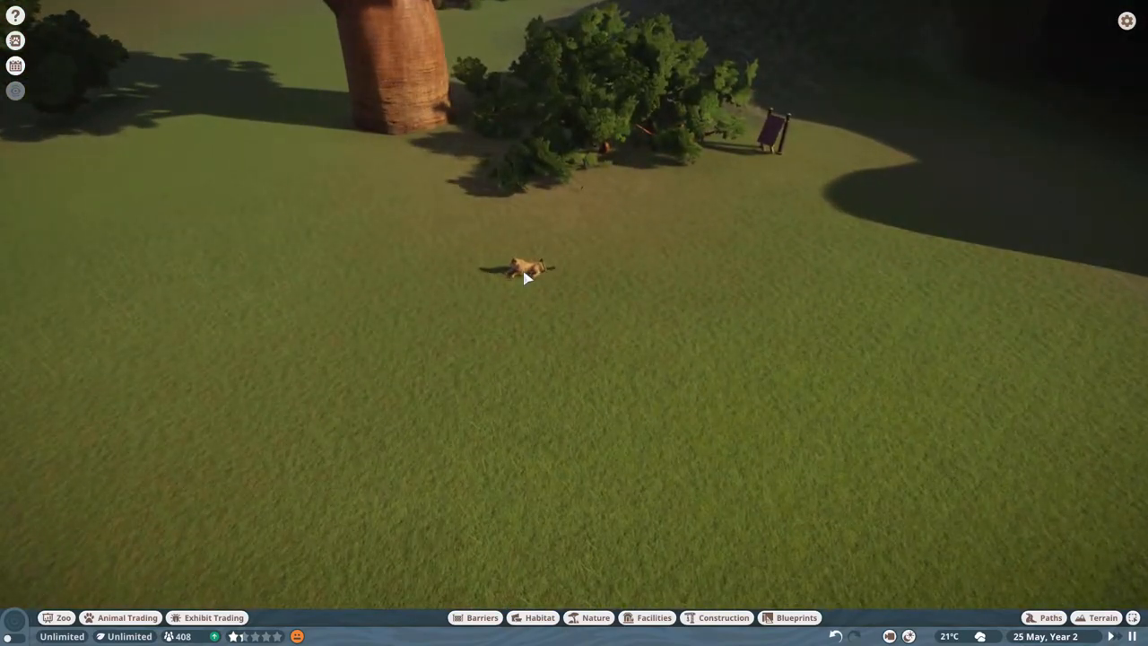
# Open lioness Aissa's welfare panel: 99% welfare, food and toy enrichment at 100%
pyautogui.click(528, 269)
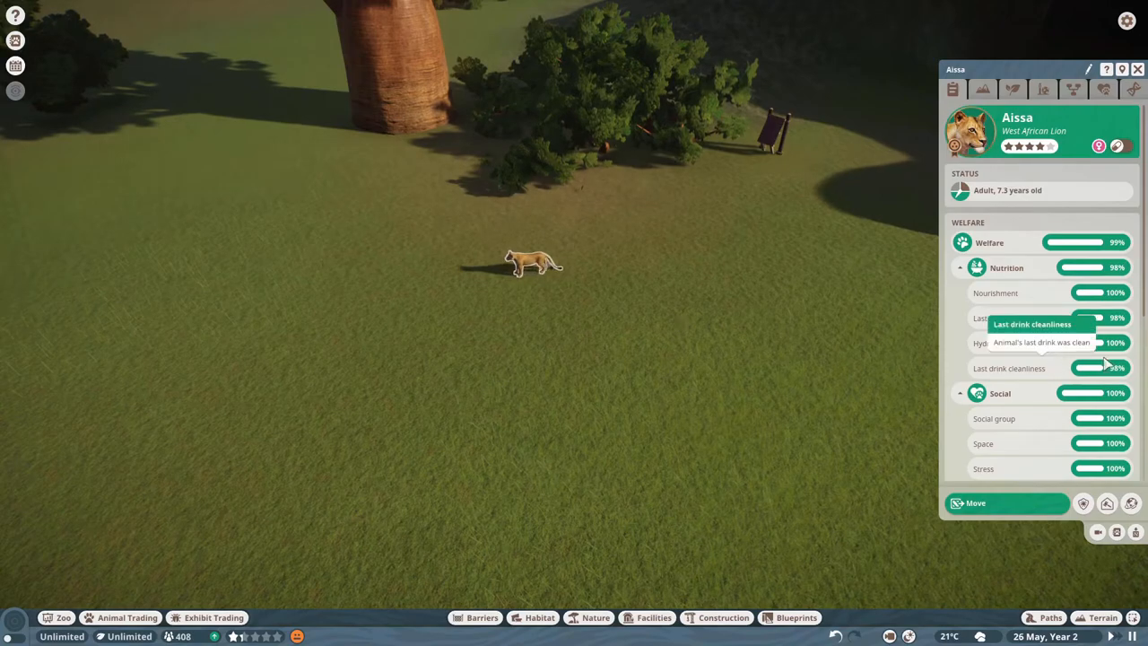
pyautogui.scroll(-3)
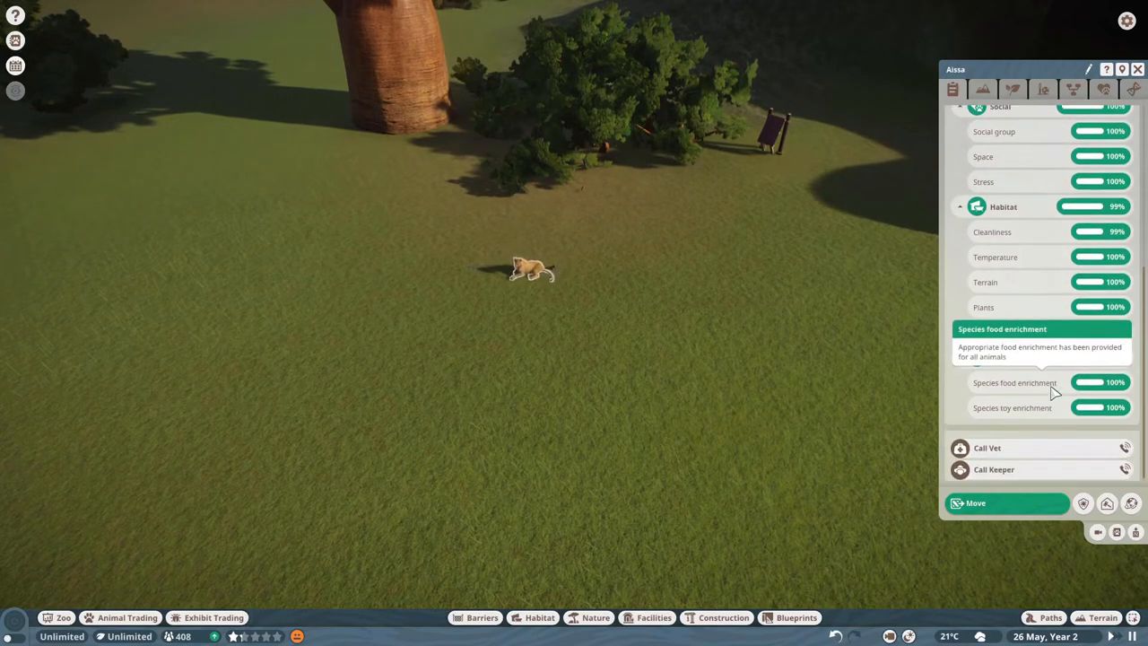